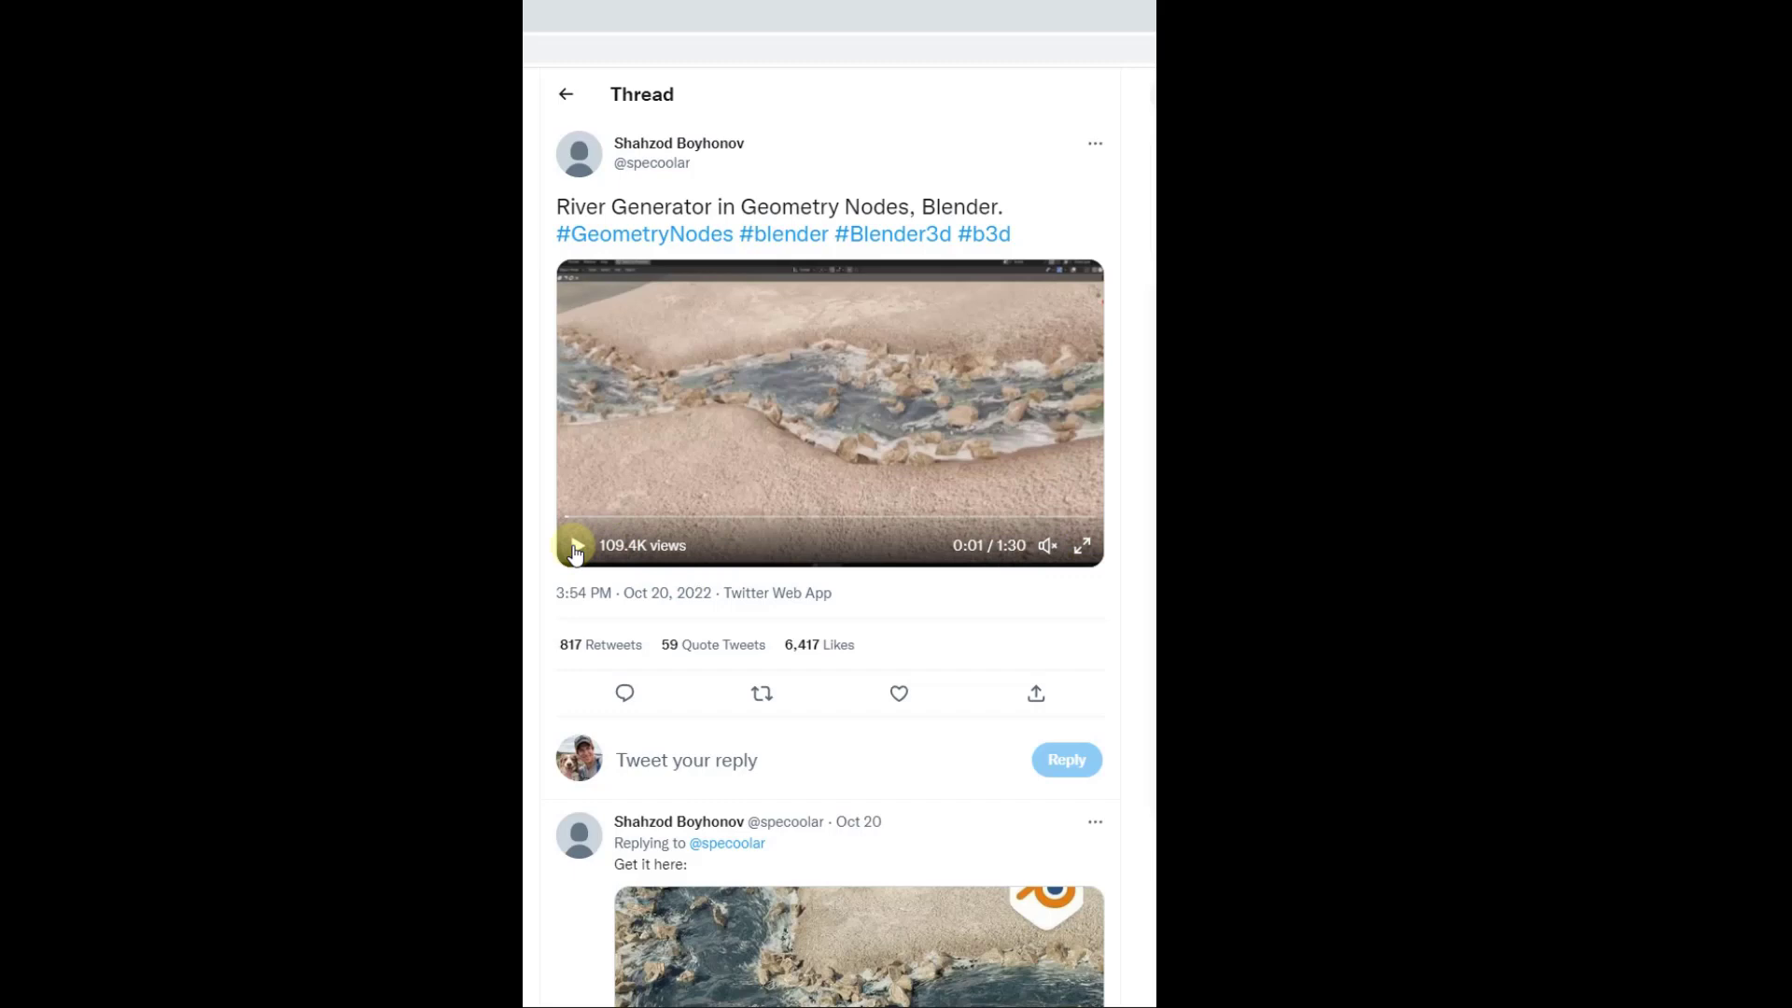
Preview the River Generator demo, then rewind to frame 1 and play the river animation
click(577, 549)
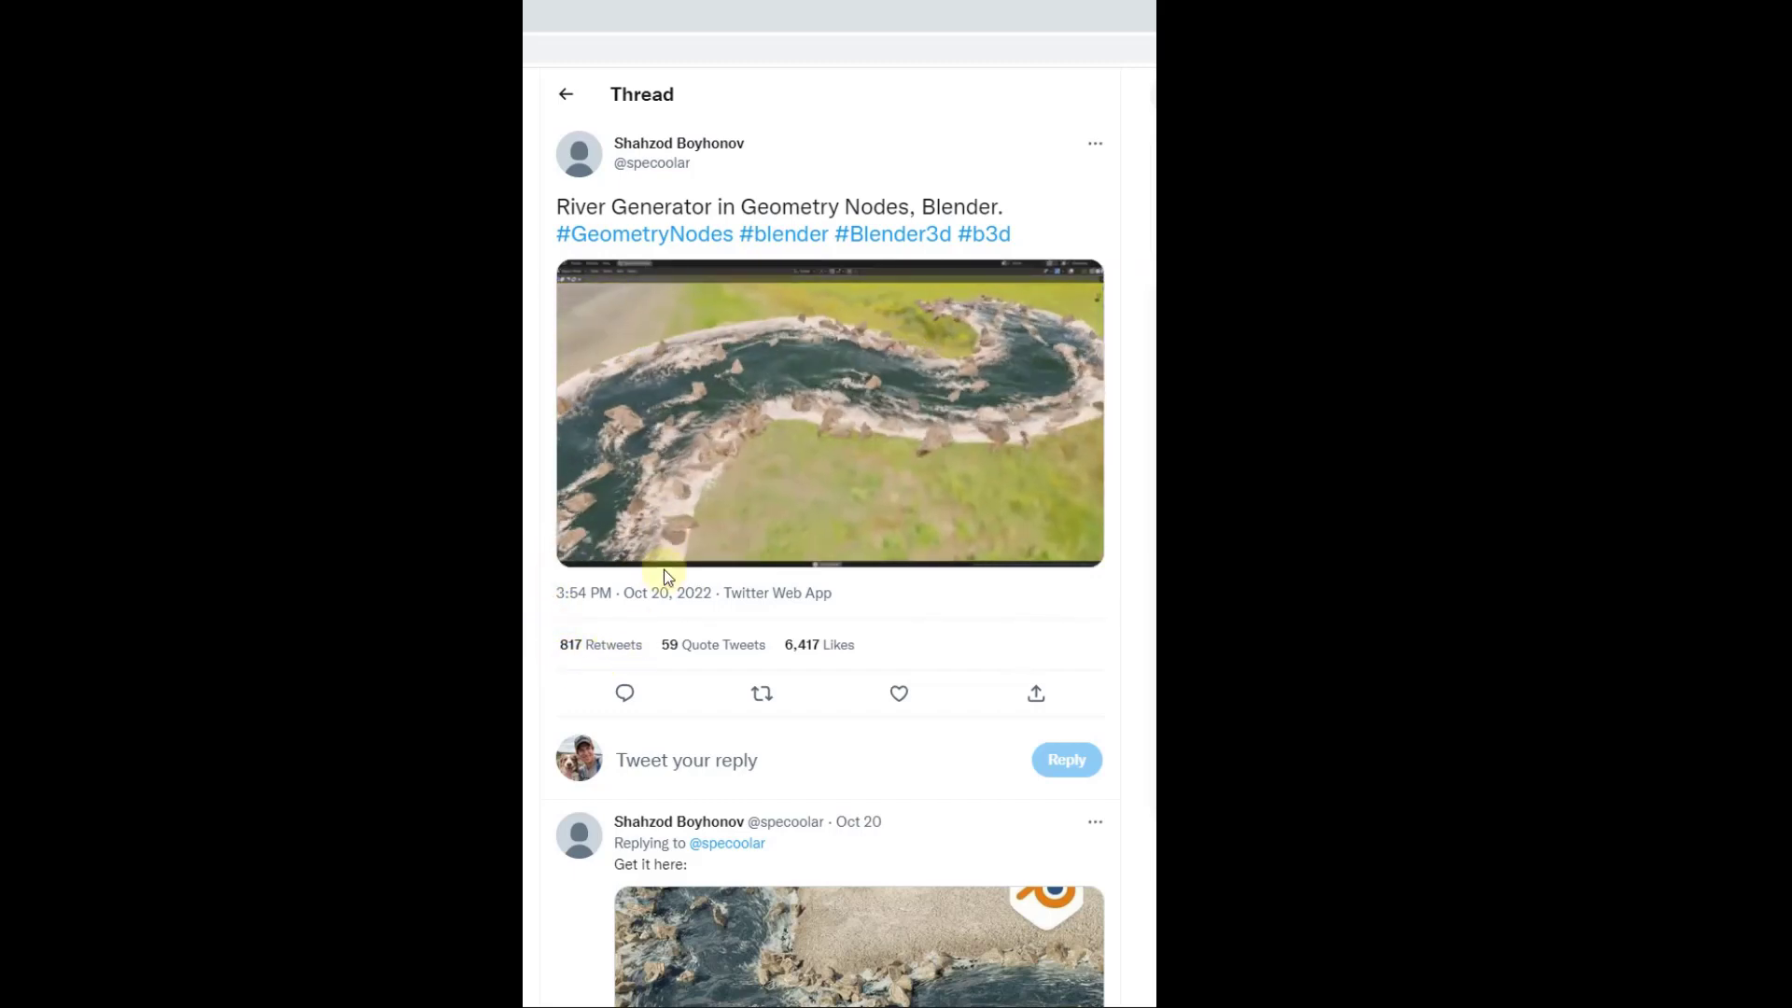
mouse_move(655, 162)
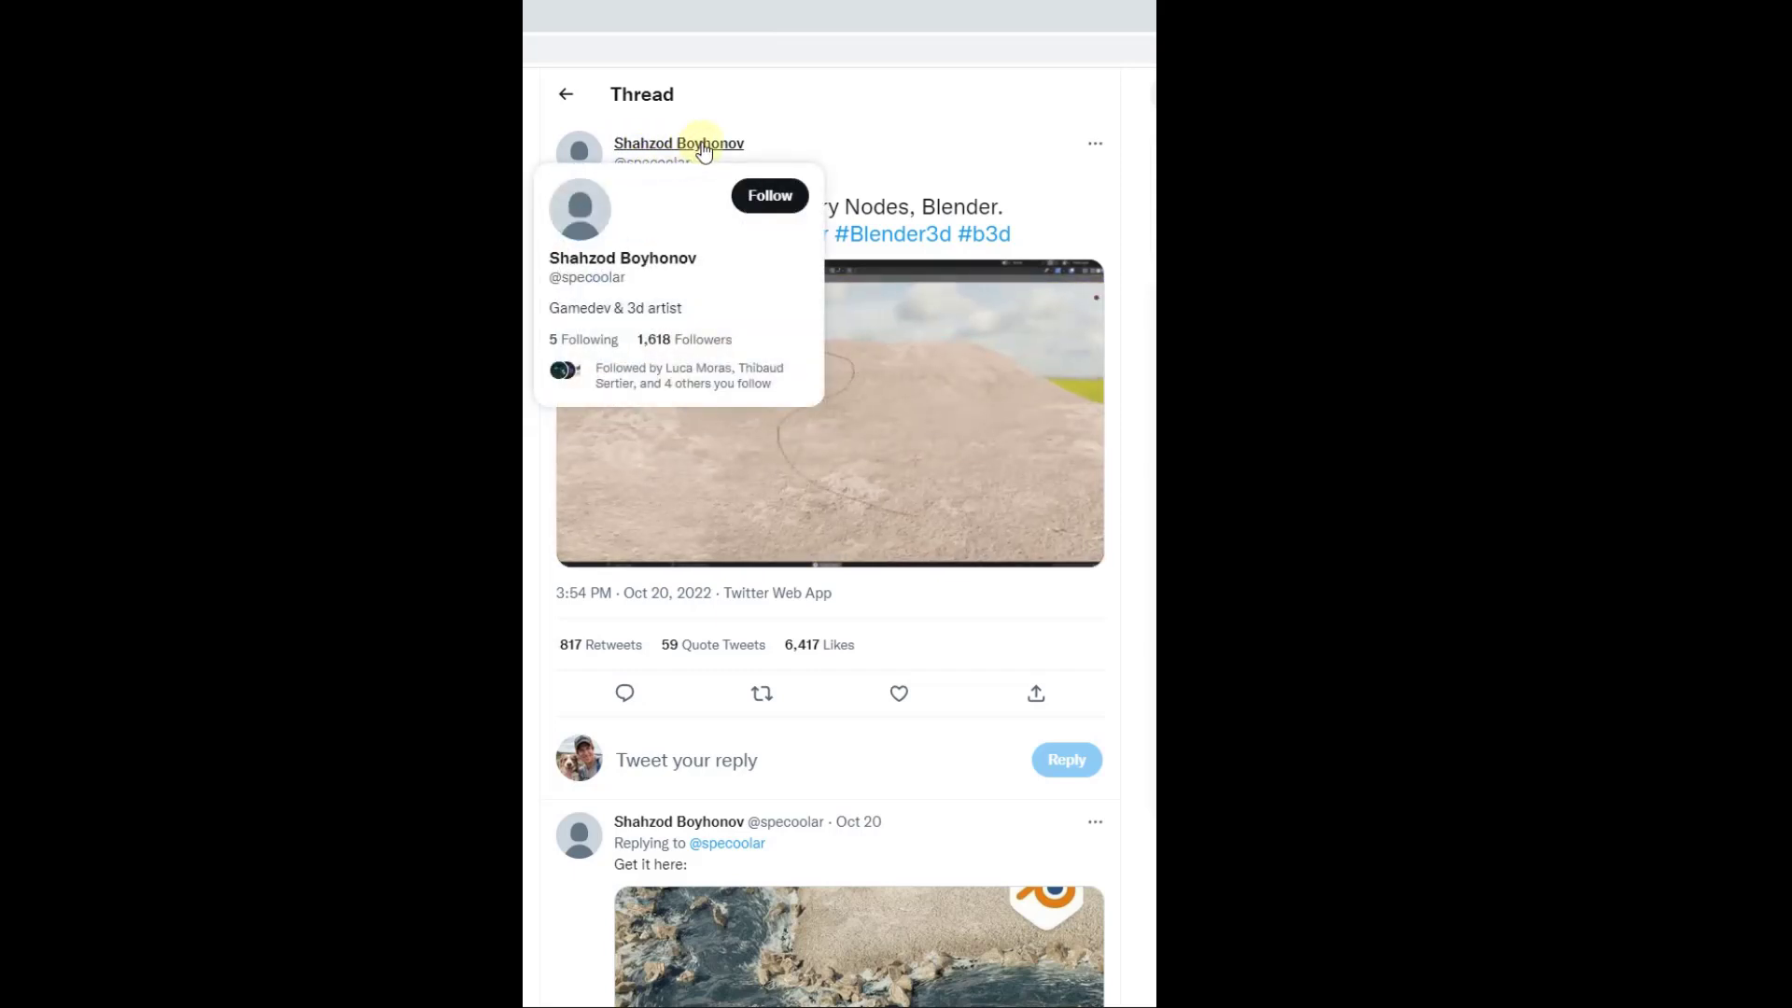
click(829, 410)
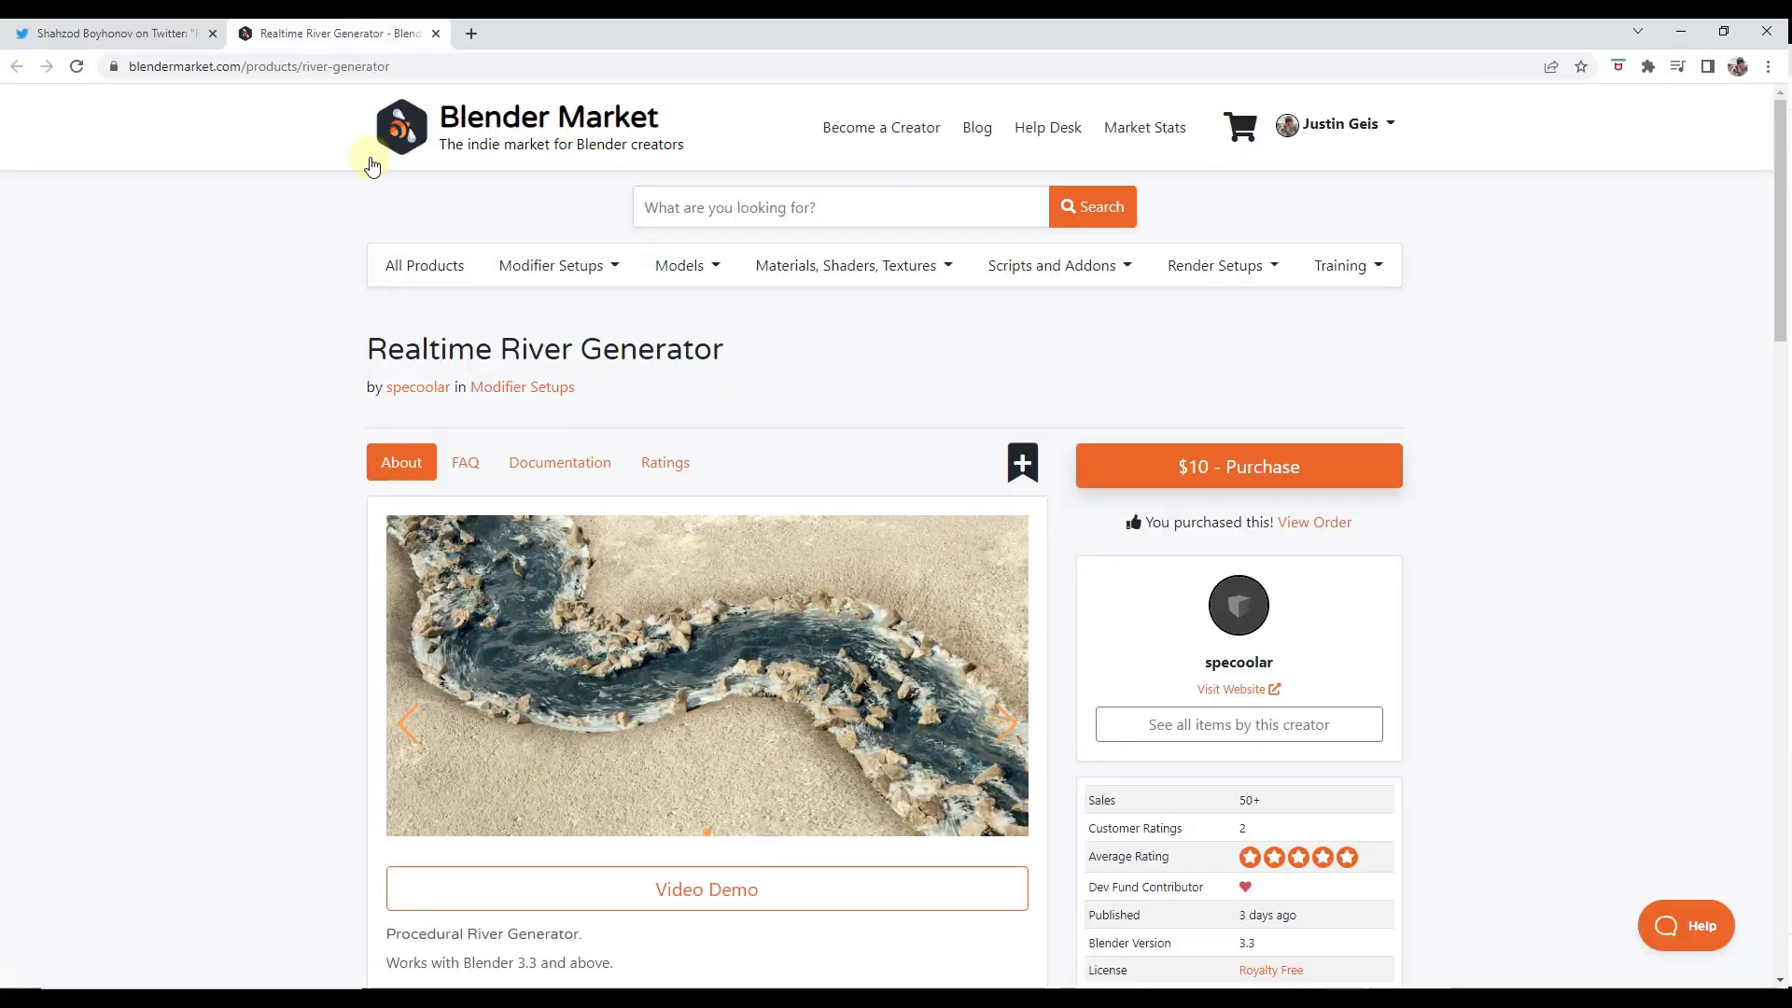
scroll(down, 3)
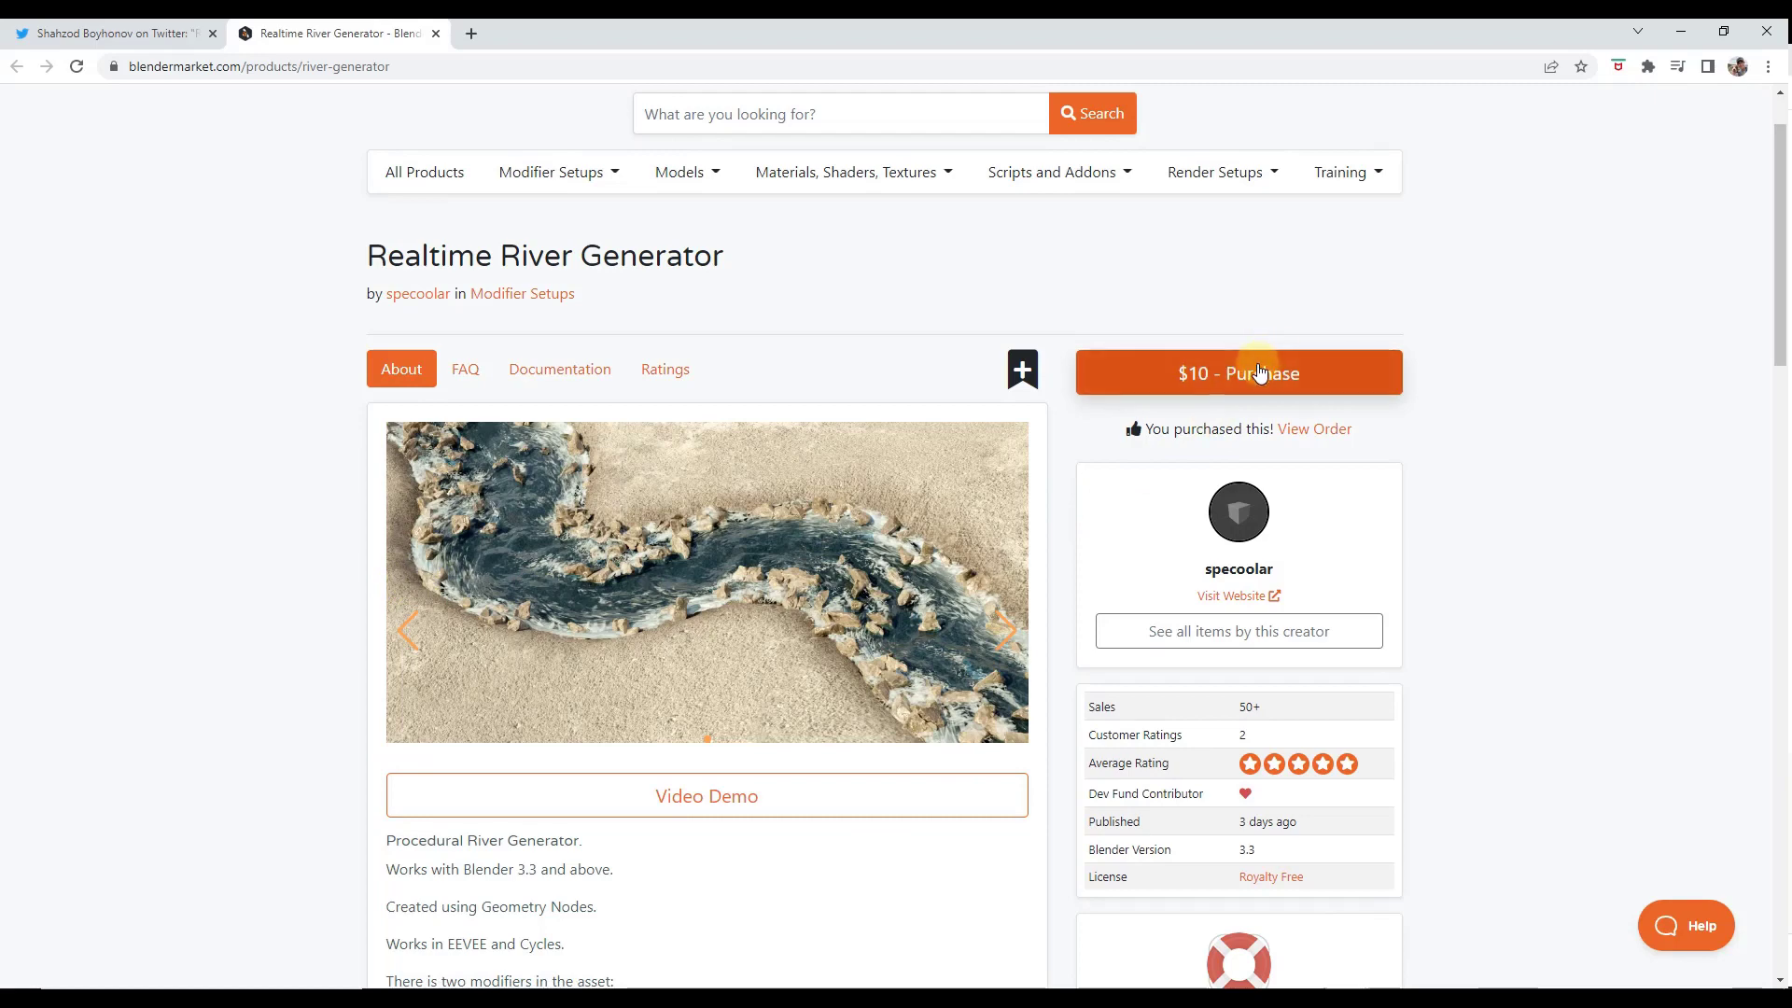
scroll(down, 3)
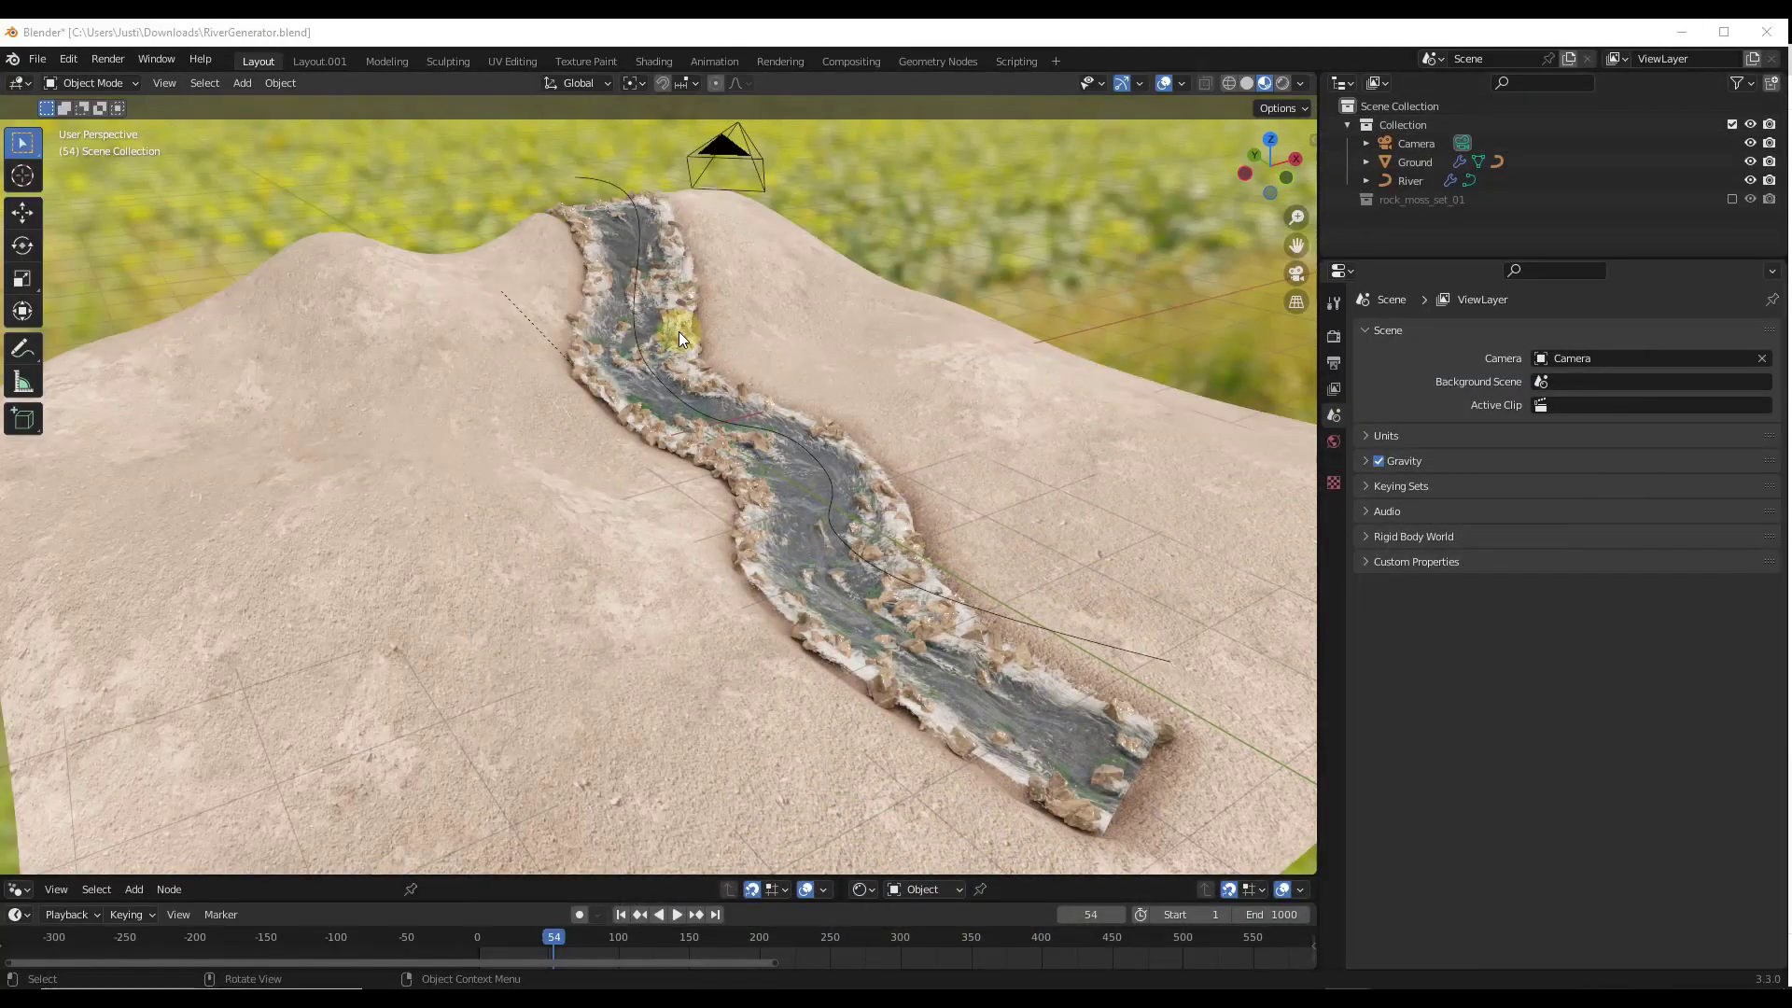
click(619, 913)
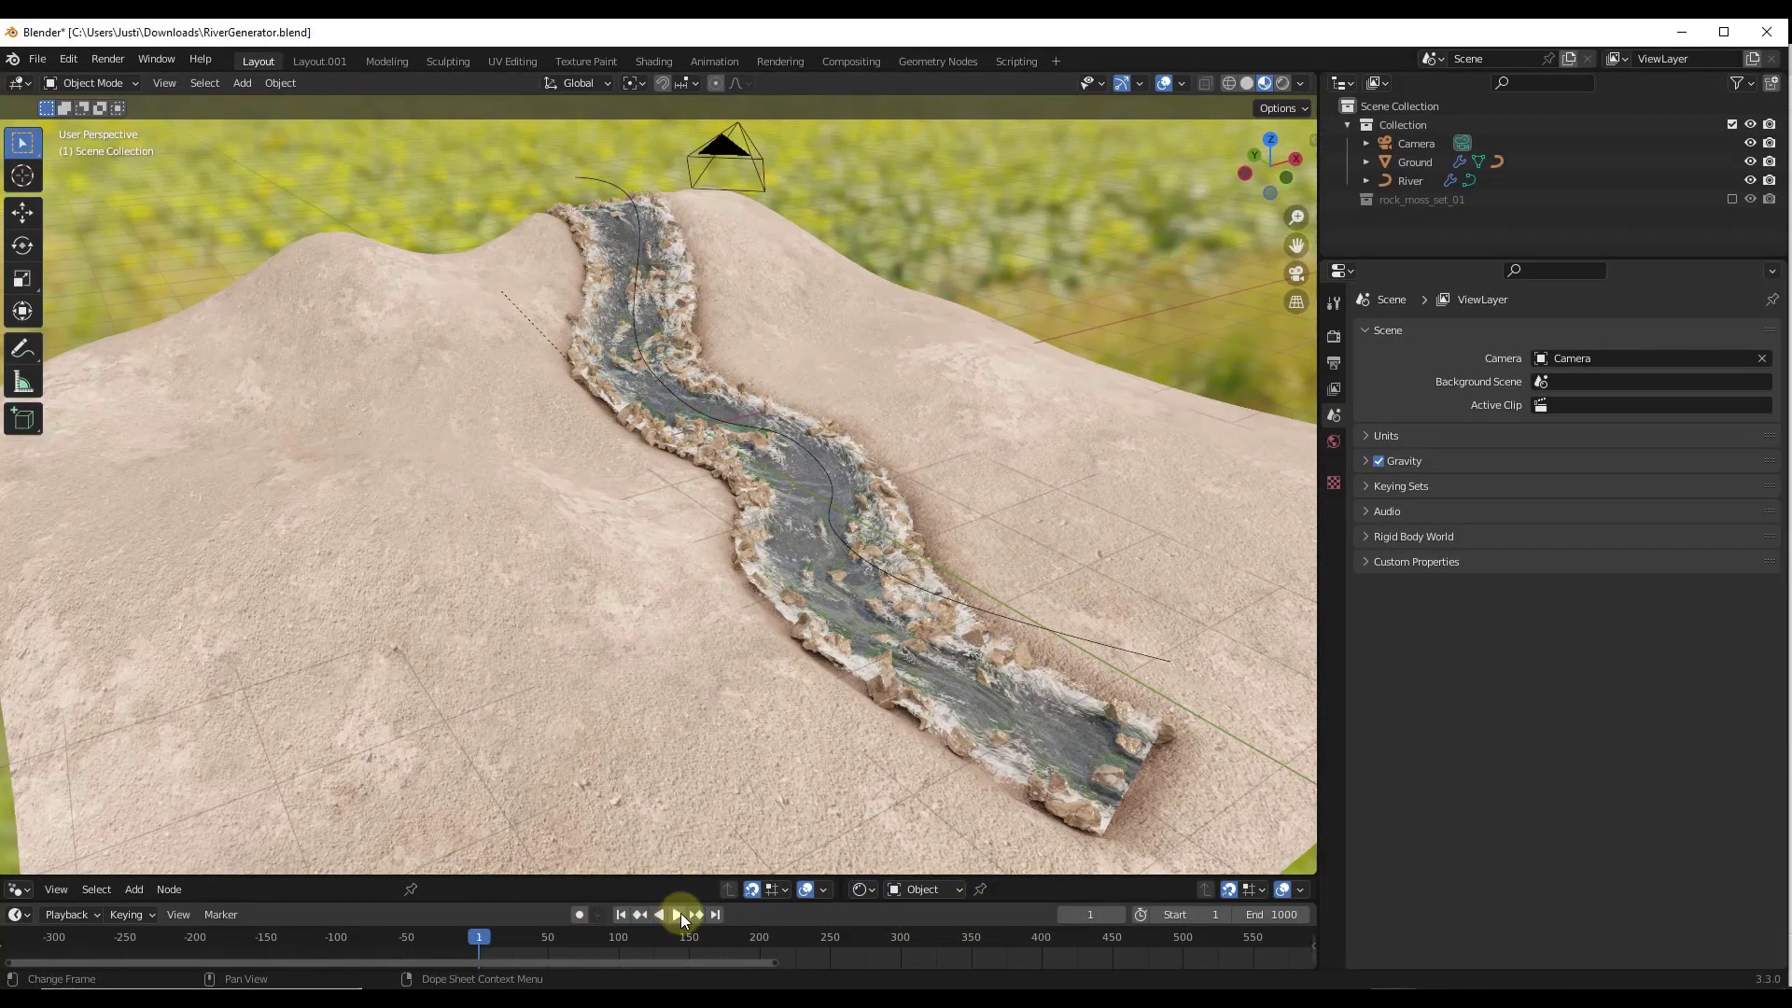
click(676, 912)
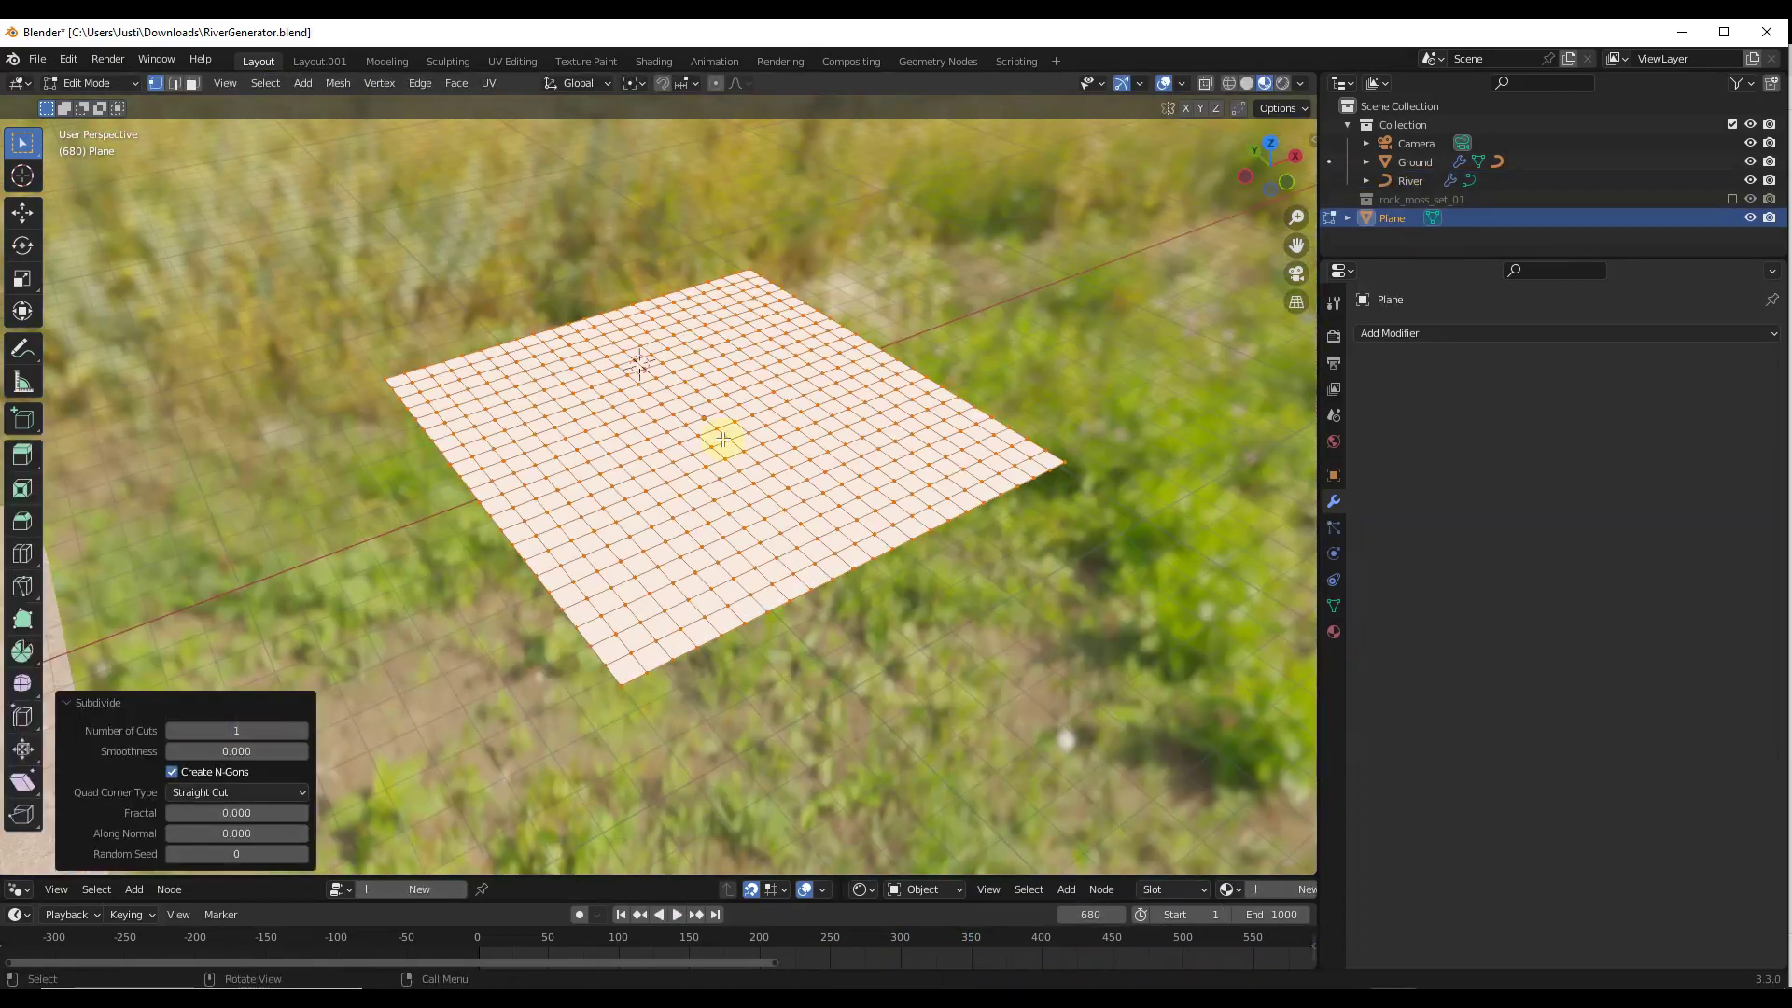
Clear the new Bezier curve's points and draw a fresh river path across the hilly plane
key(Tab)
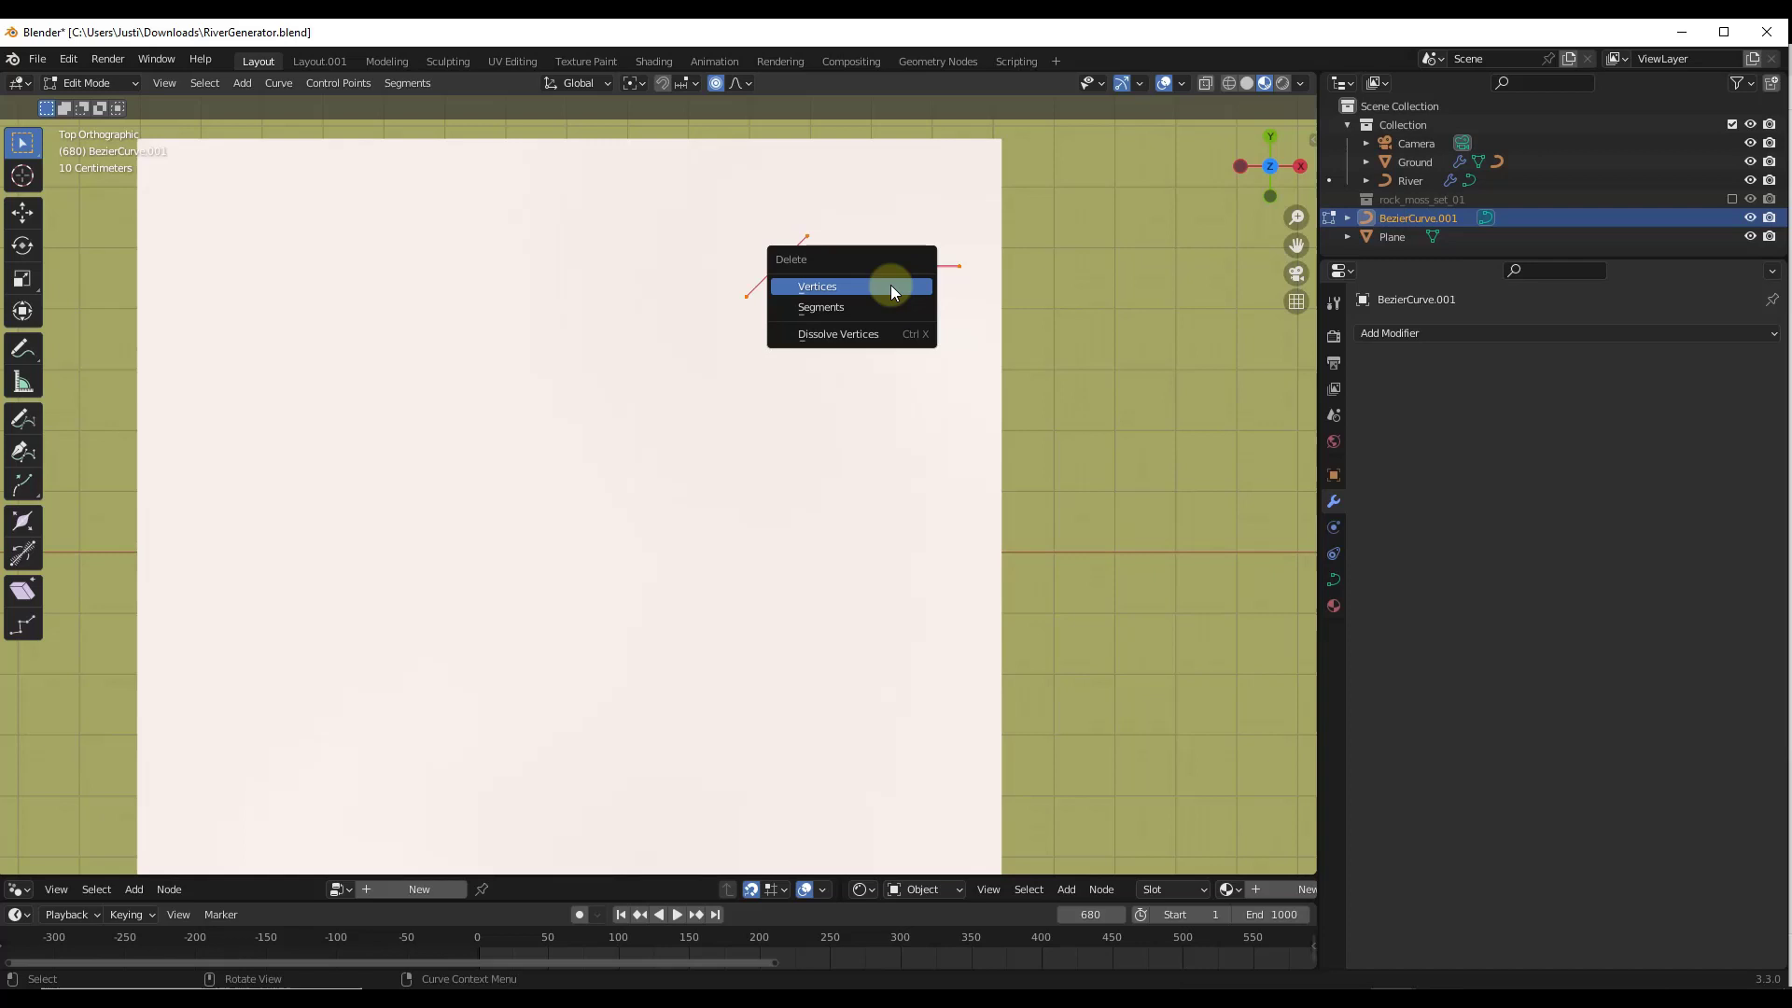
click(817, 286)
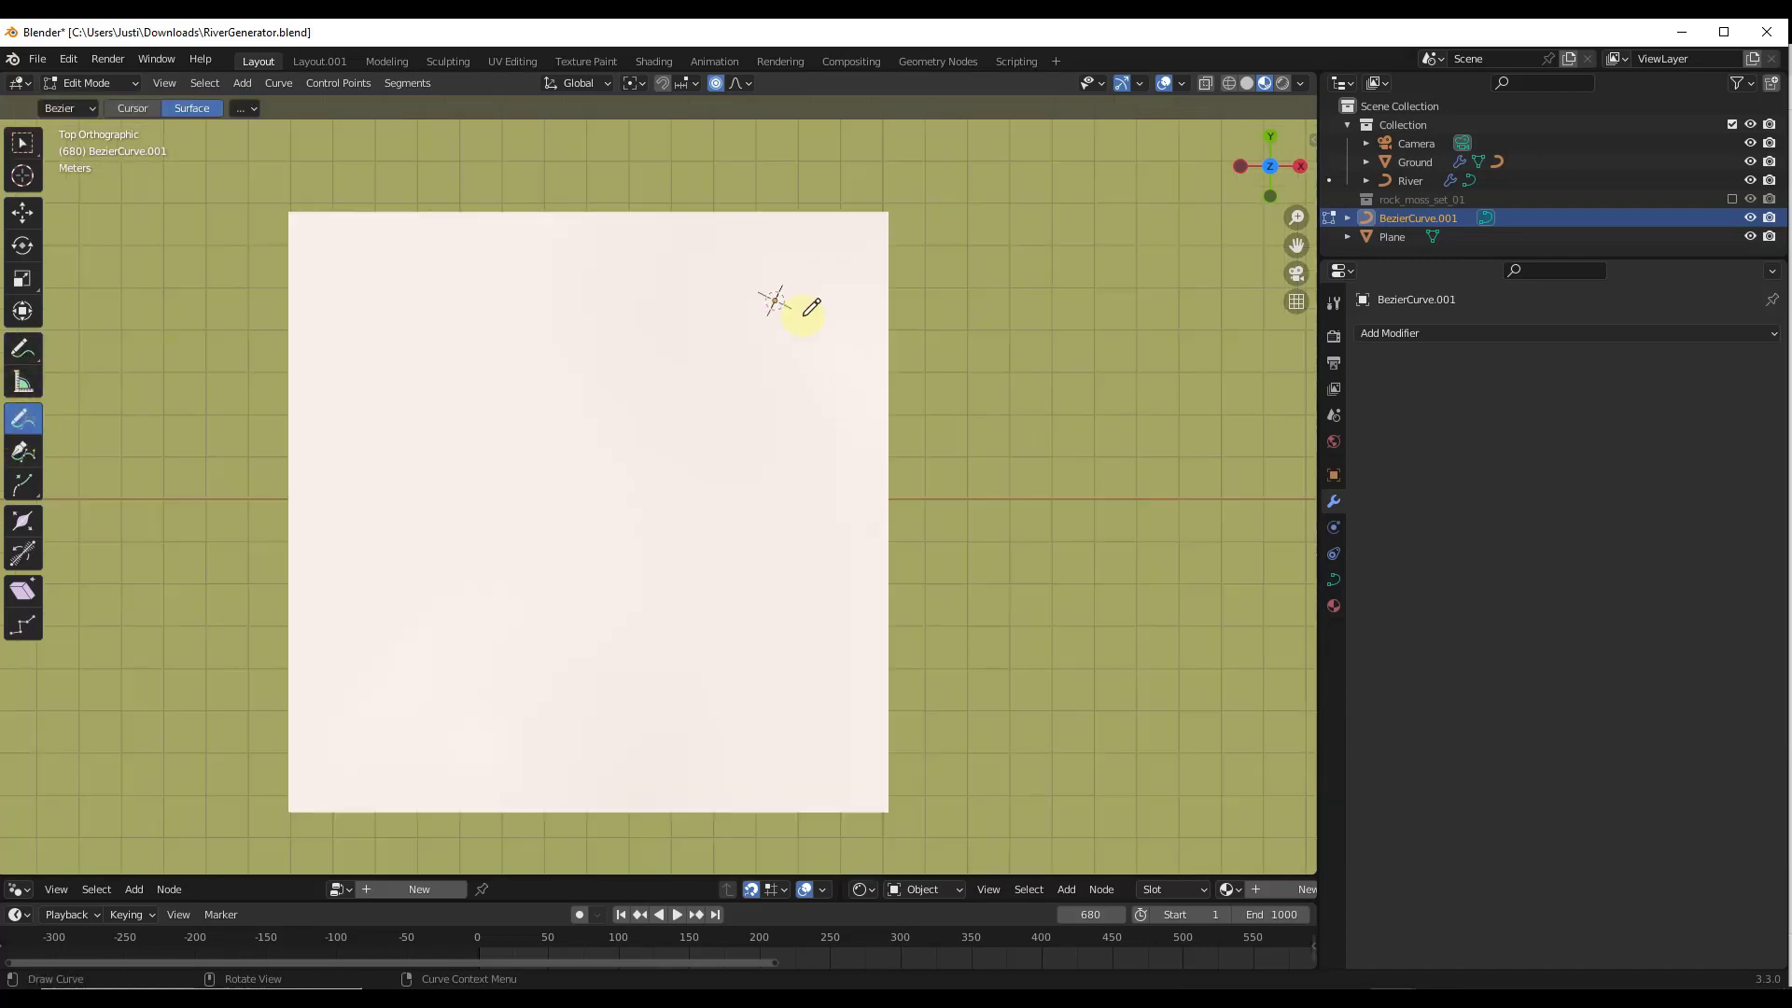
drag(777, 298, 743, 414)
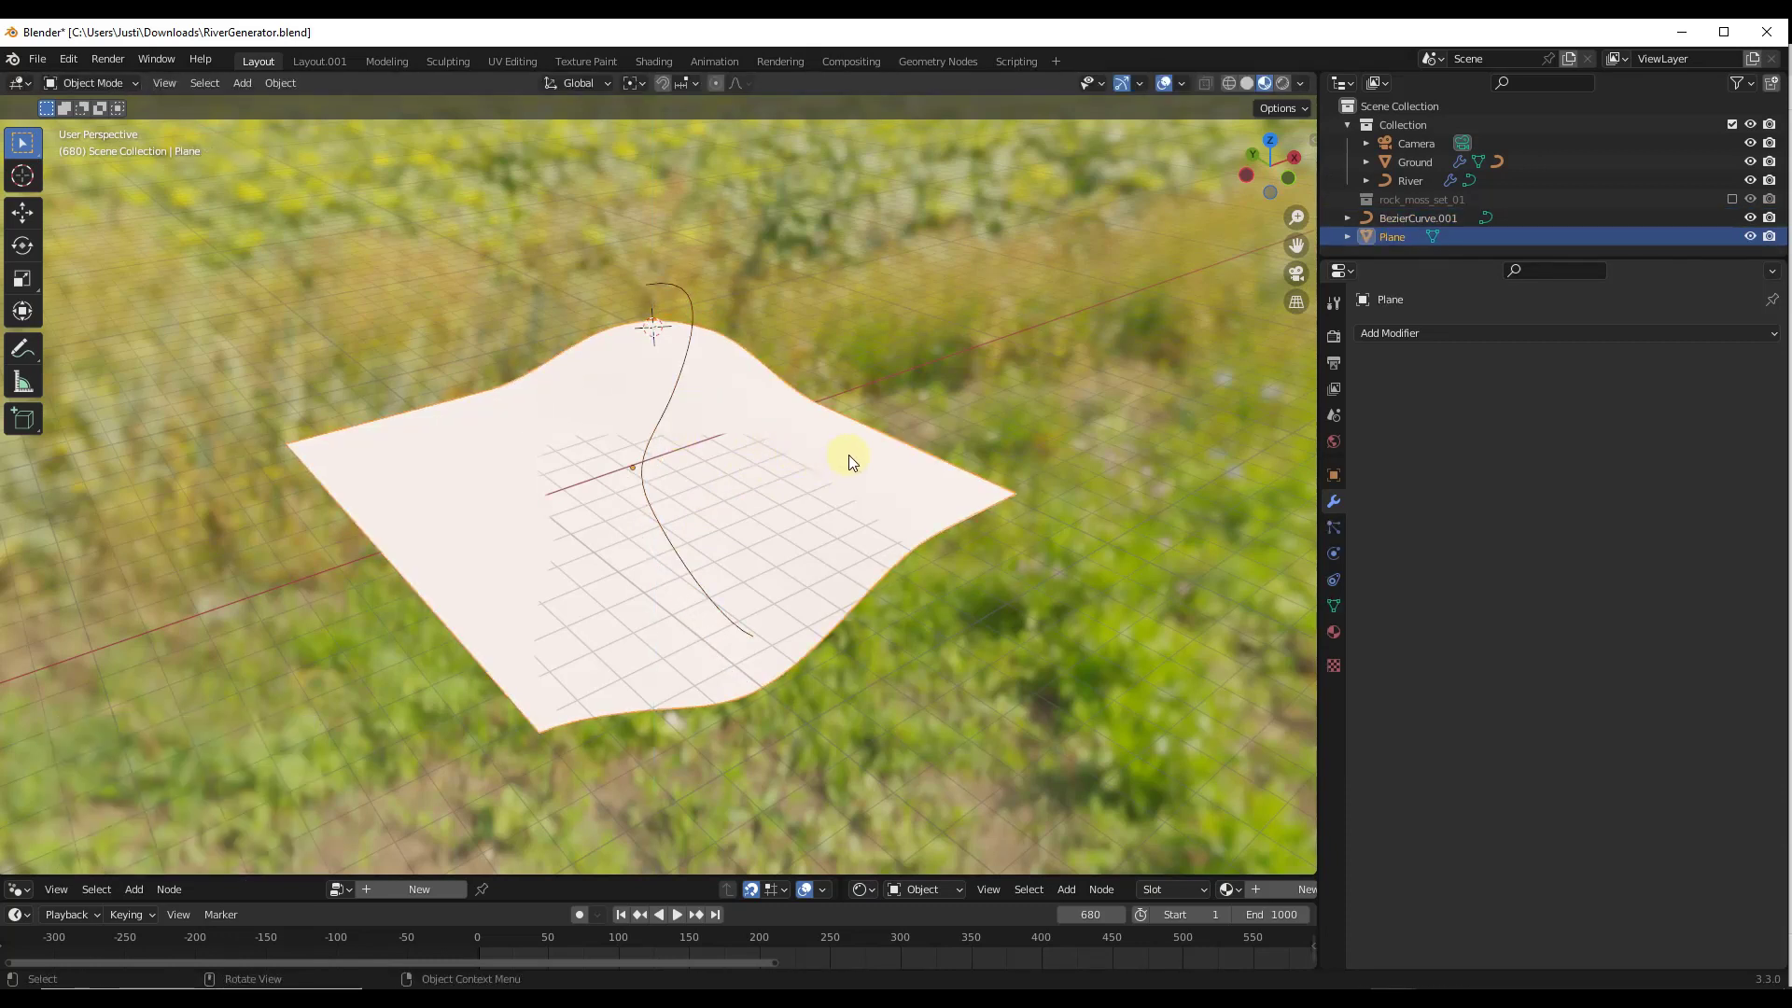
Give the plane a Geometry Nodes modifier using River On Ground with Curve Object BezierCurve.001
click(1389, 332)
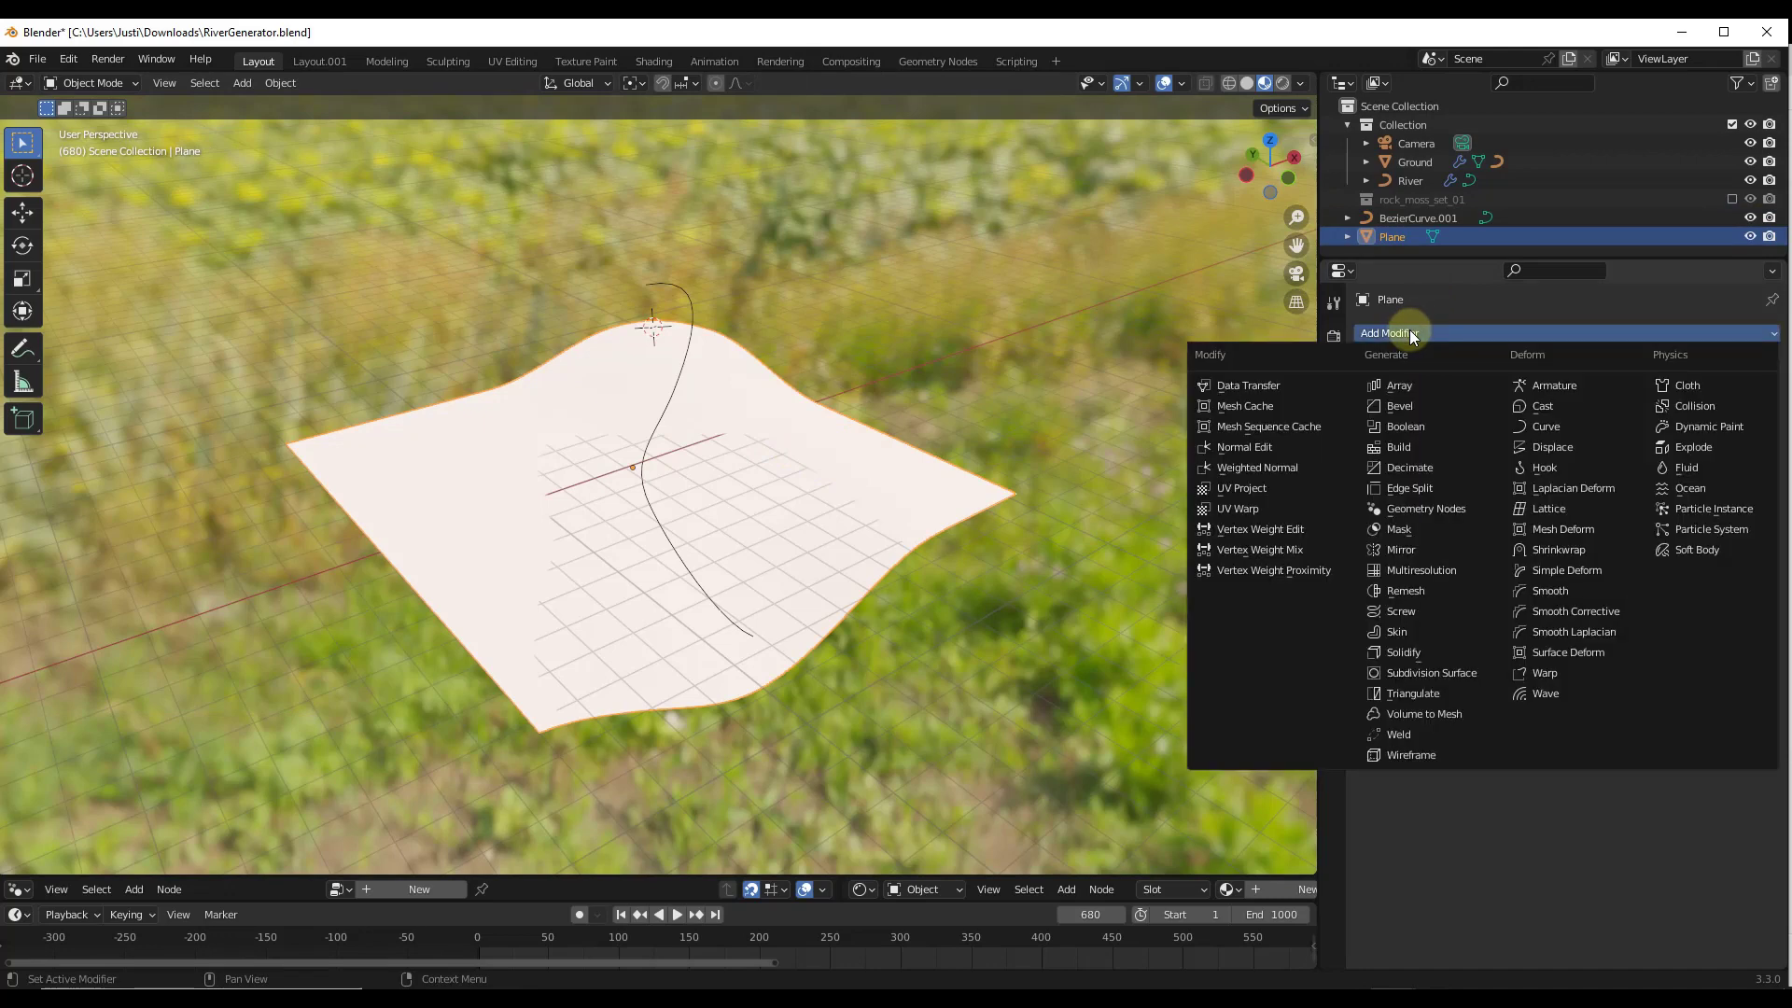
mouse_move(1407, 487)
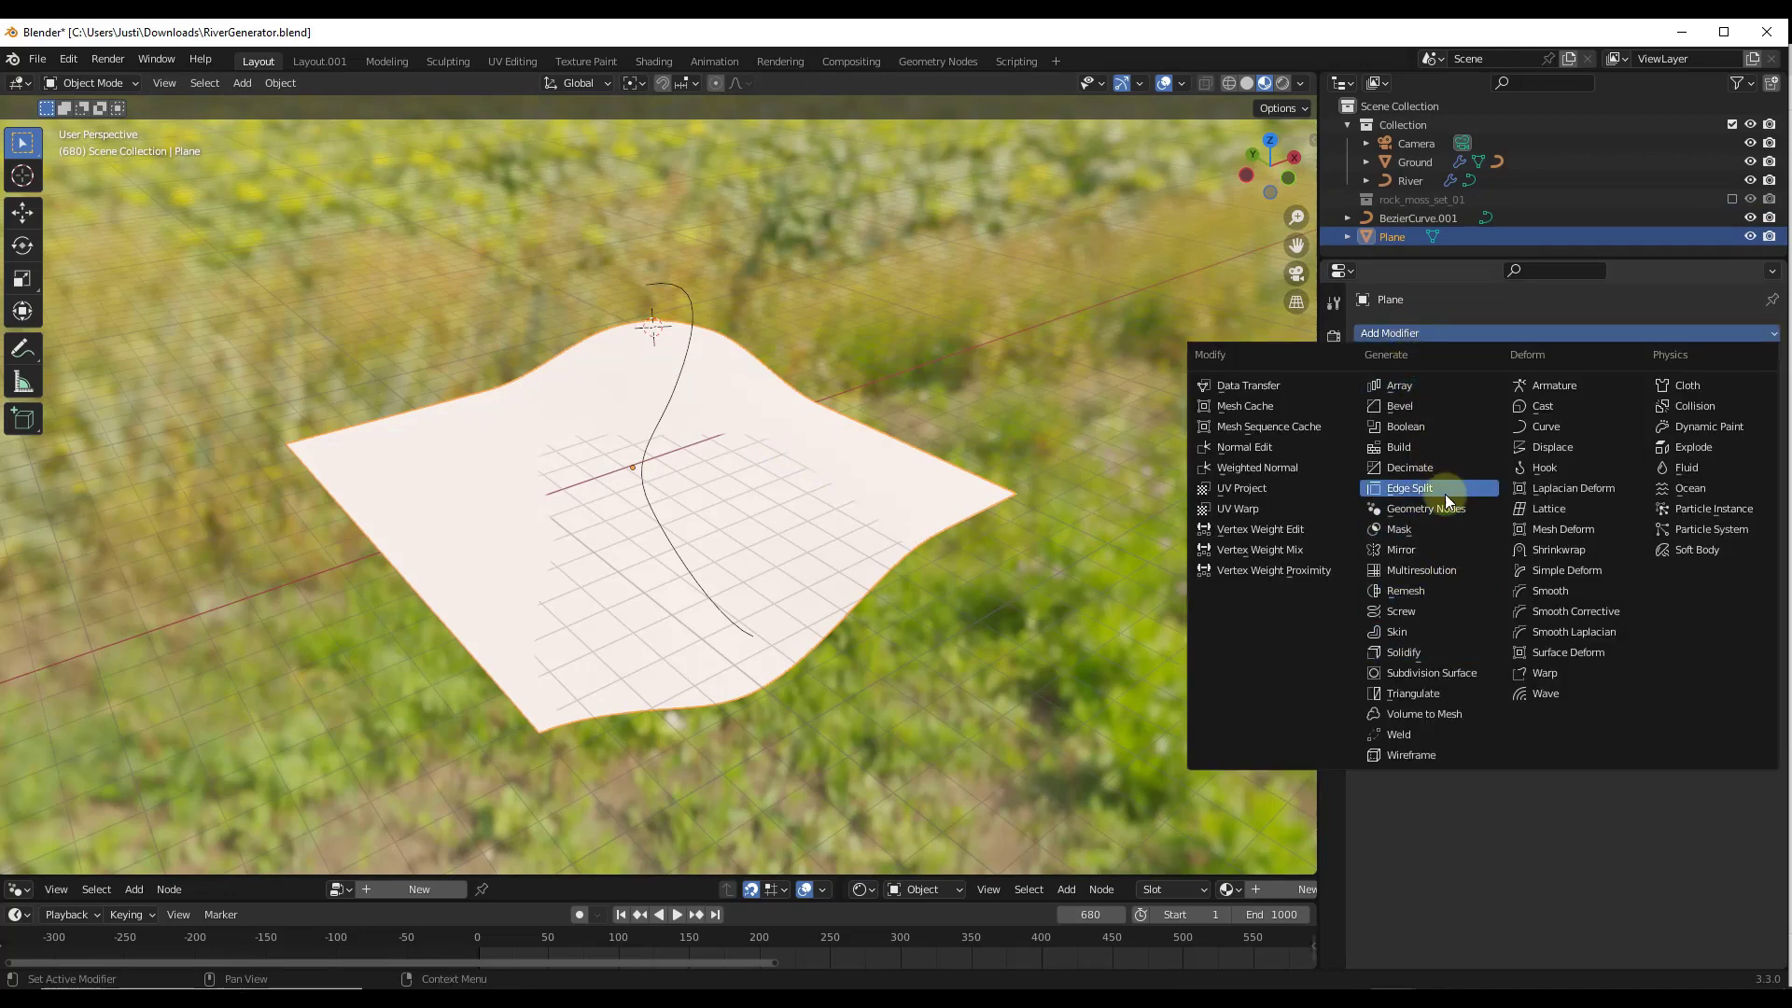
click(1422, 508)
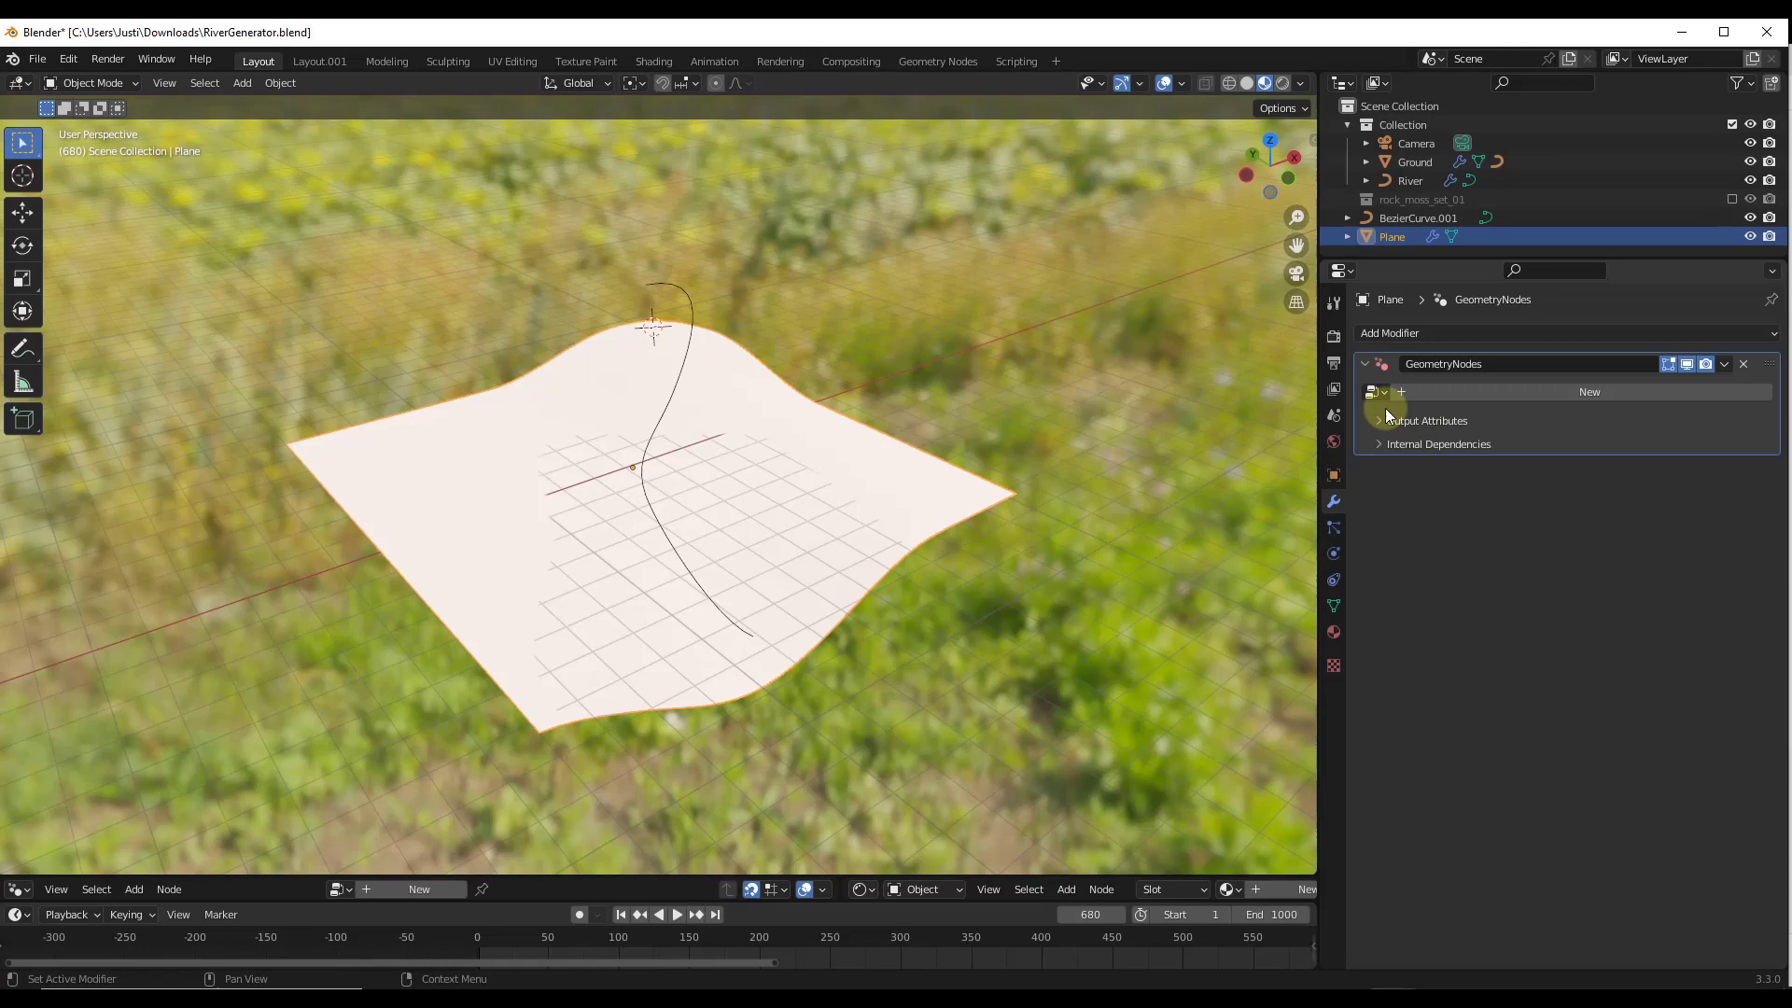
click(1588, 392)
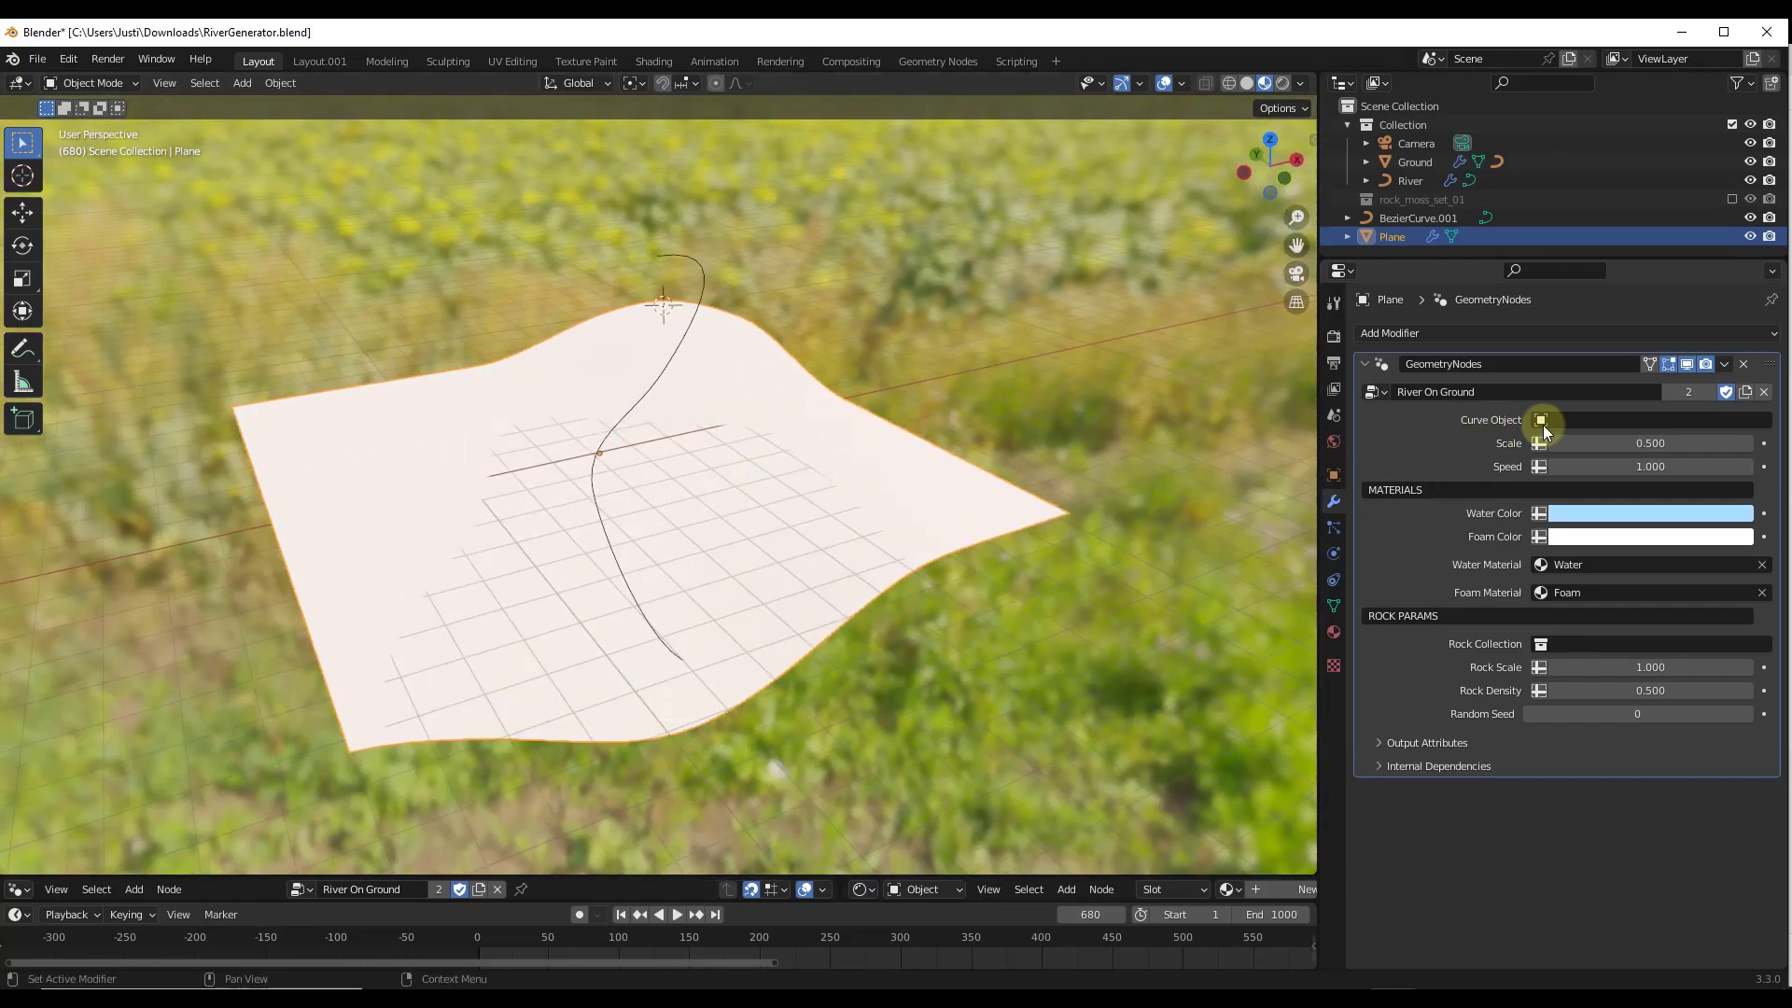
mouse_move(1567, 424)
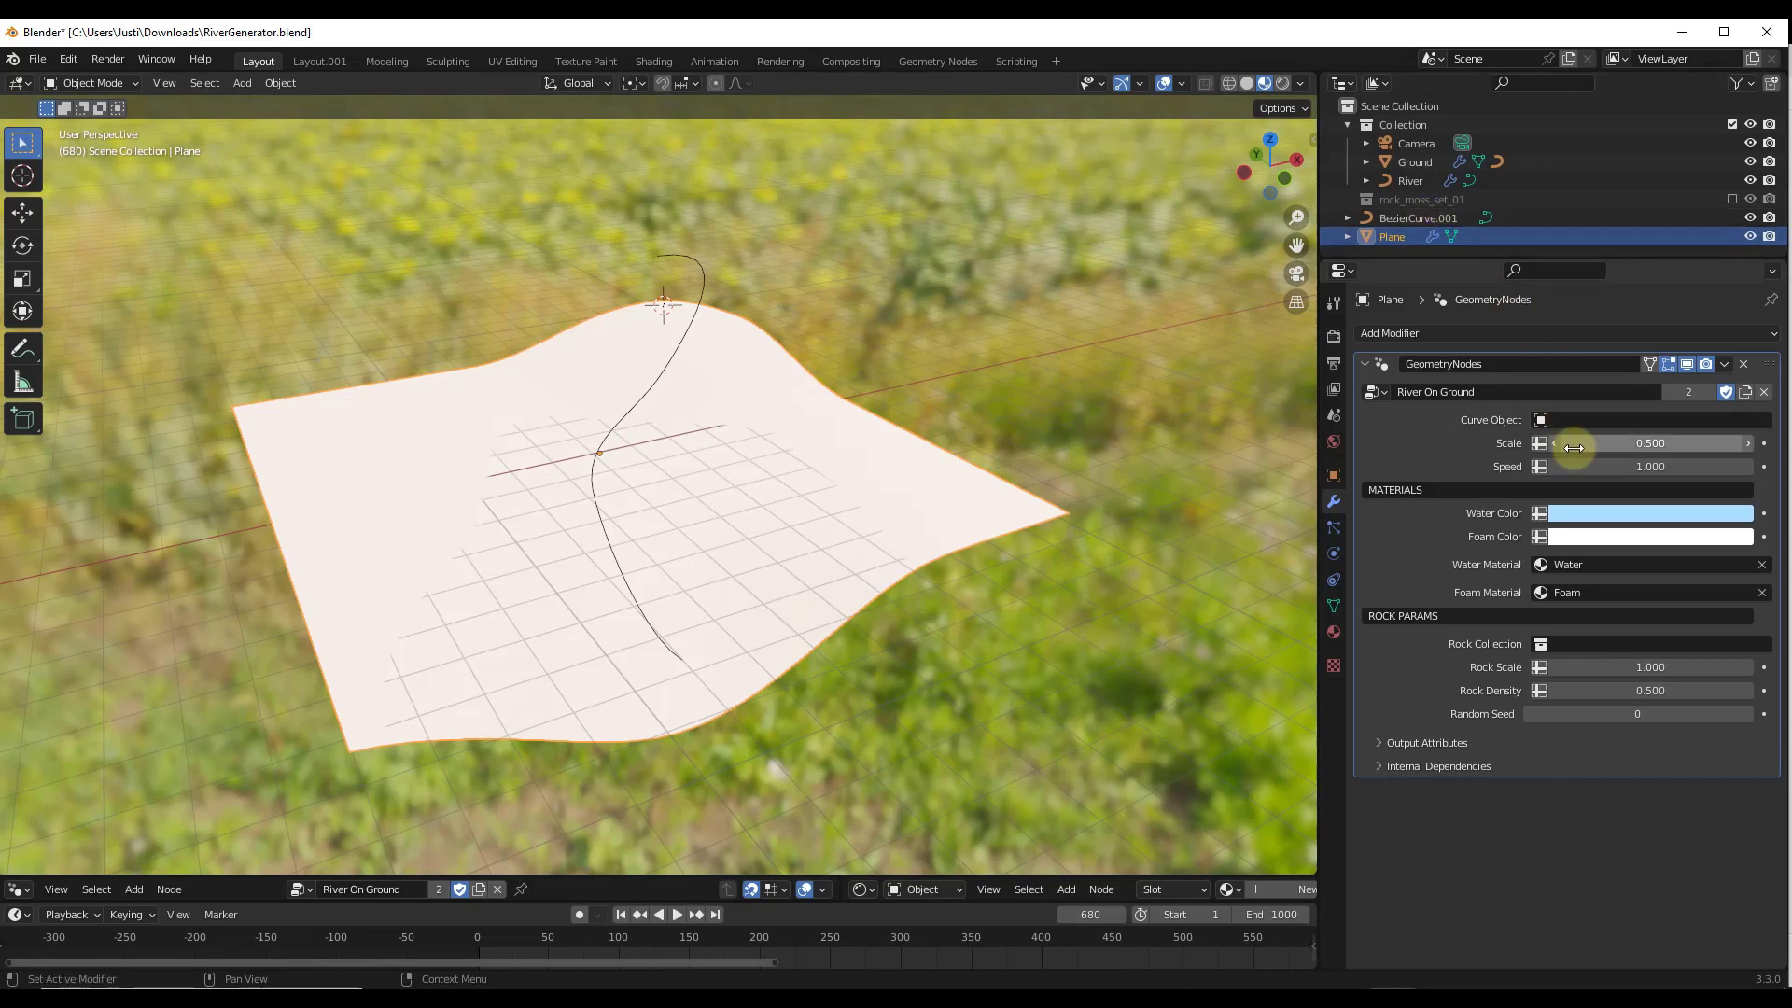
click(1646, 420)
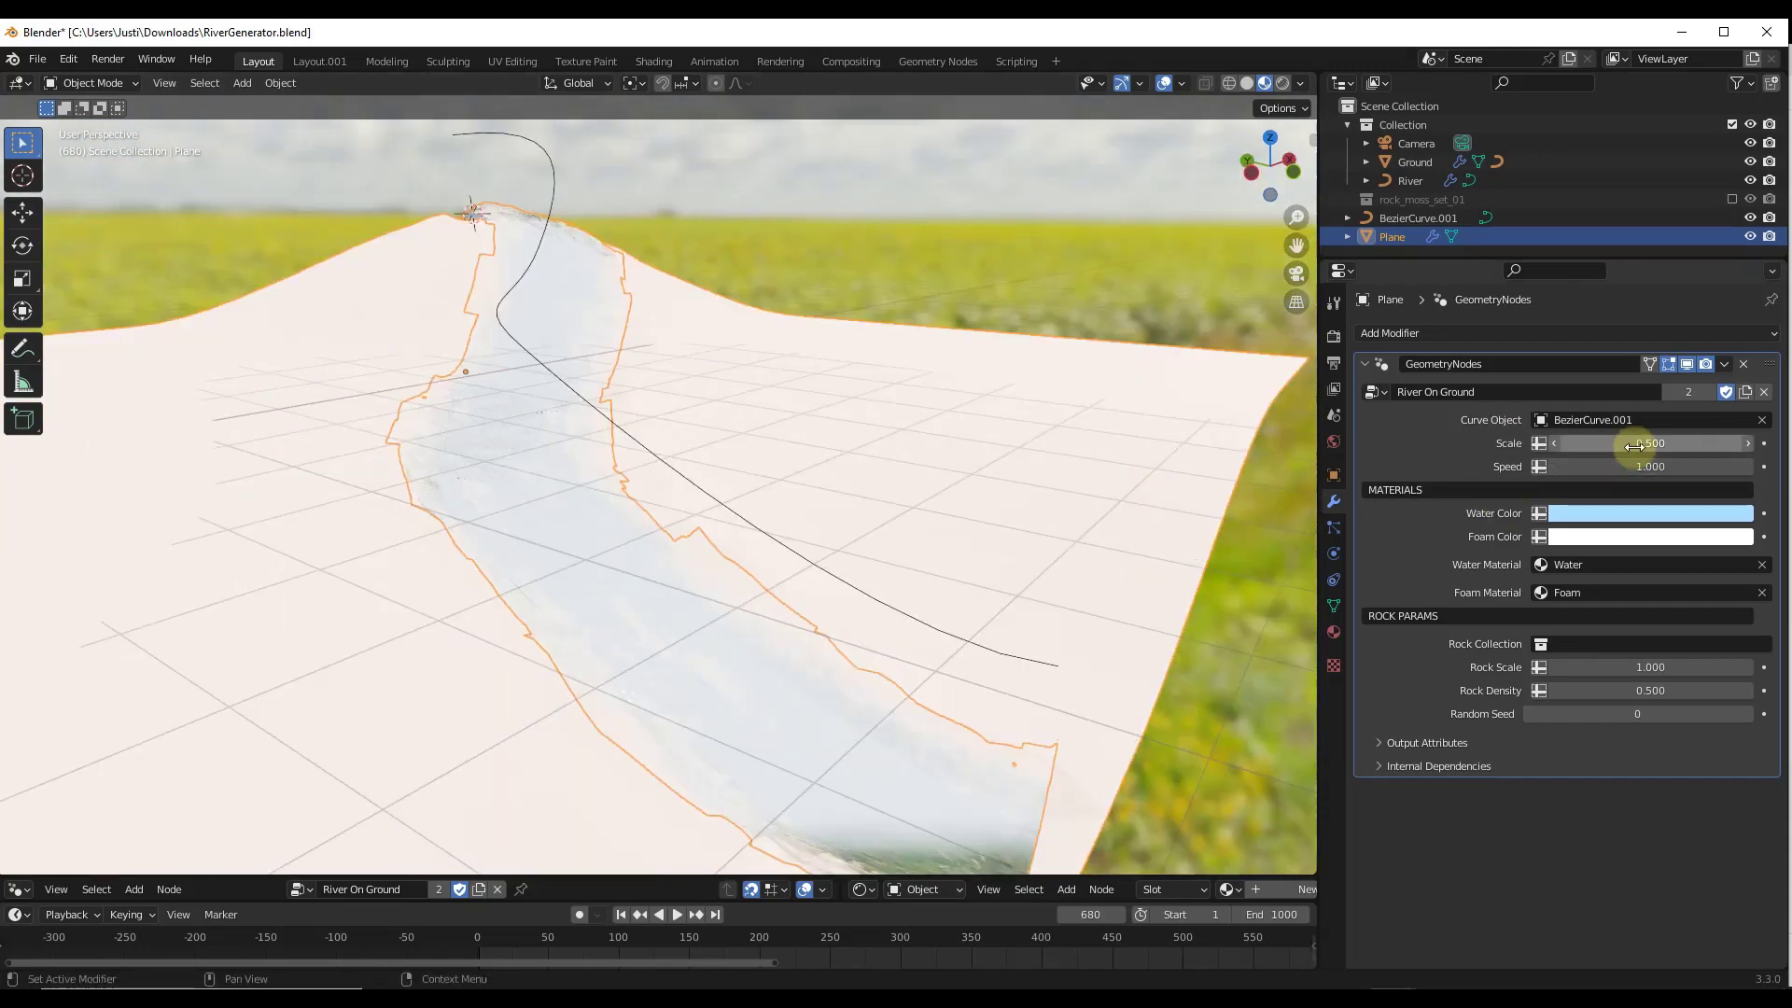
Adjust the river scale to 0.41 and play the flowing river animation
drag(1651, 444, 1622, 444)
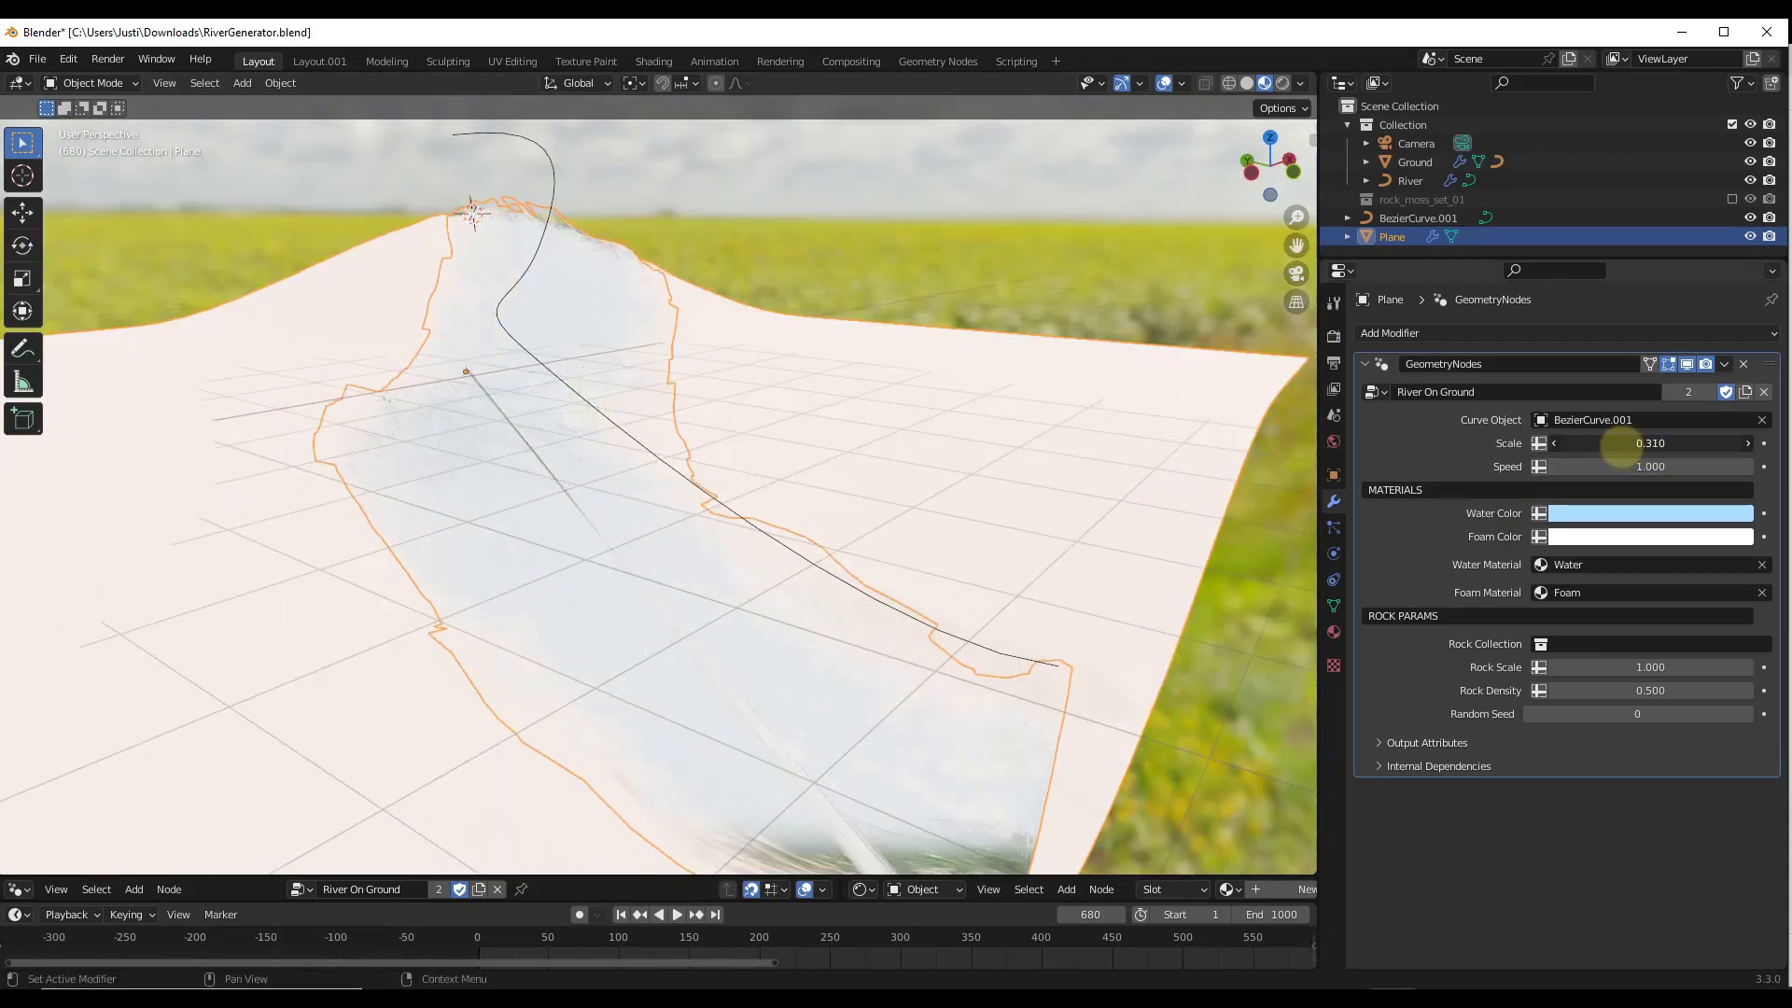
drag(1635, 444, 1646, 444)
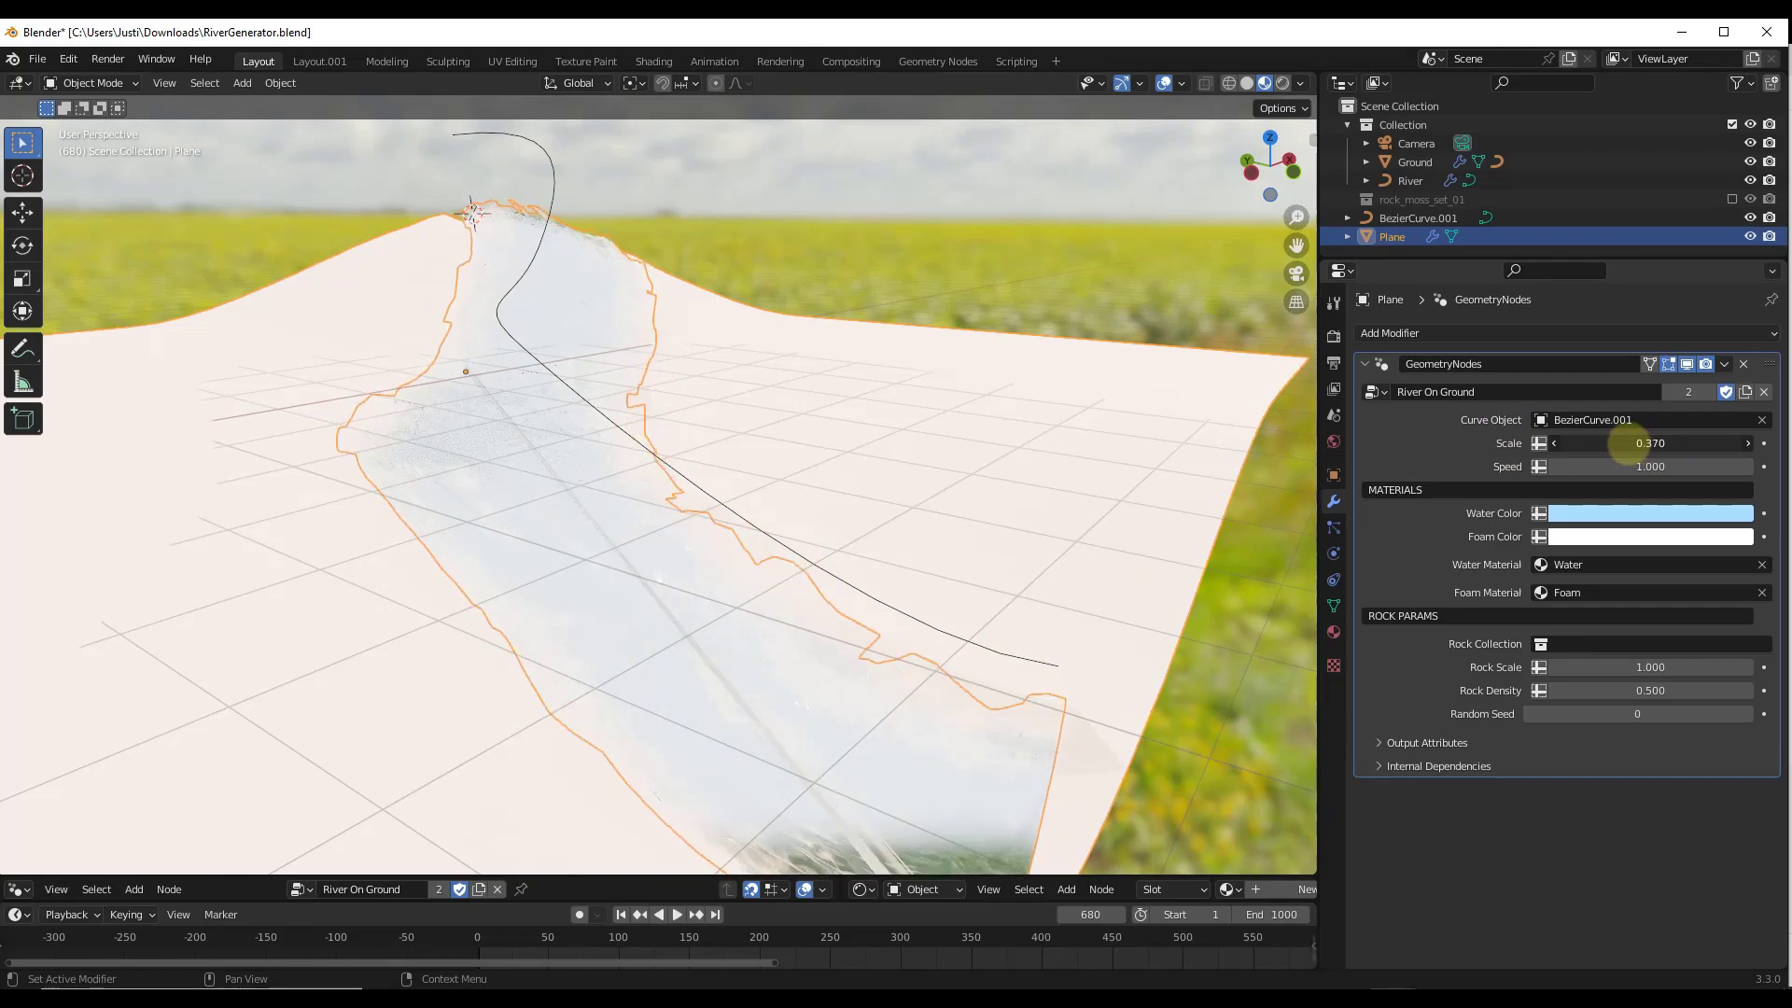
drag(1622, 442, 1658, 443)
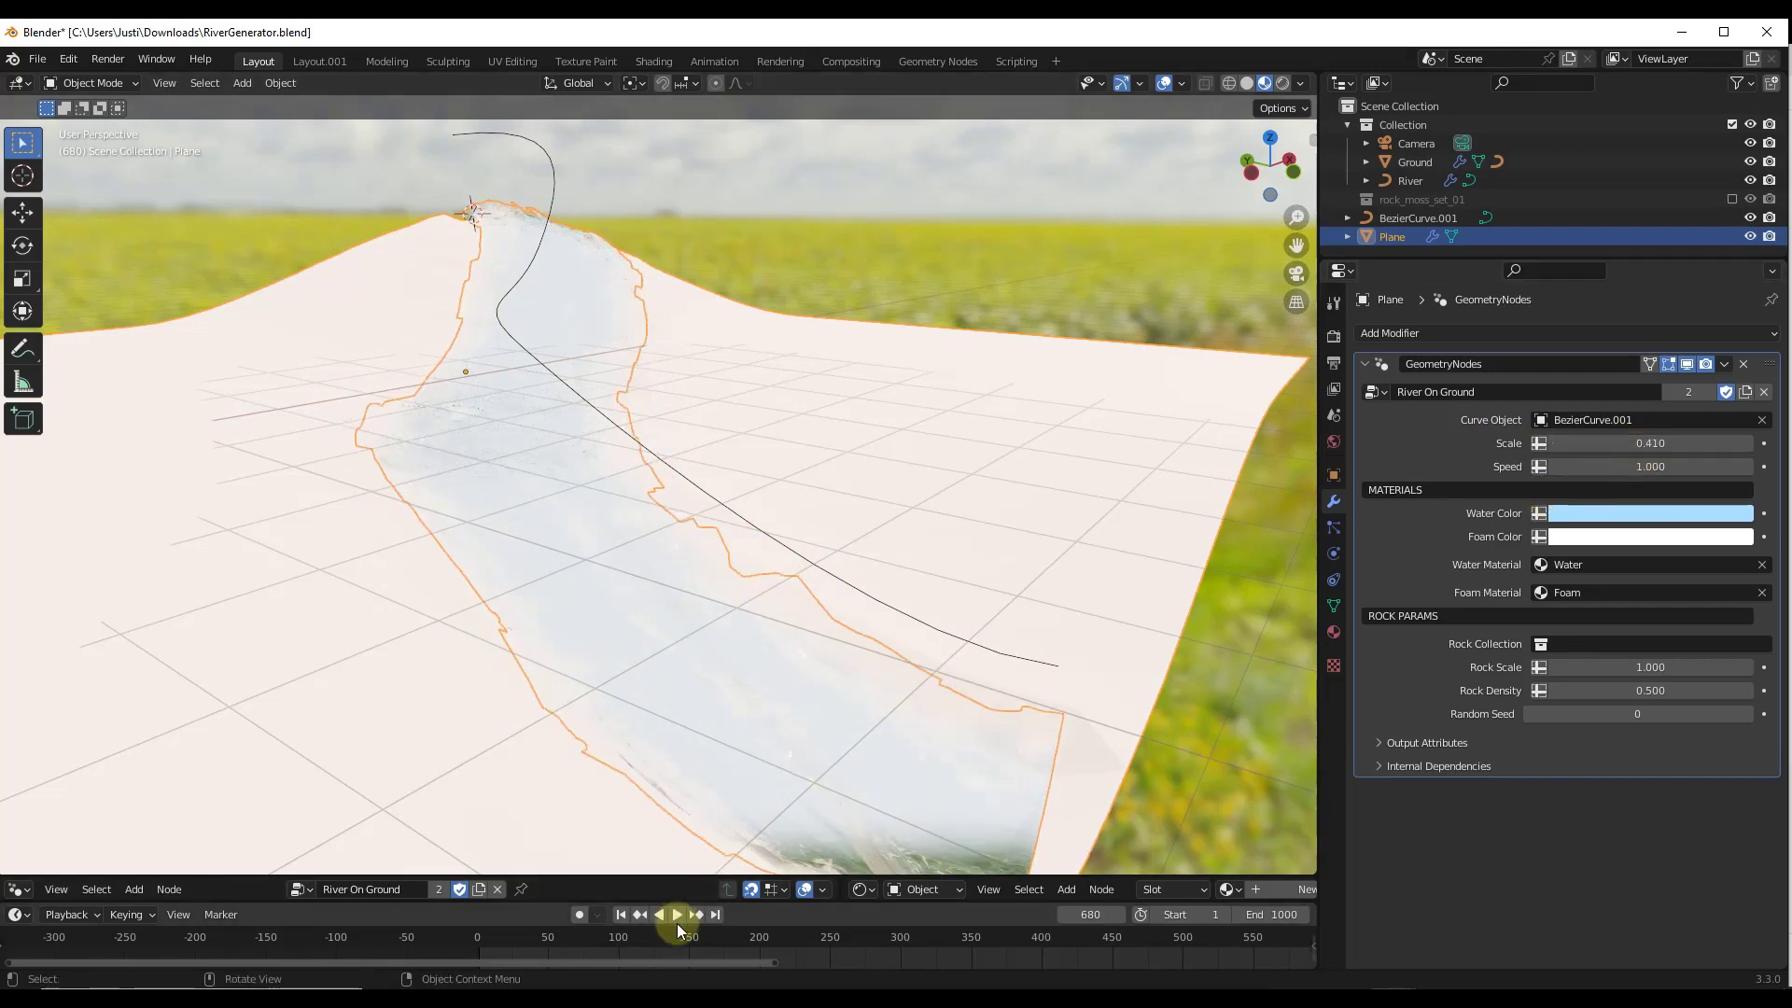
click(674, 913)
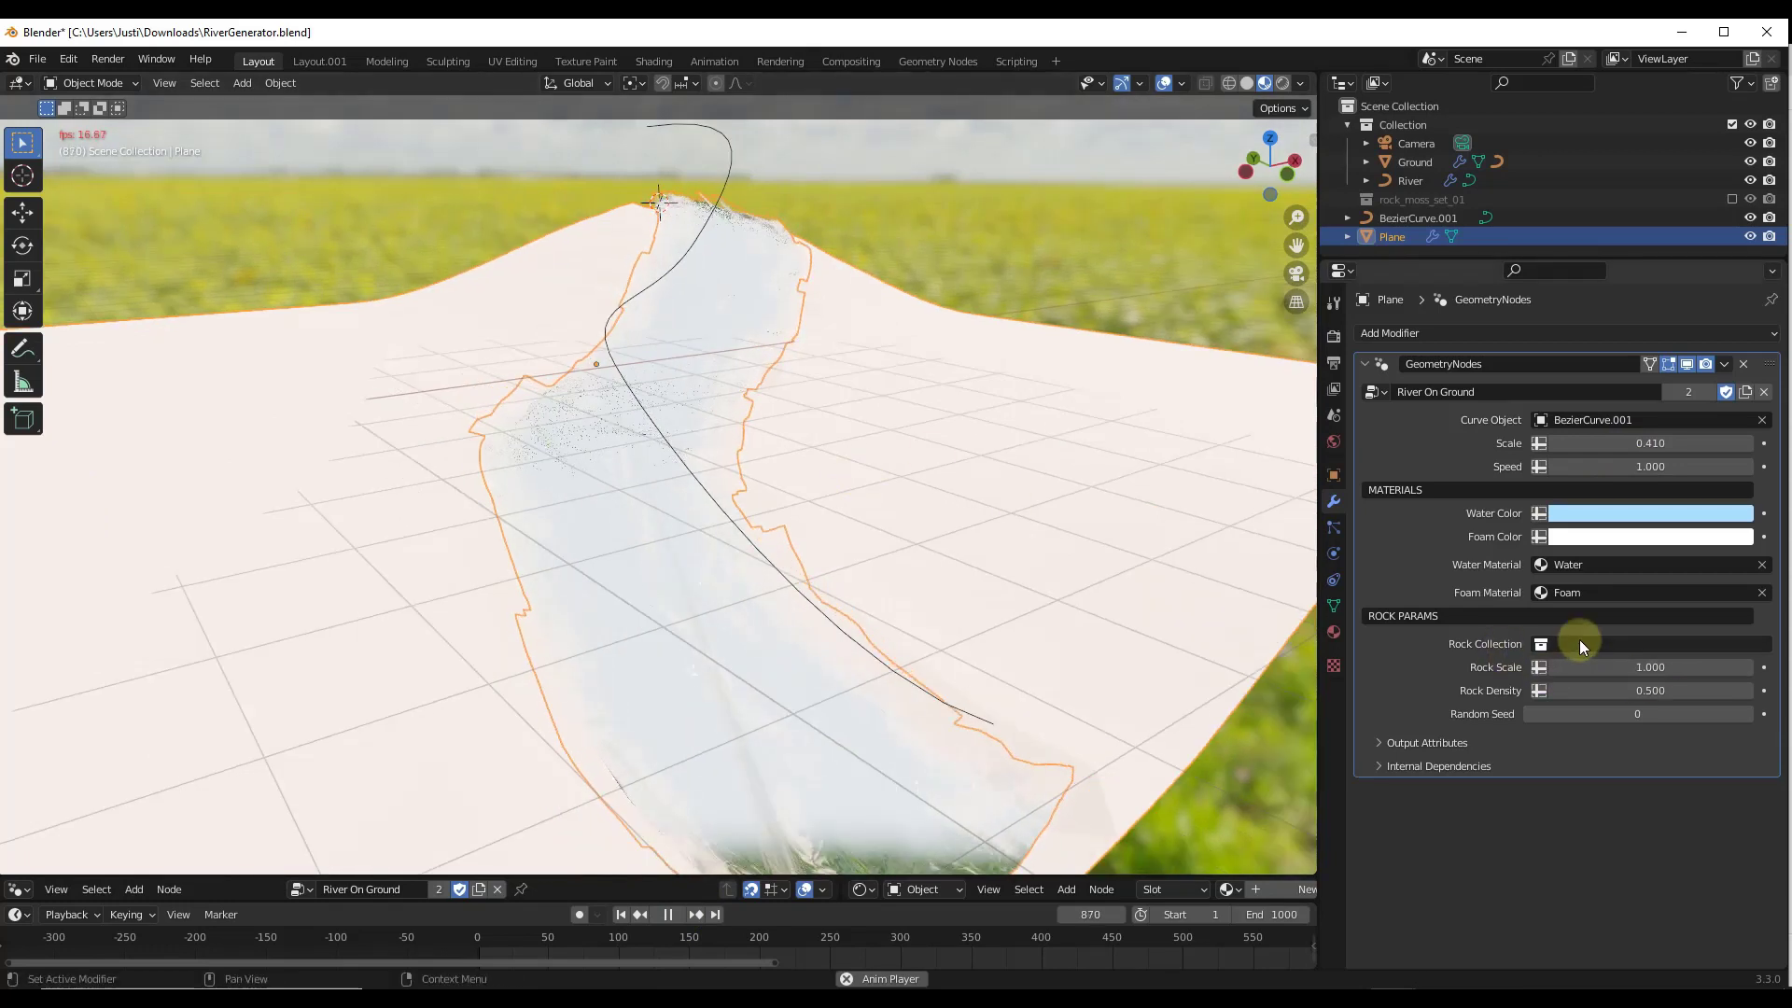
Set the modifier's Rock Collection to rock_moss_set_01 so rocks line the river
click(1540, 644)
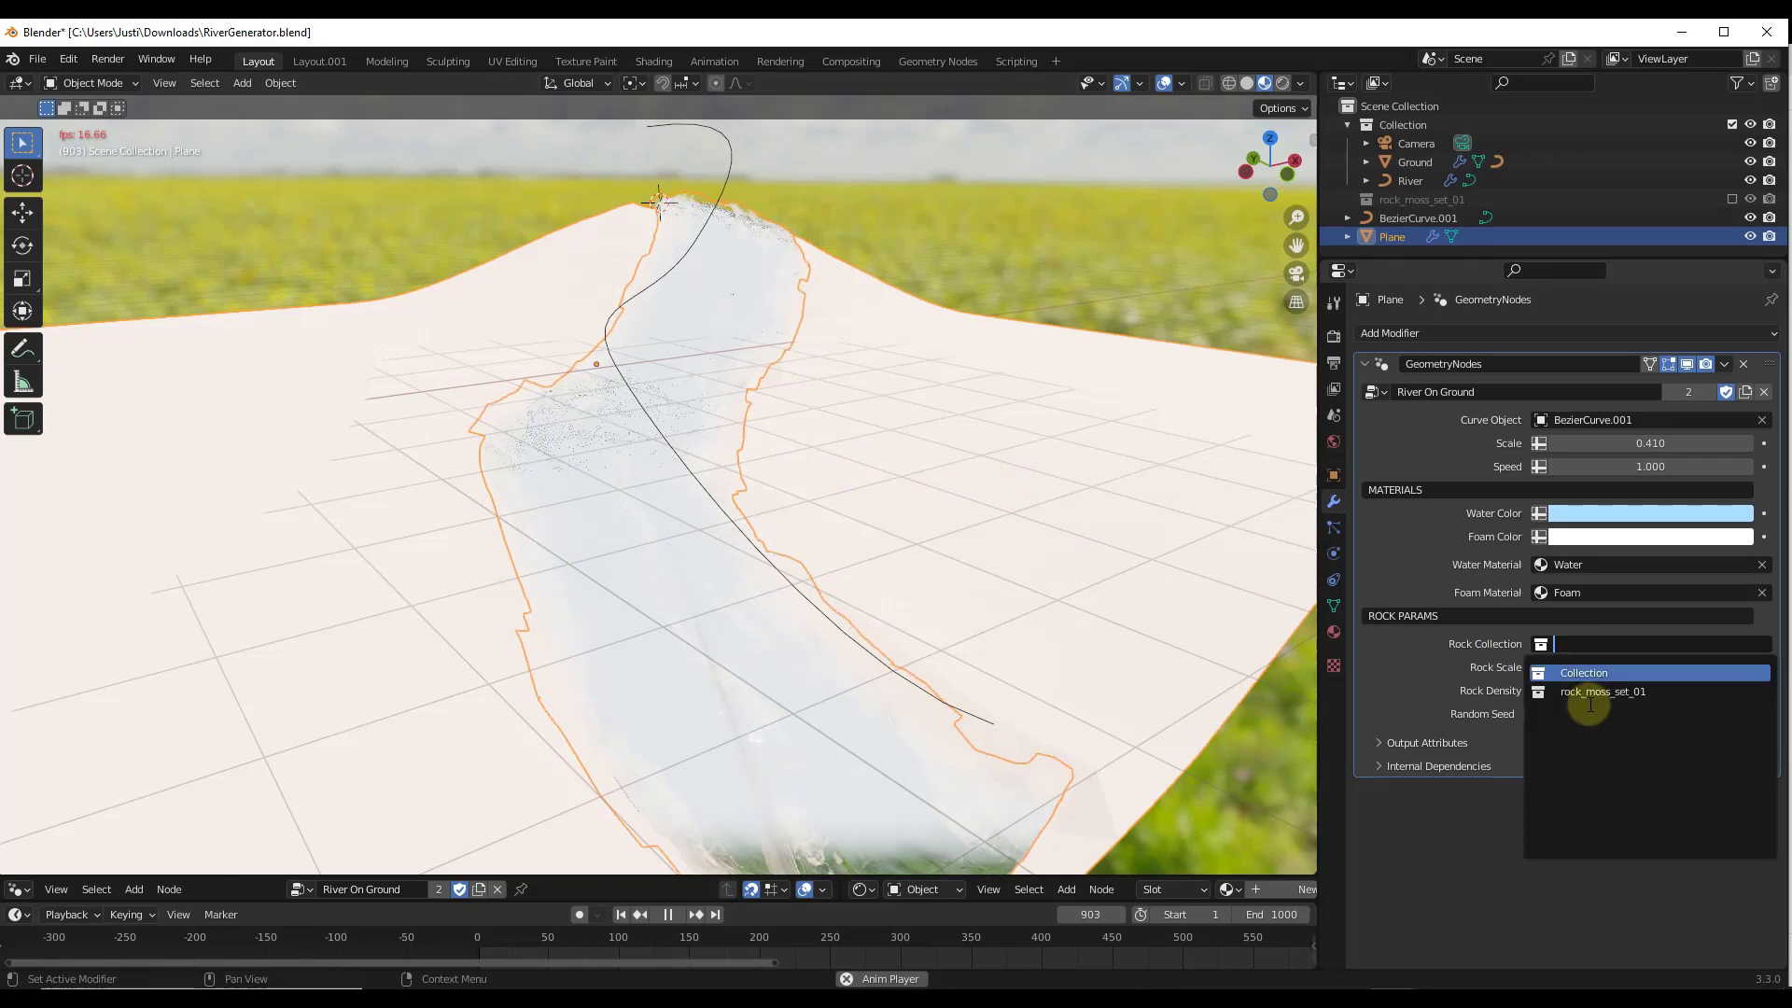
click(1600, 691)
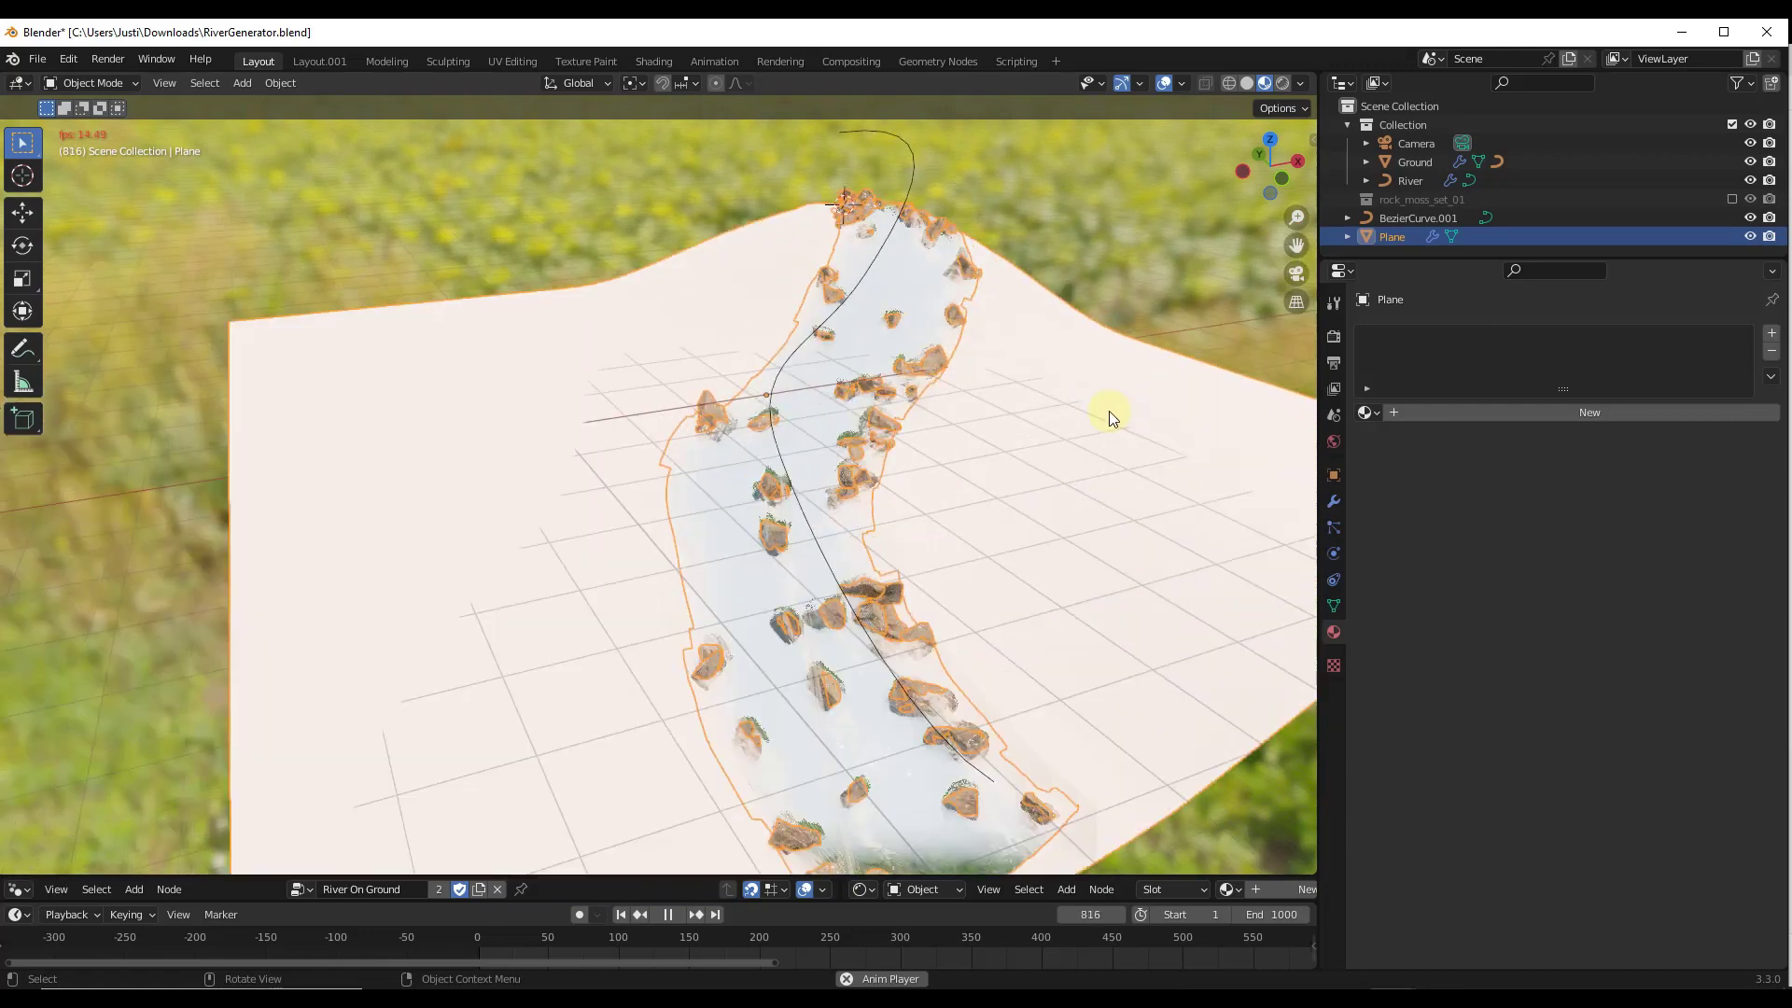
click(1368, 412)
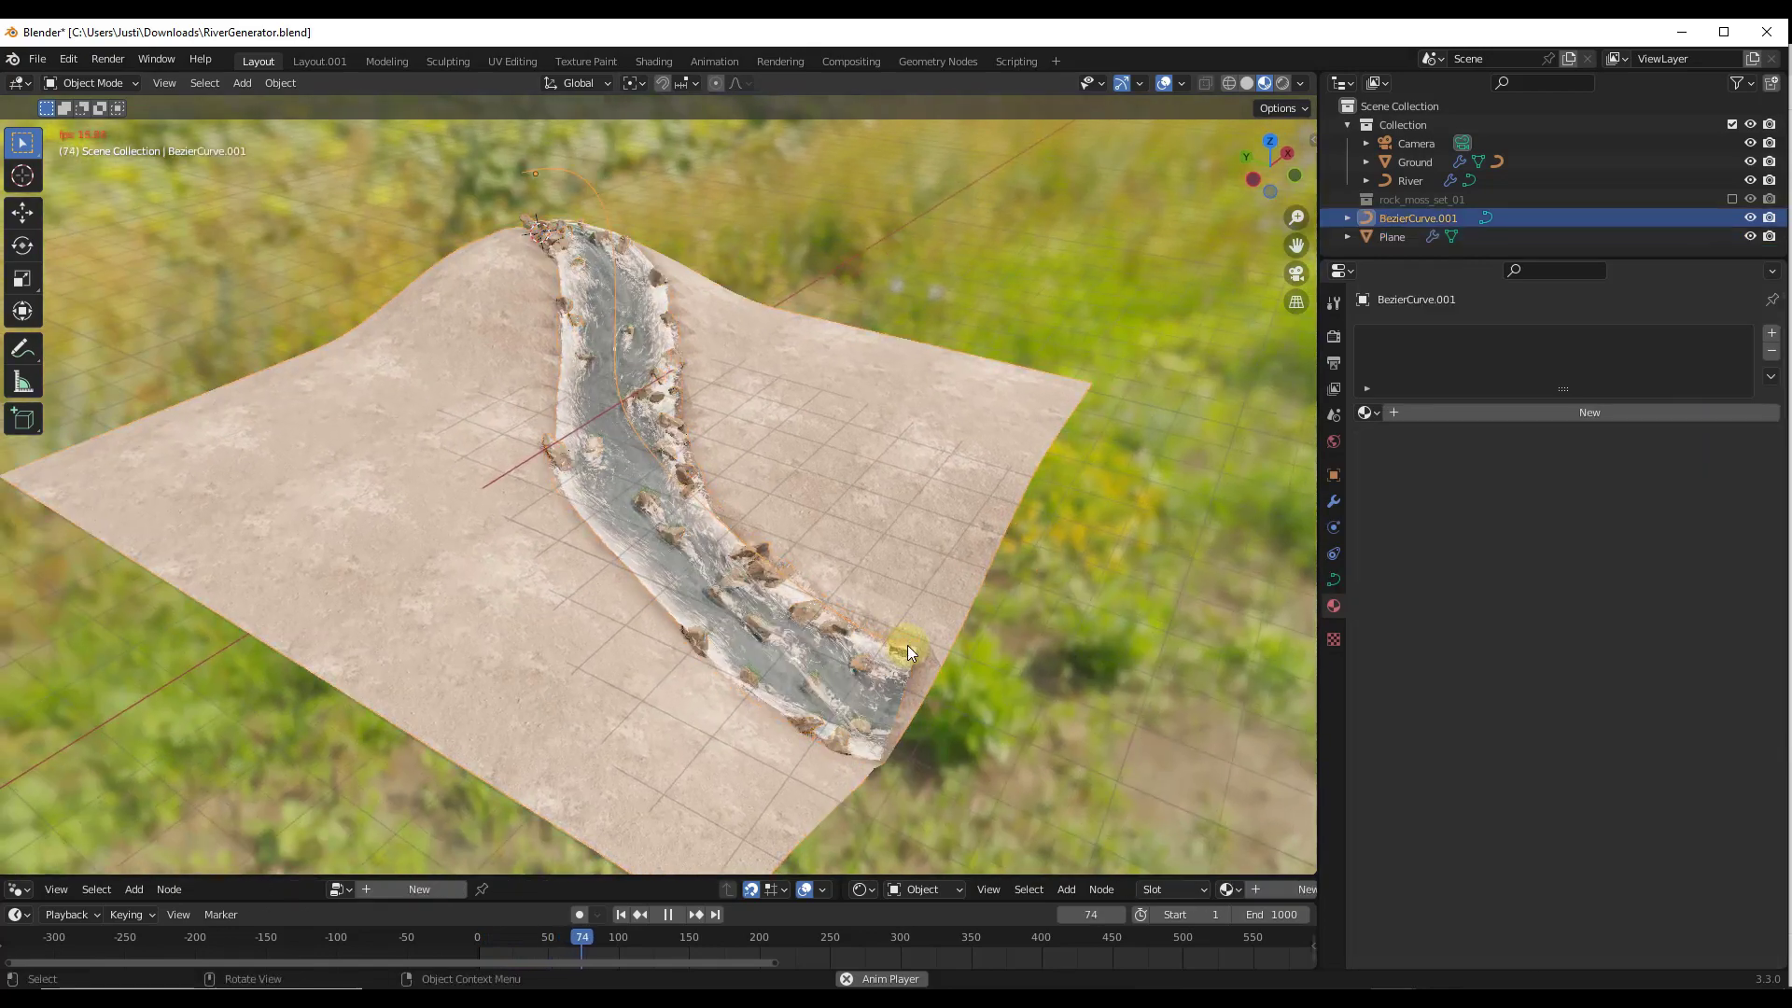
Edit the river curve's end point to bend its course into an S-shaped path
key(Tab)
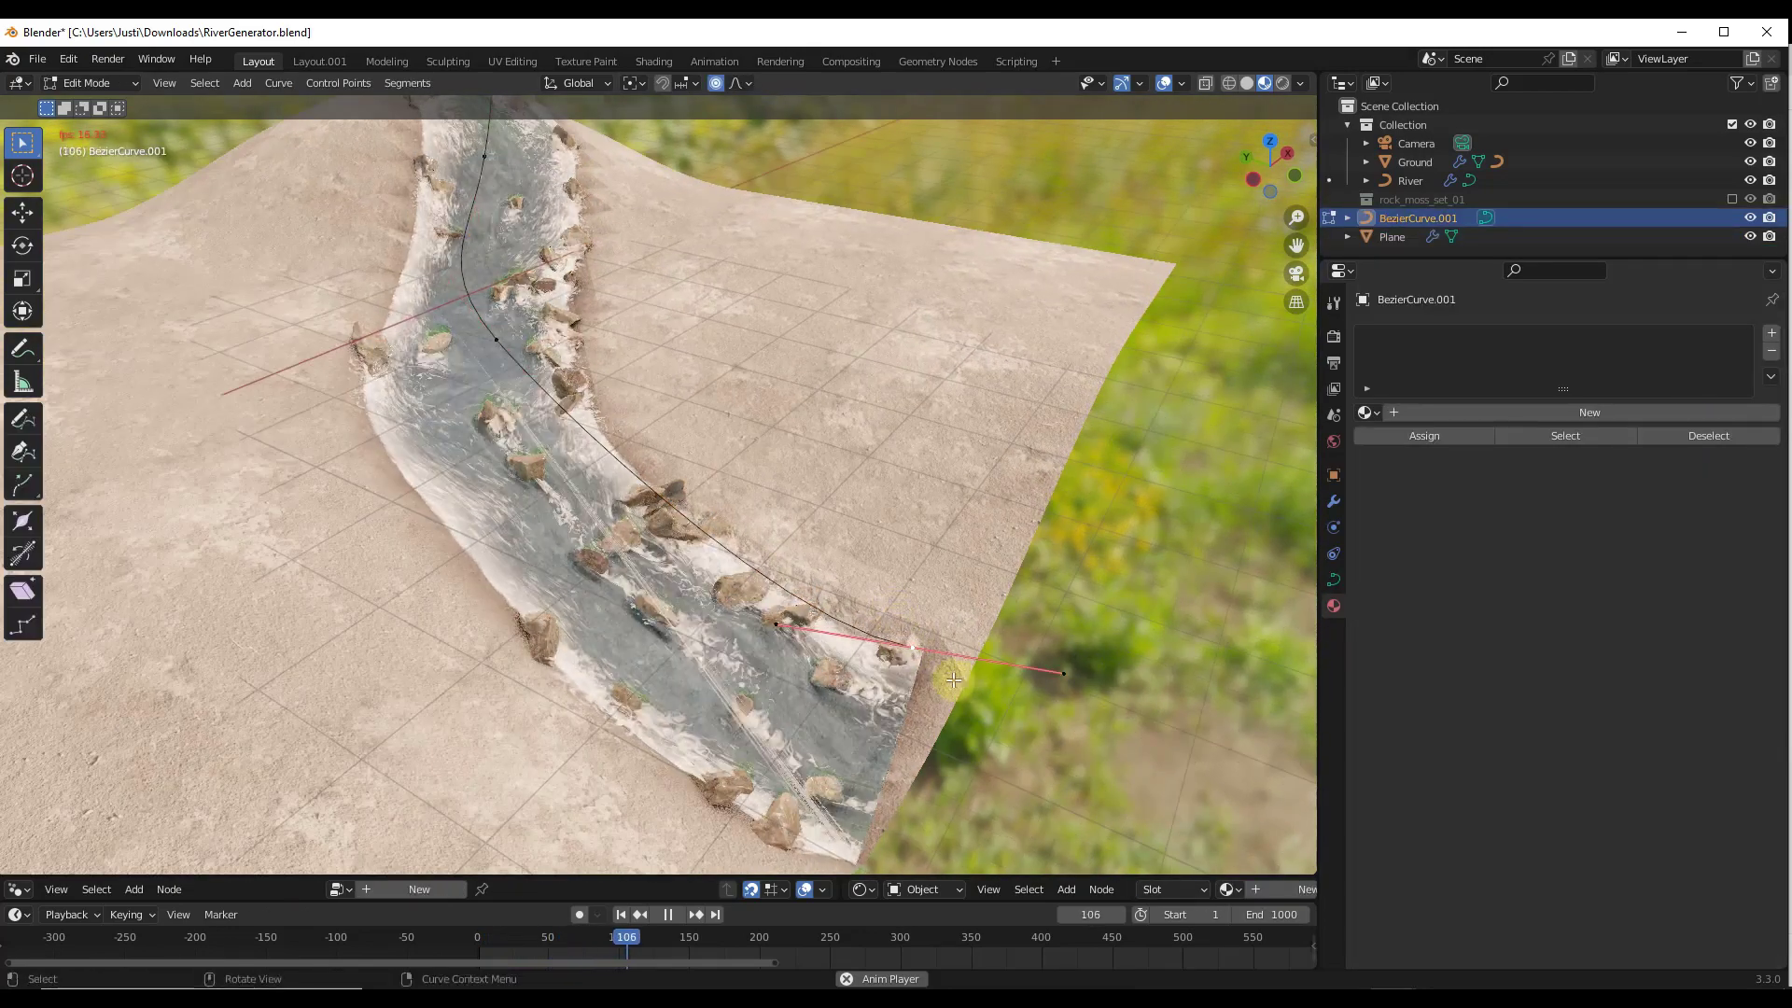
drag(951, 676, 1064, 717)
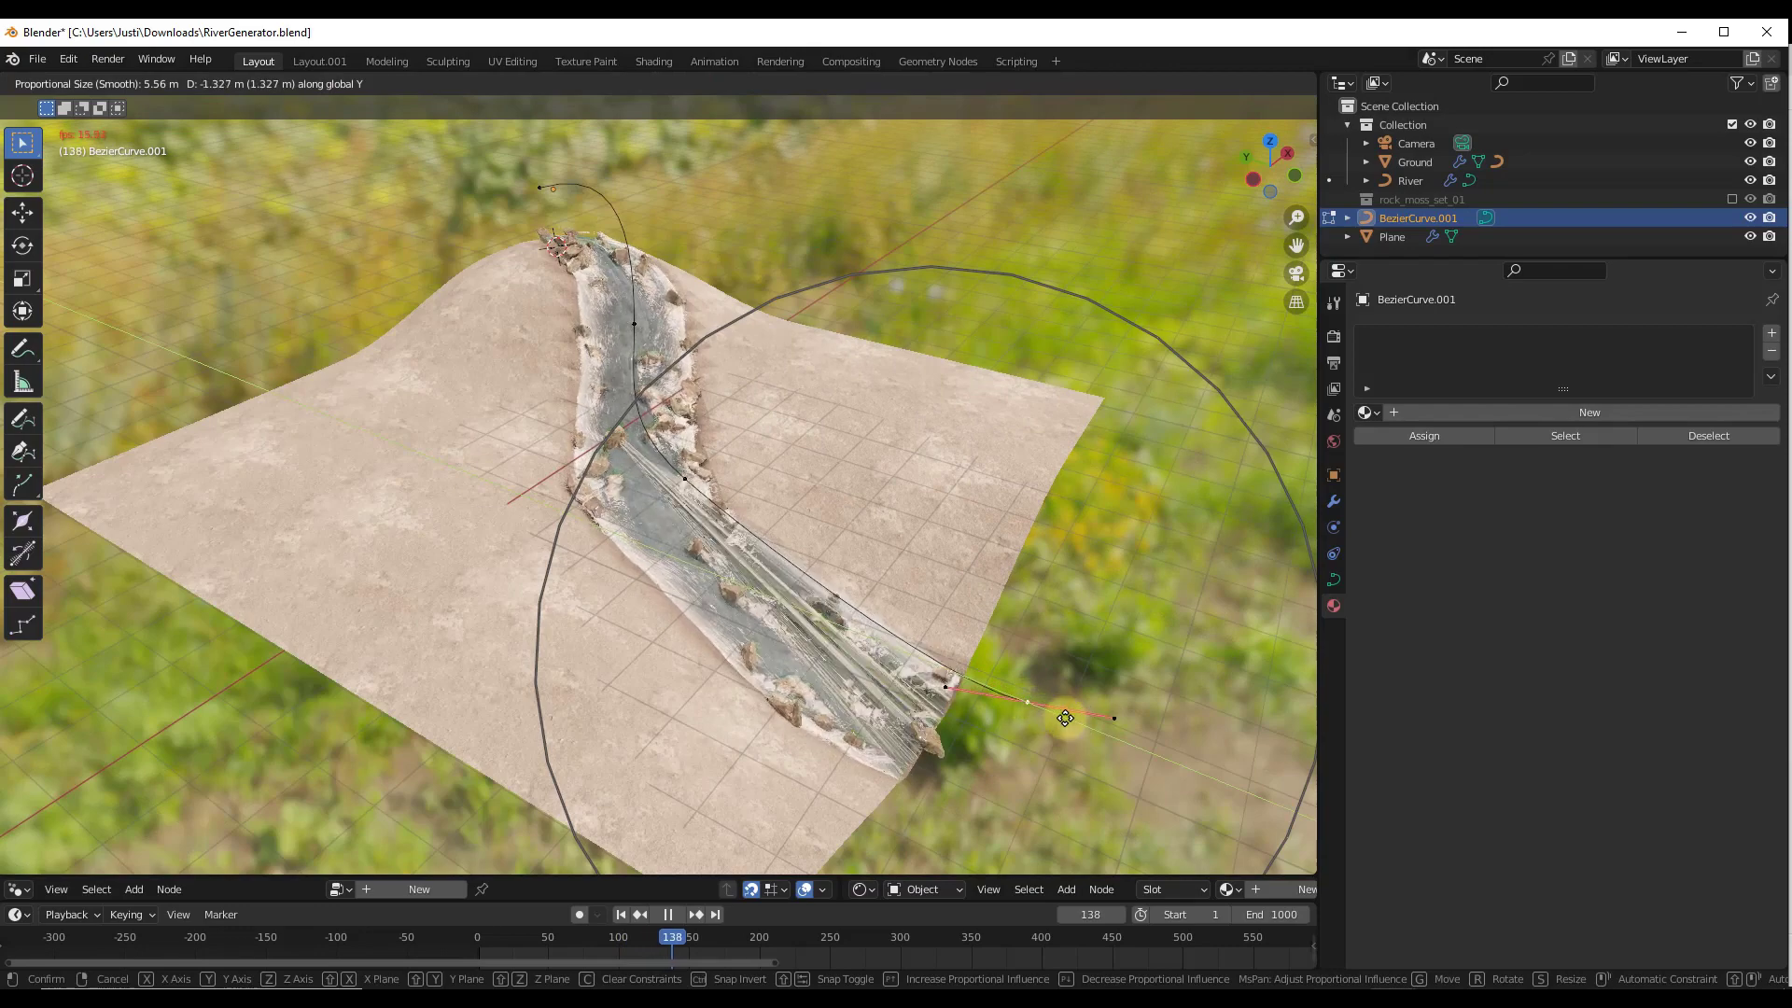
drag(1062, 716, 903, 661)
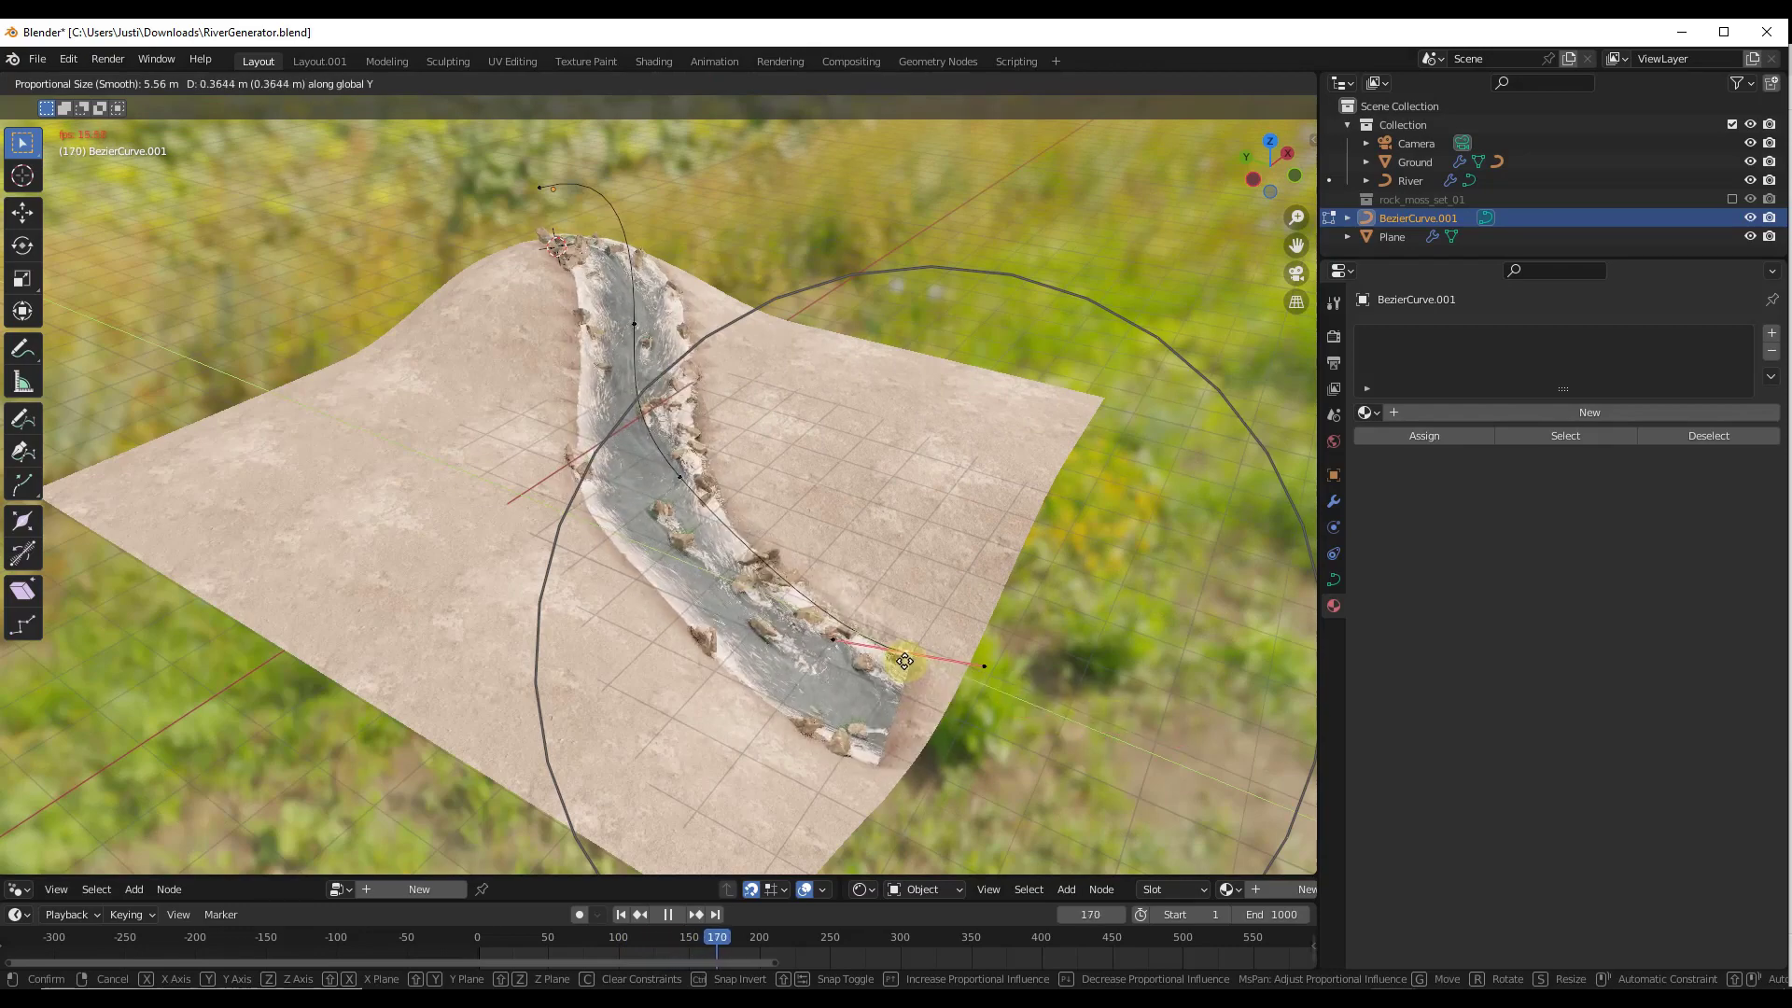
drag(903, 661, 1101, 748)
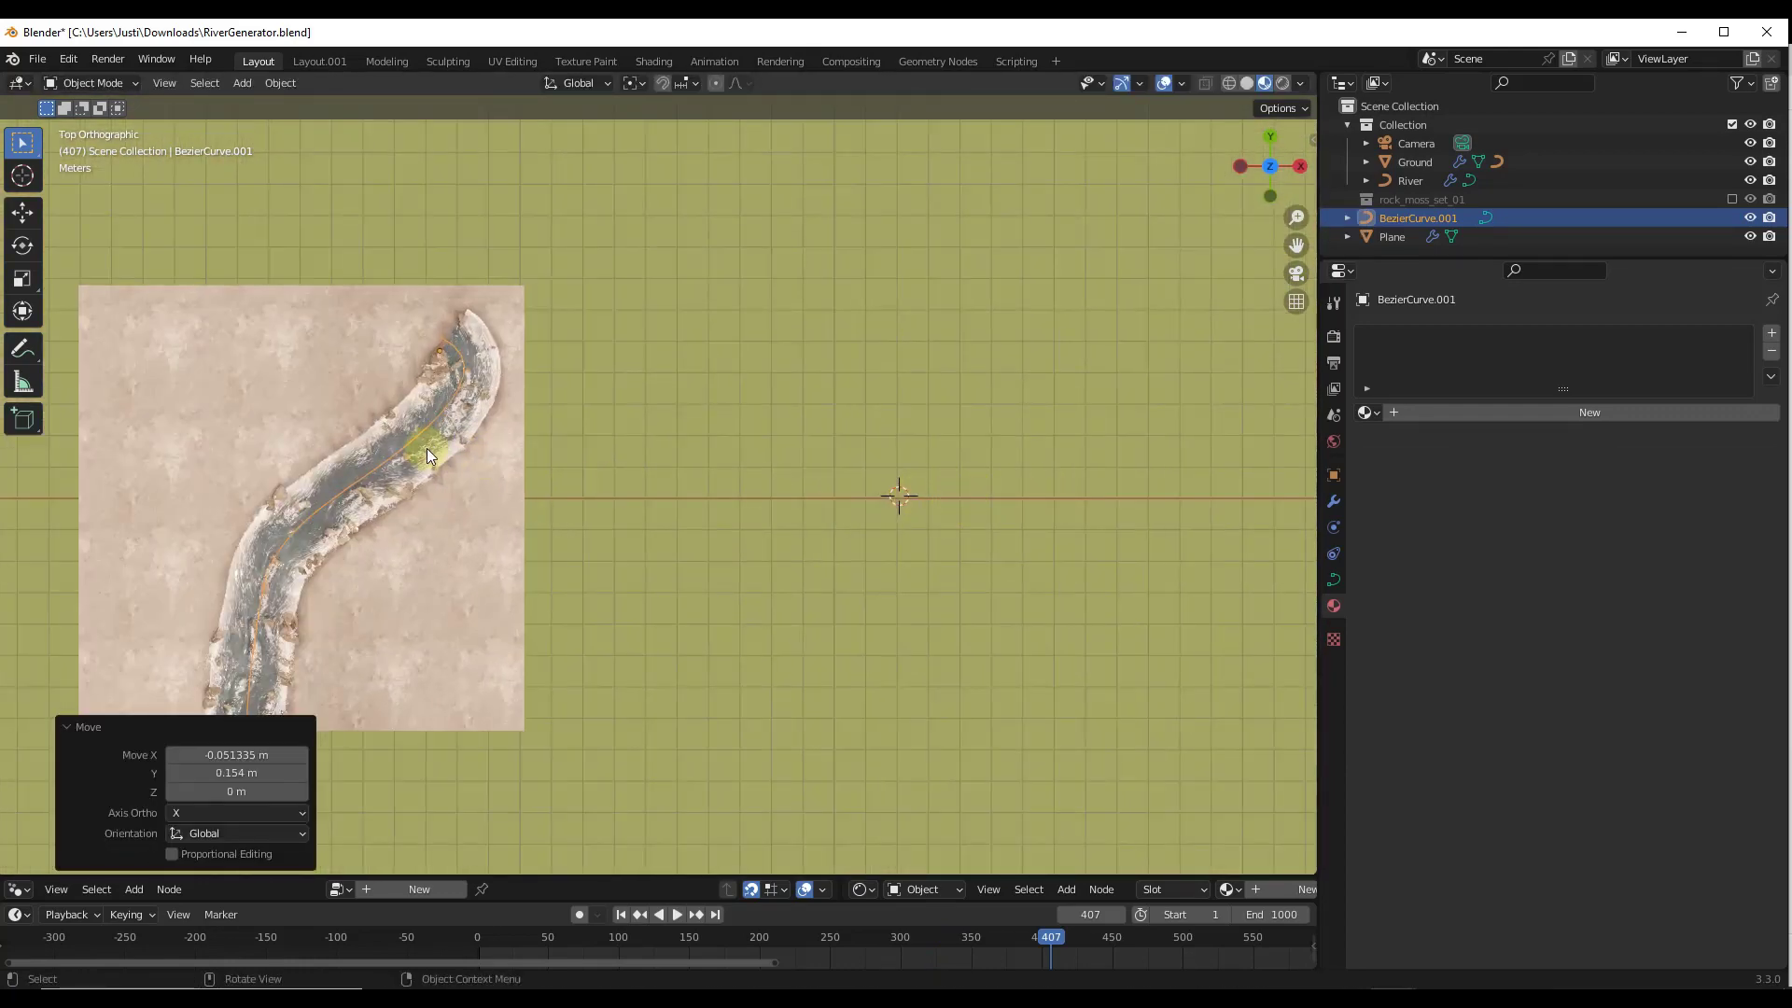
Add a new Bezier curve with a Geometry Nodes modifier using River From Curve
click(241, 82)
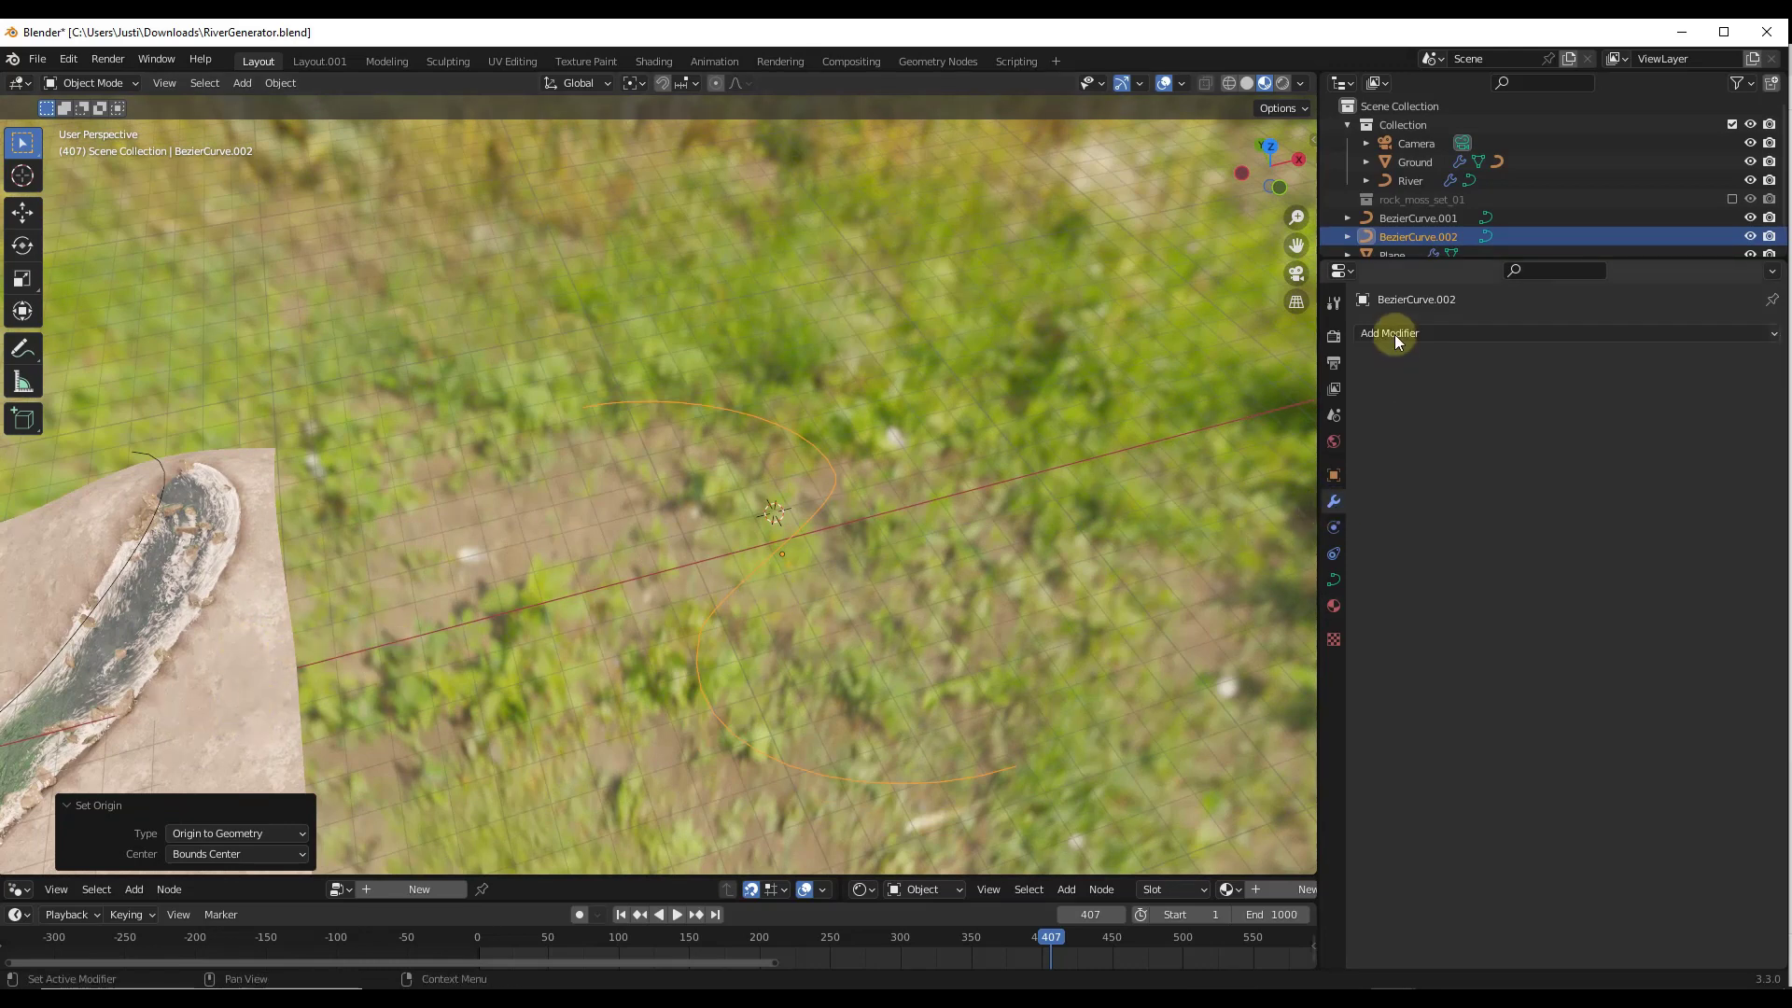
click(1389, 332)
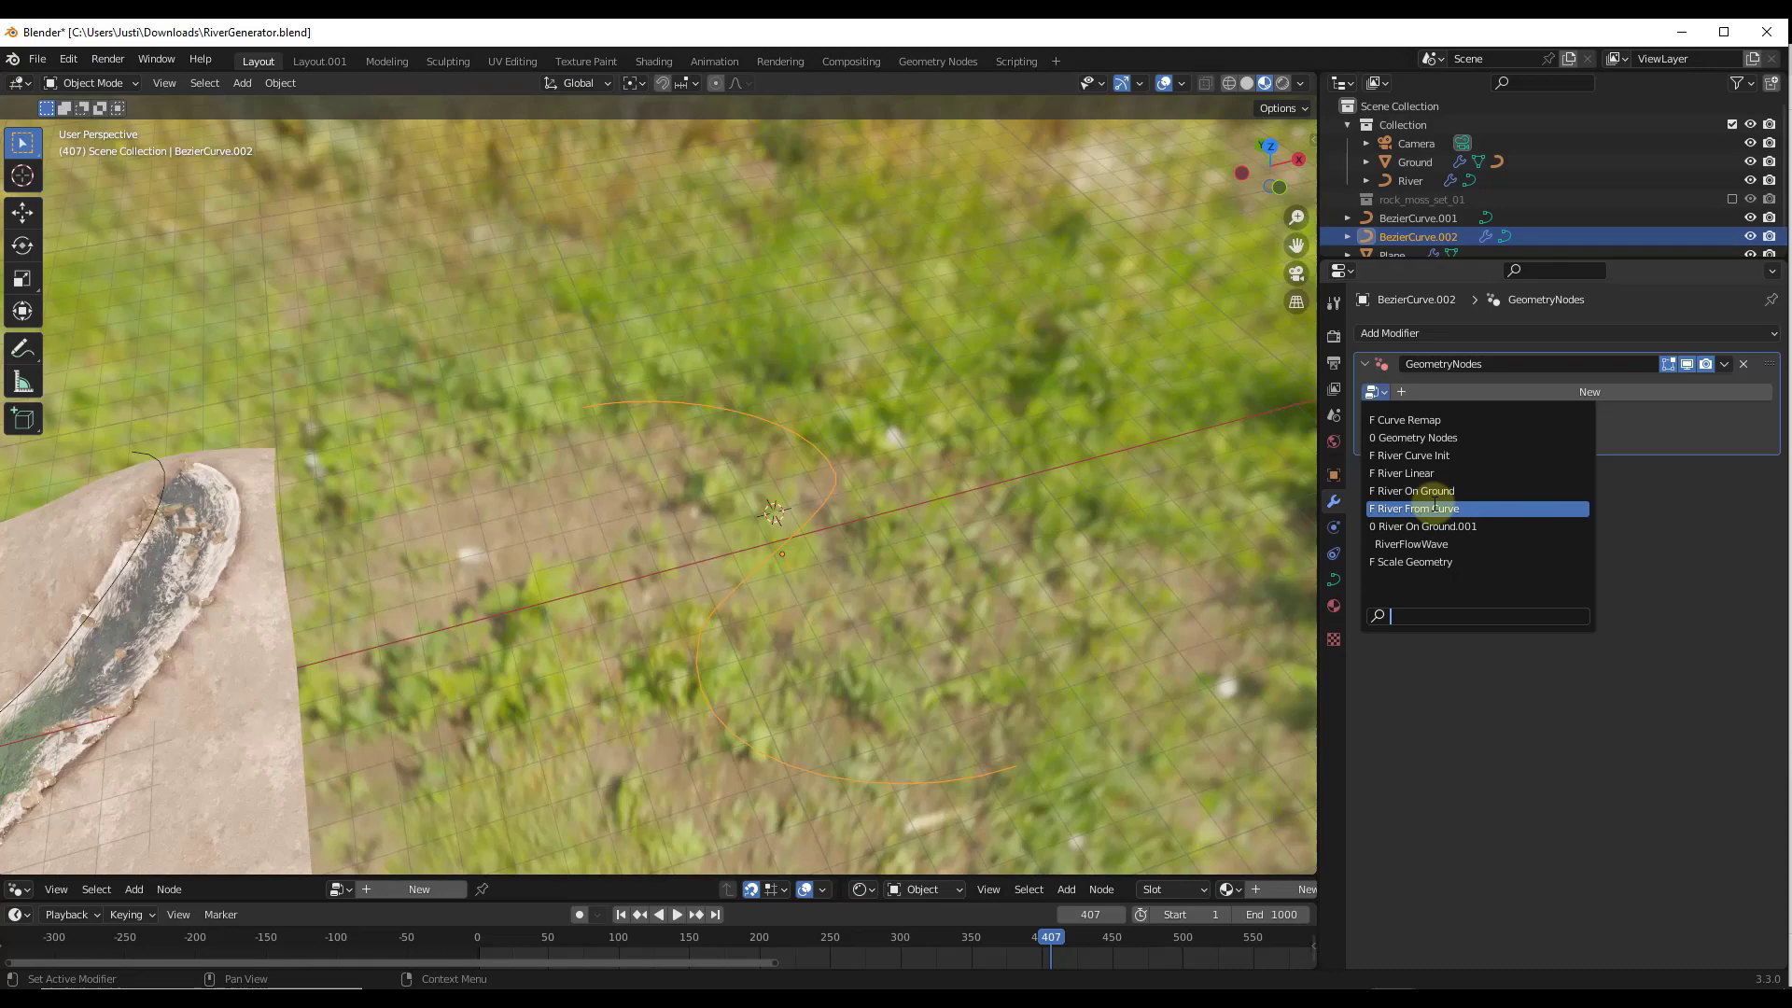
click(1415, 508)
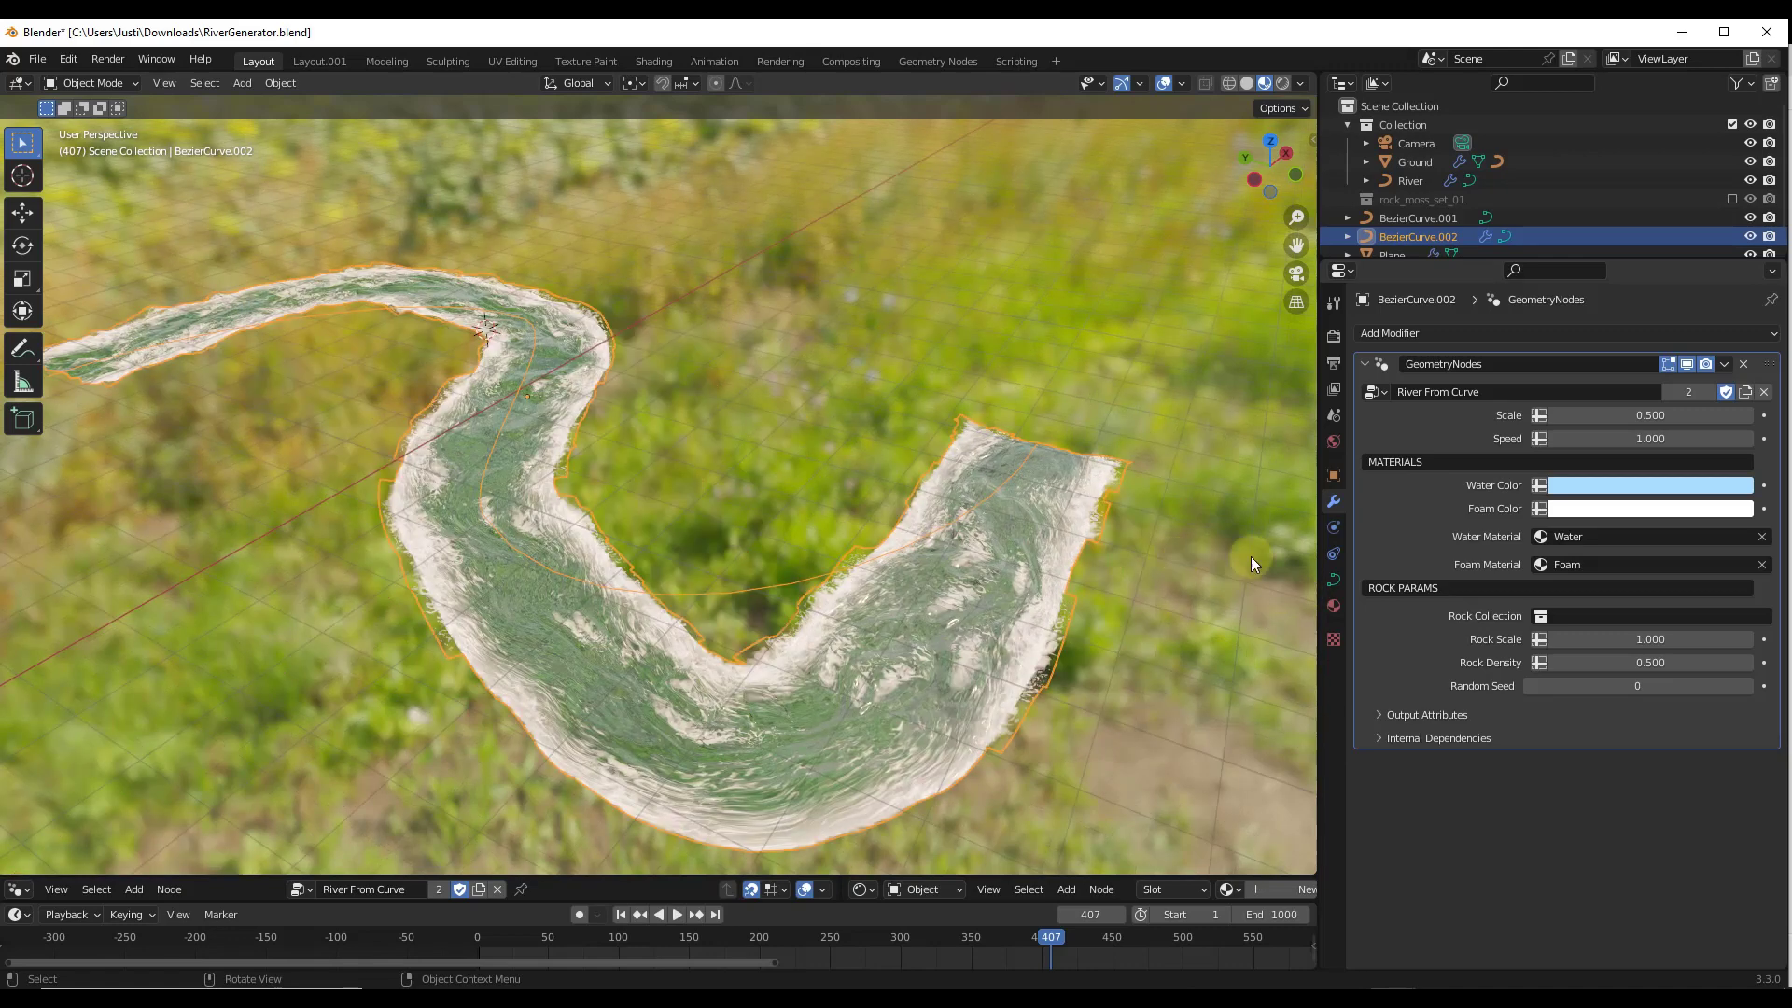
Line the second river with rock_moss_set_01 rocks at slightly larger scale and higher density
click(1641, 614)
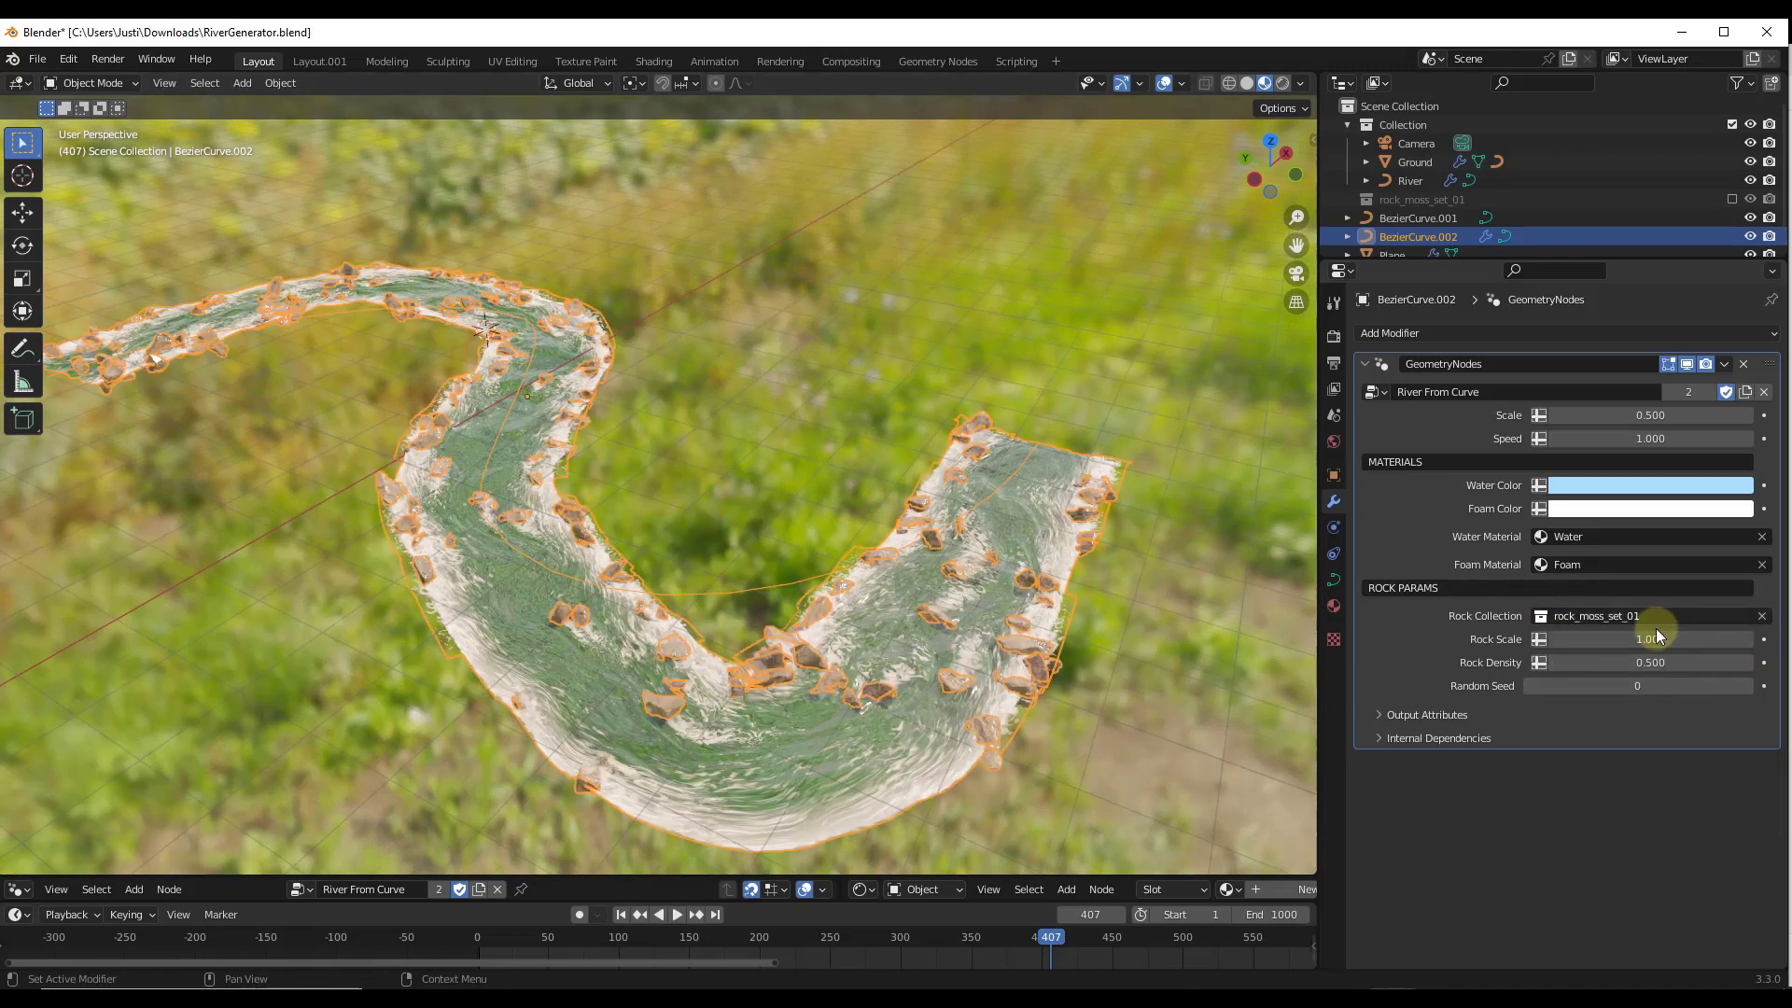
drag(1622, 638, 1658, 639)
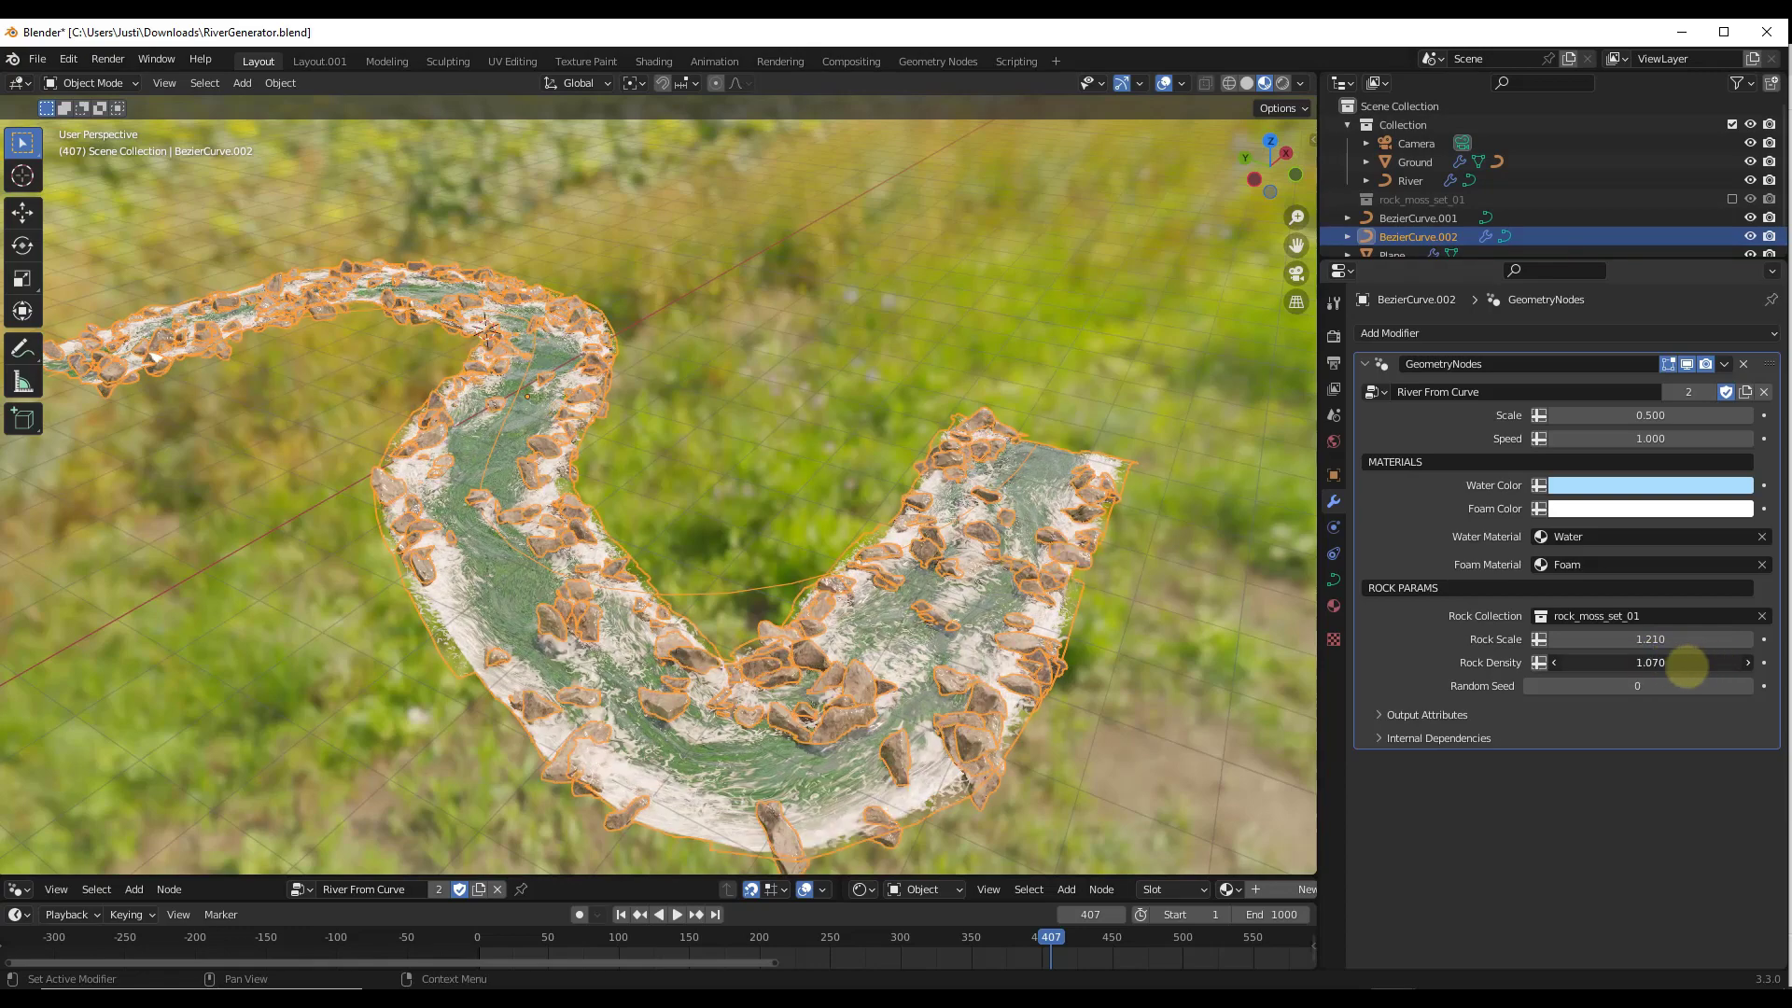
drag(1691, 663, 1610, 662)
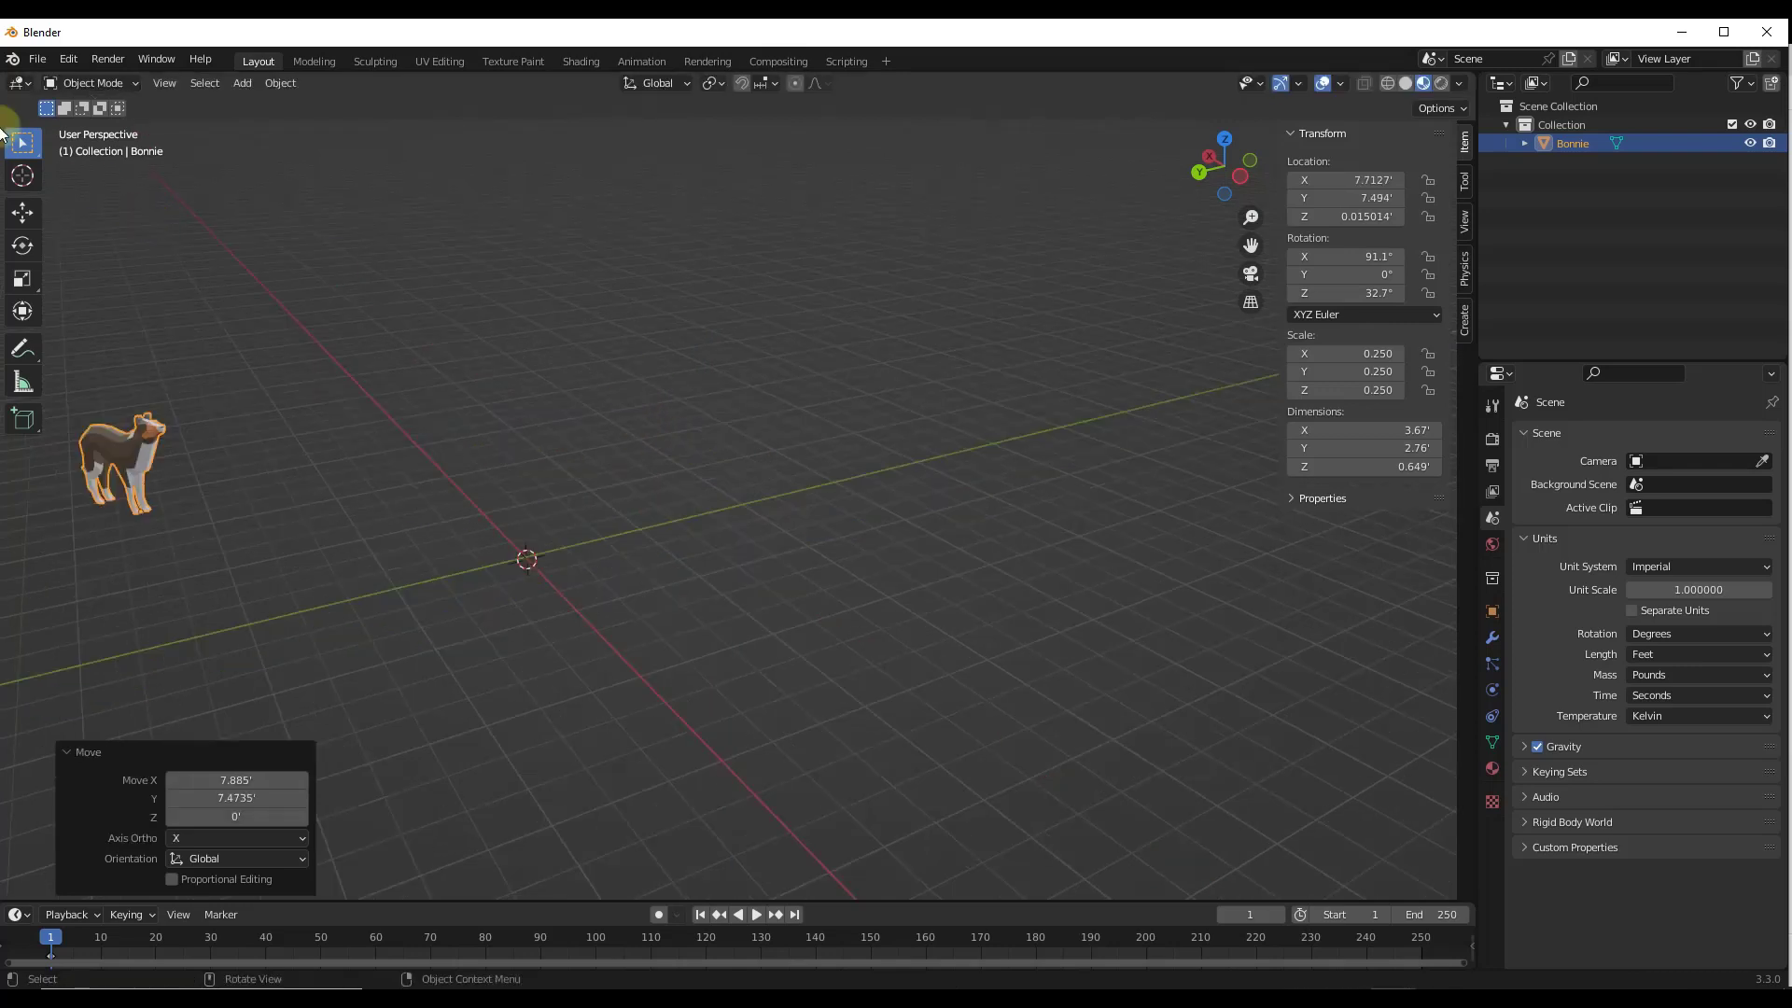
Add a Bezier curve near the dog and stretch it into a long river path
key(7)
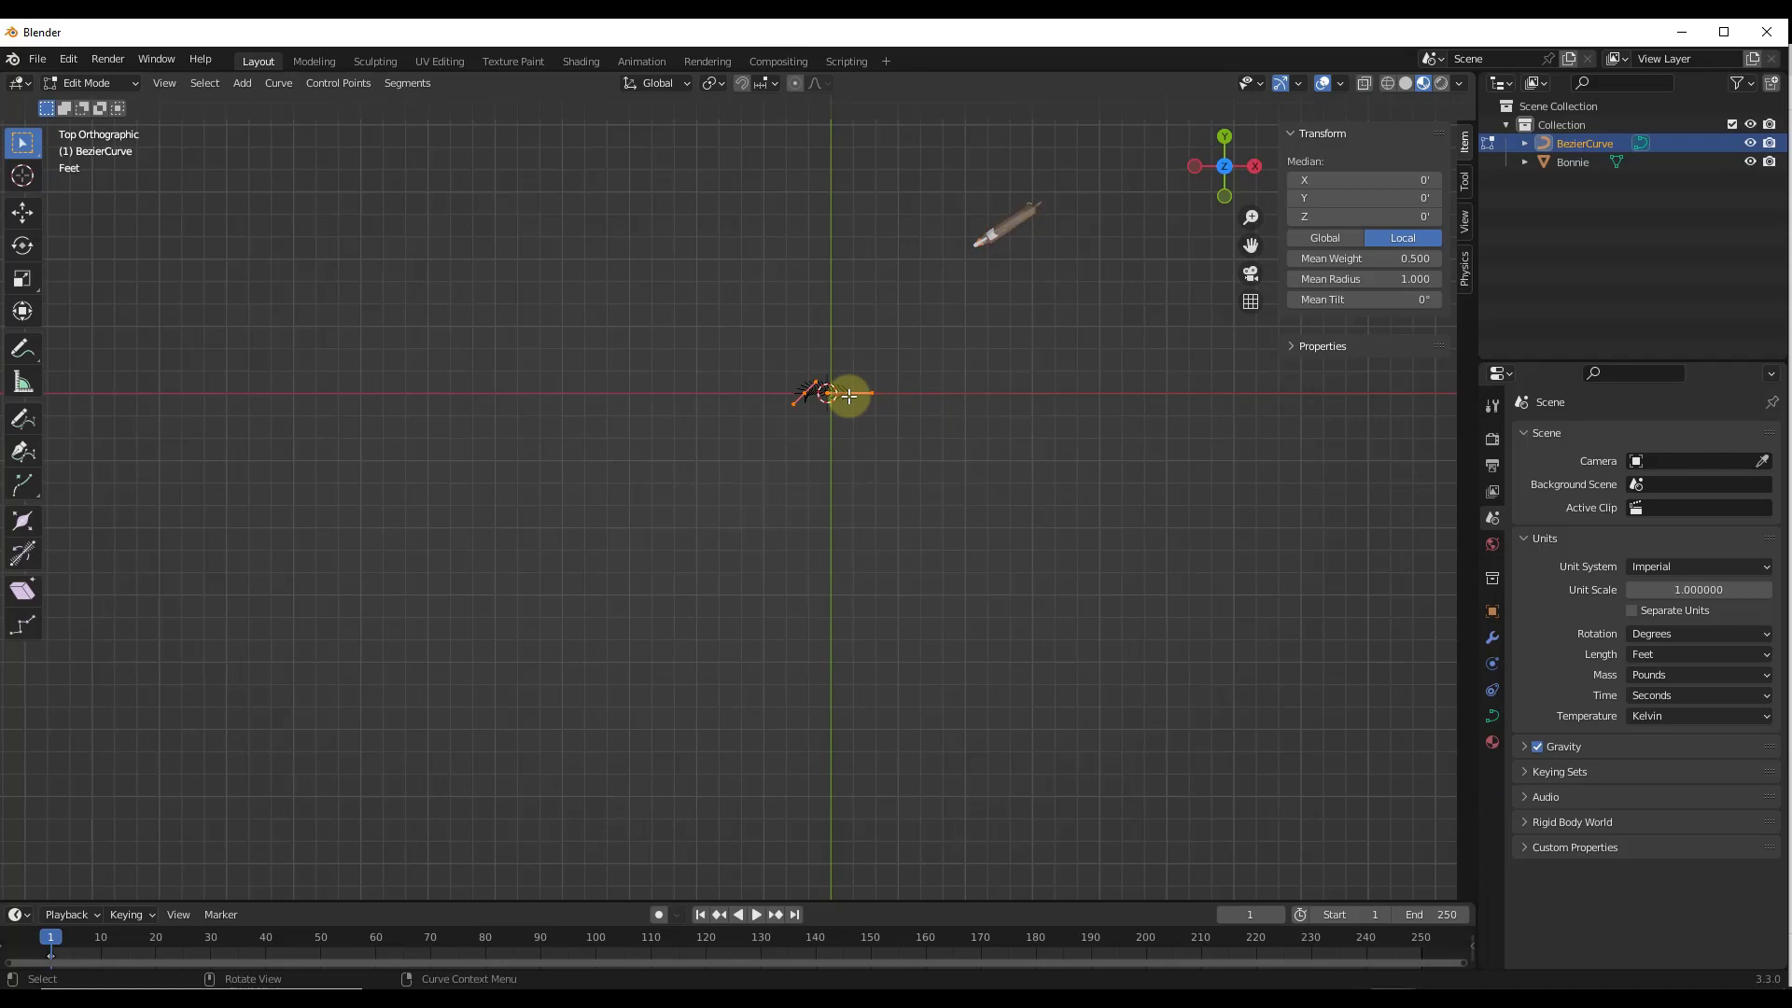
drag(252, 585, 1239, 577)
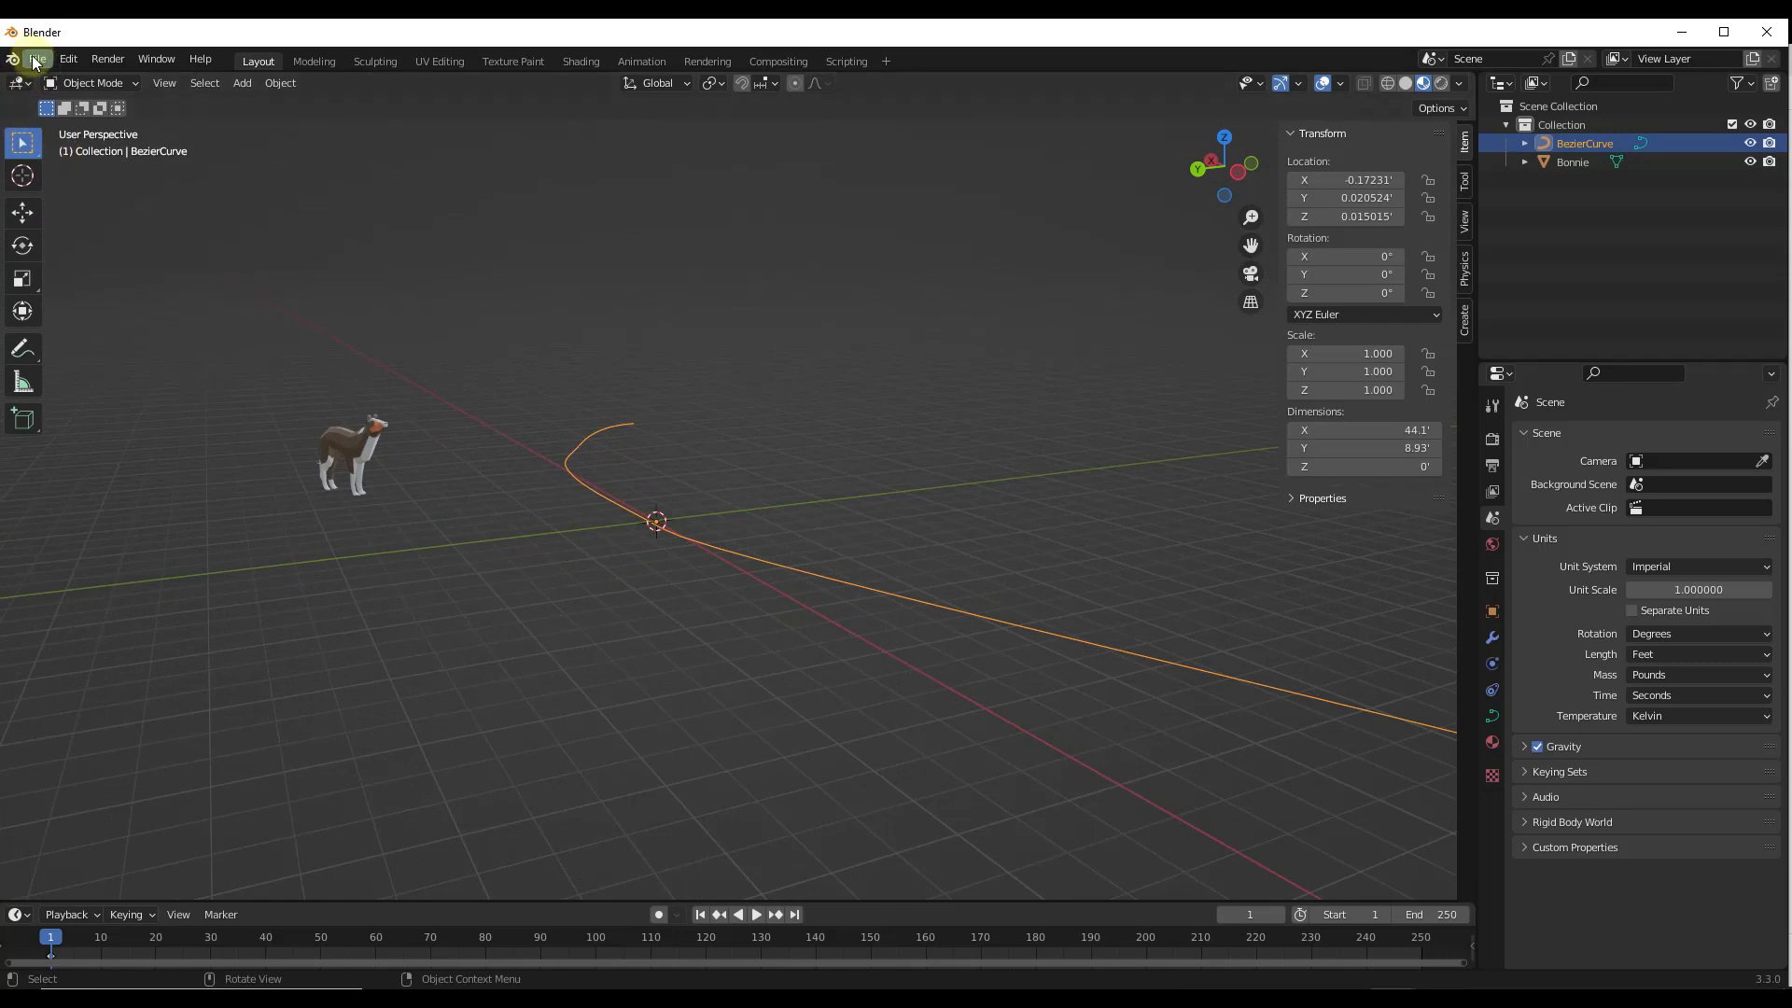
Append the River From Curve node group from RiverGenerator.blend and deselect the appended rocks
click(37, 58)
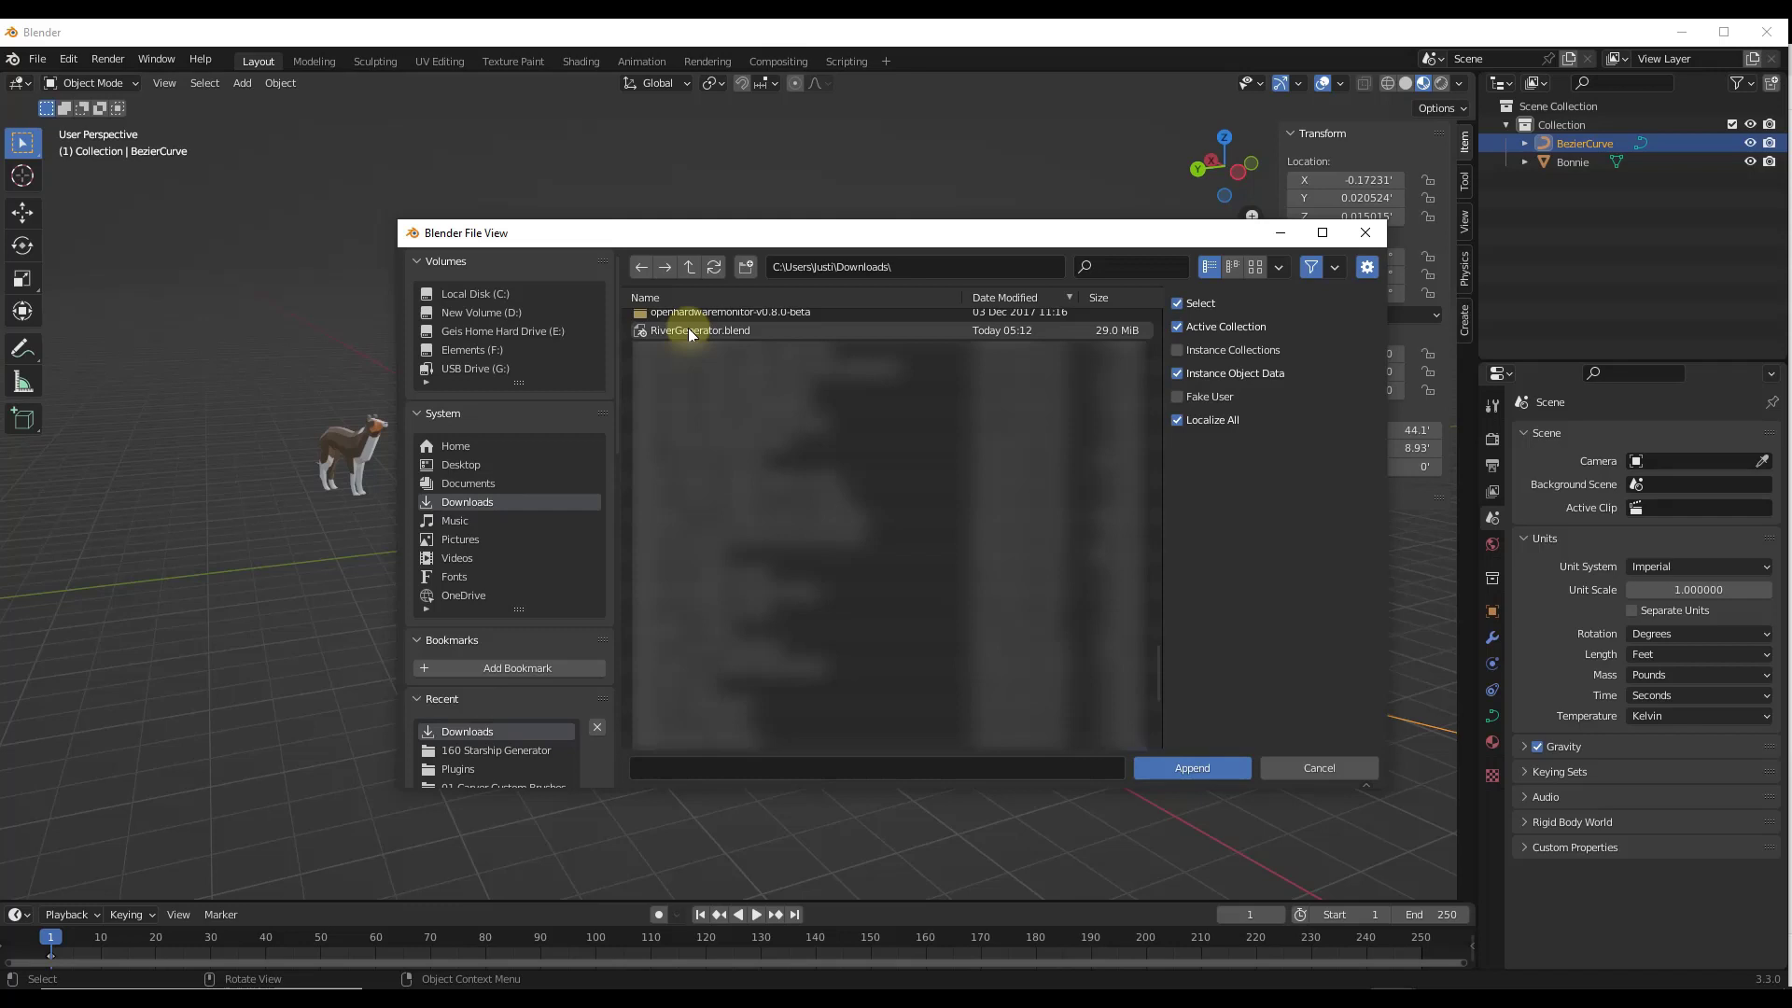
double_click(700, 330)
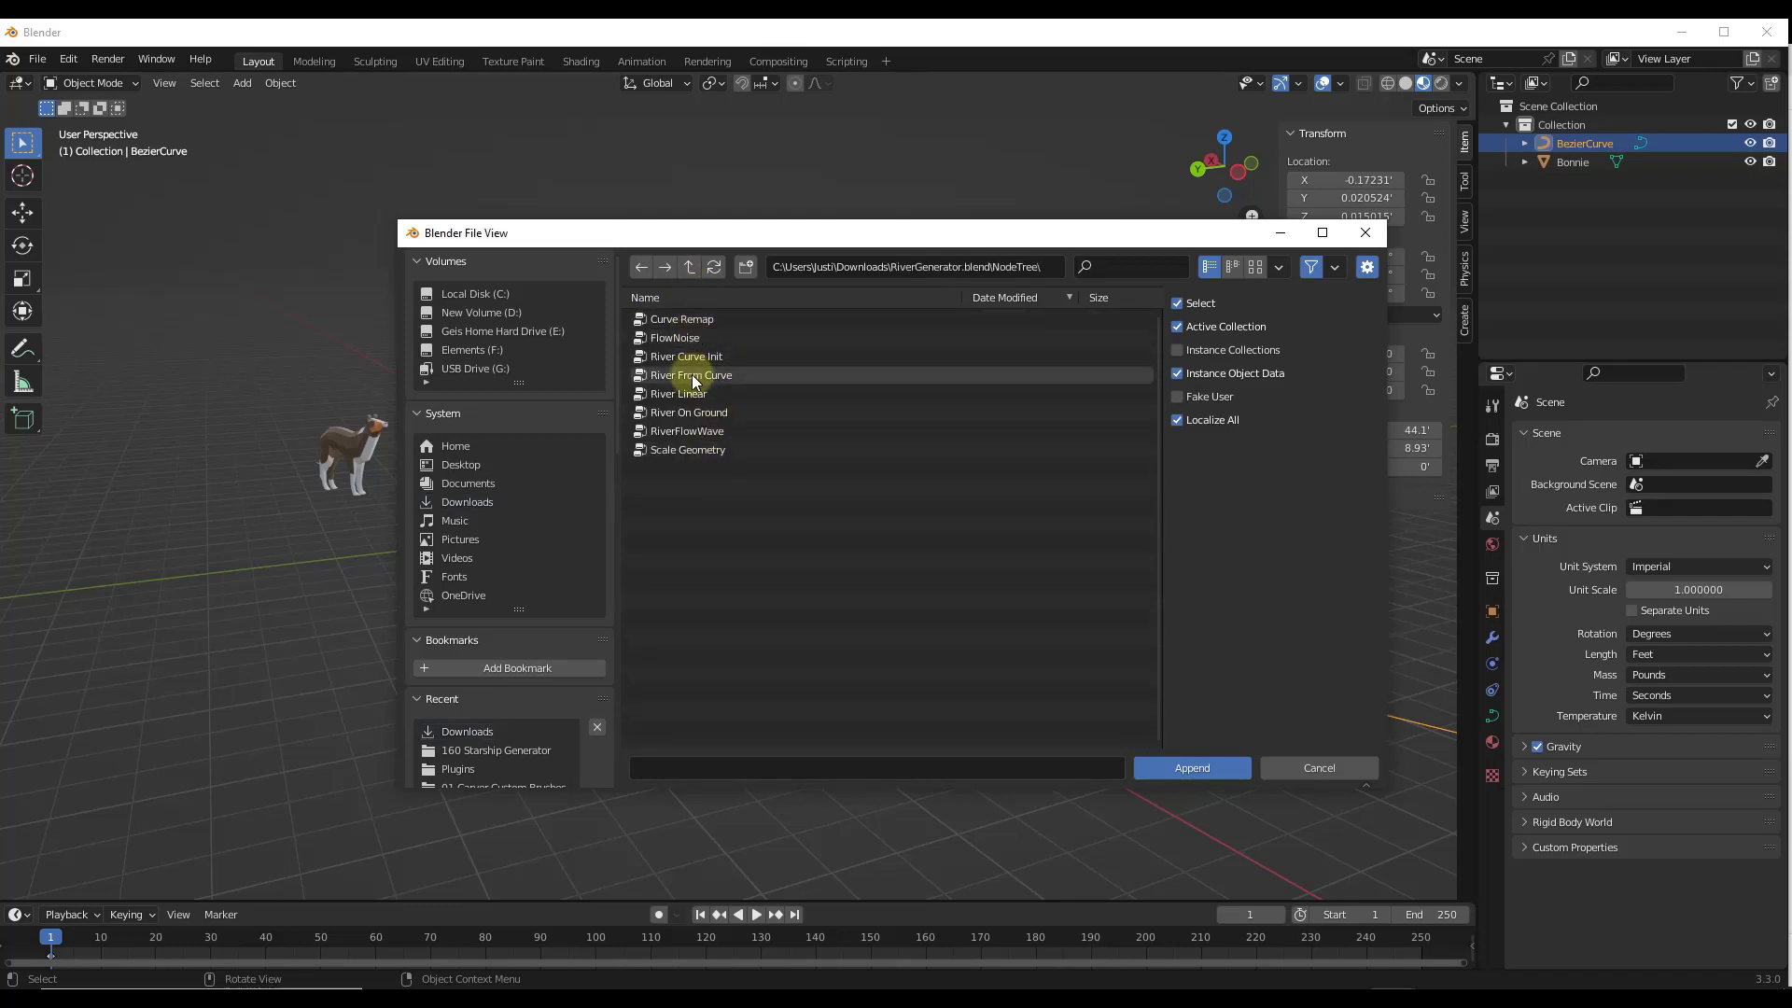
click(1191, 768)
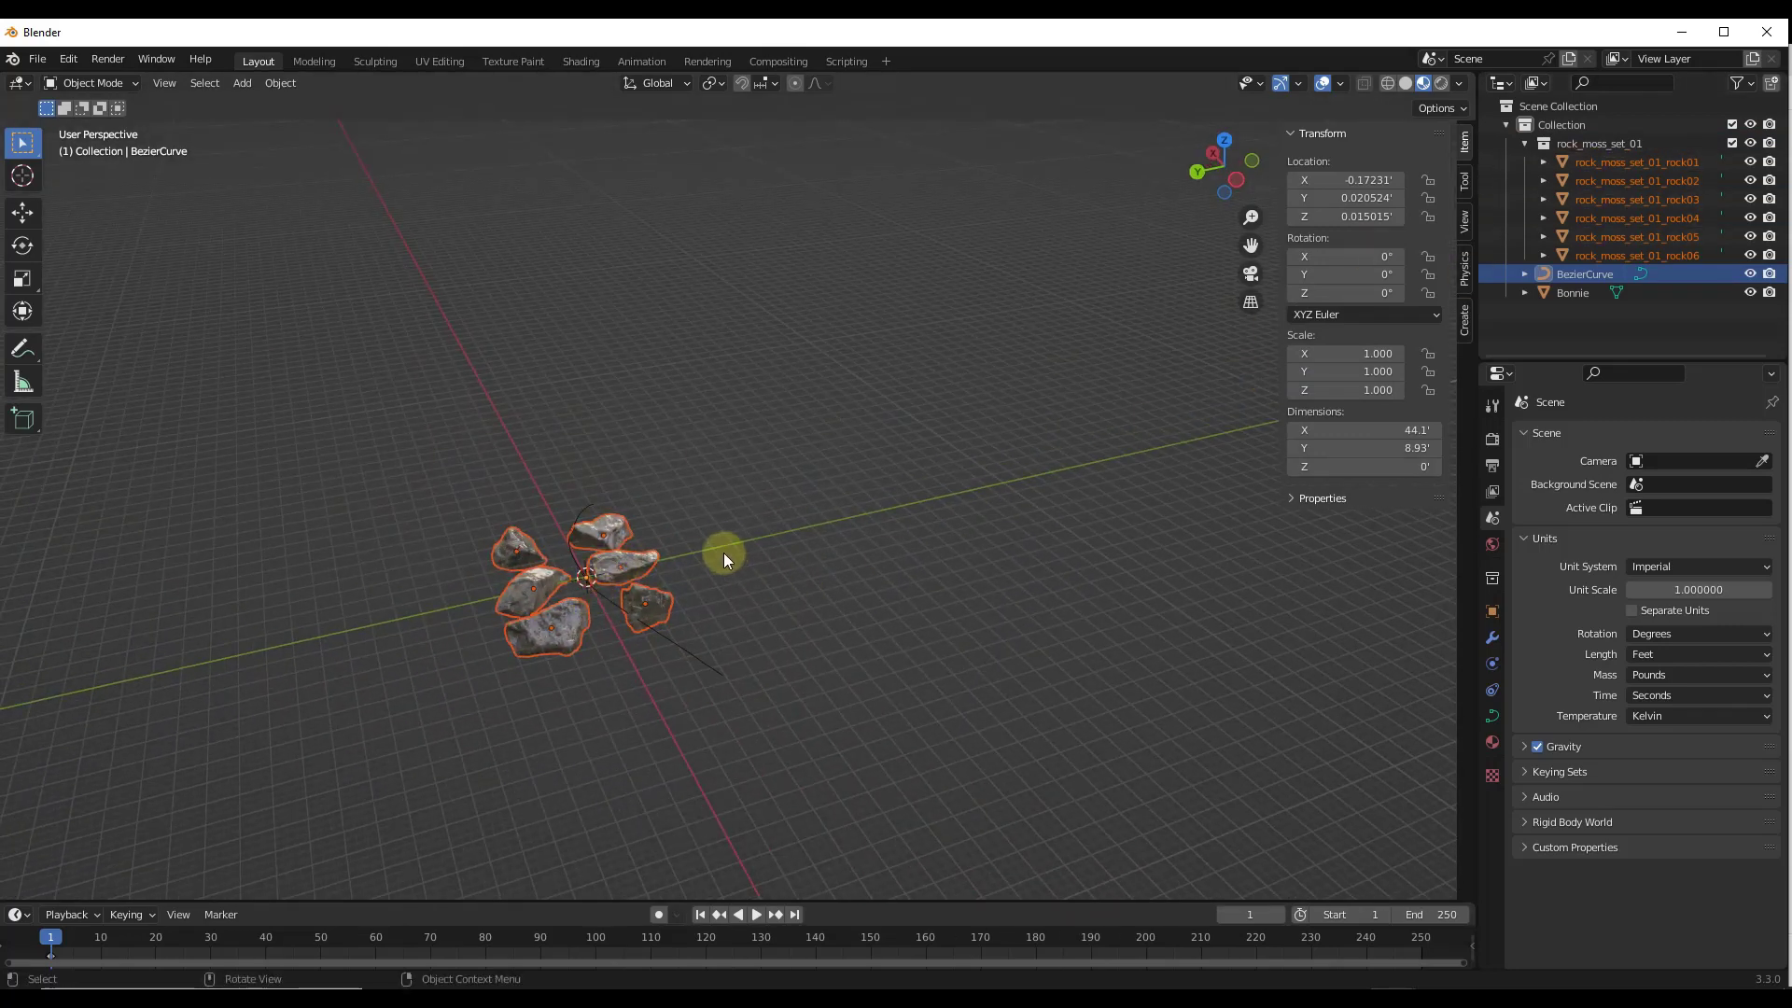
click(1599, 144)
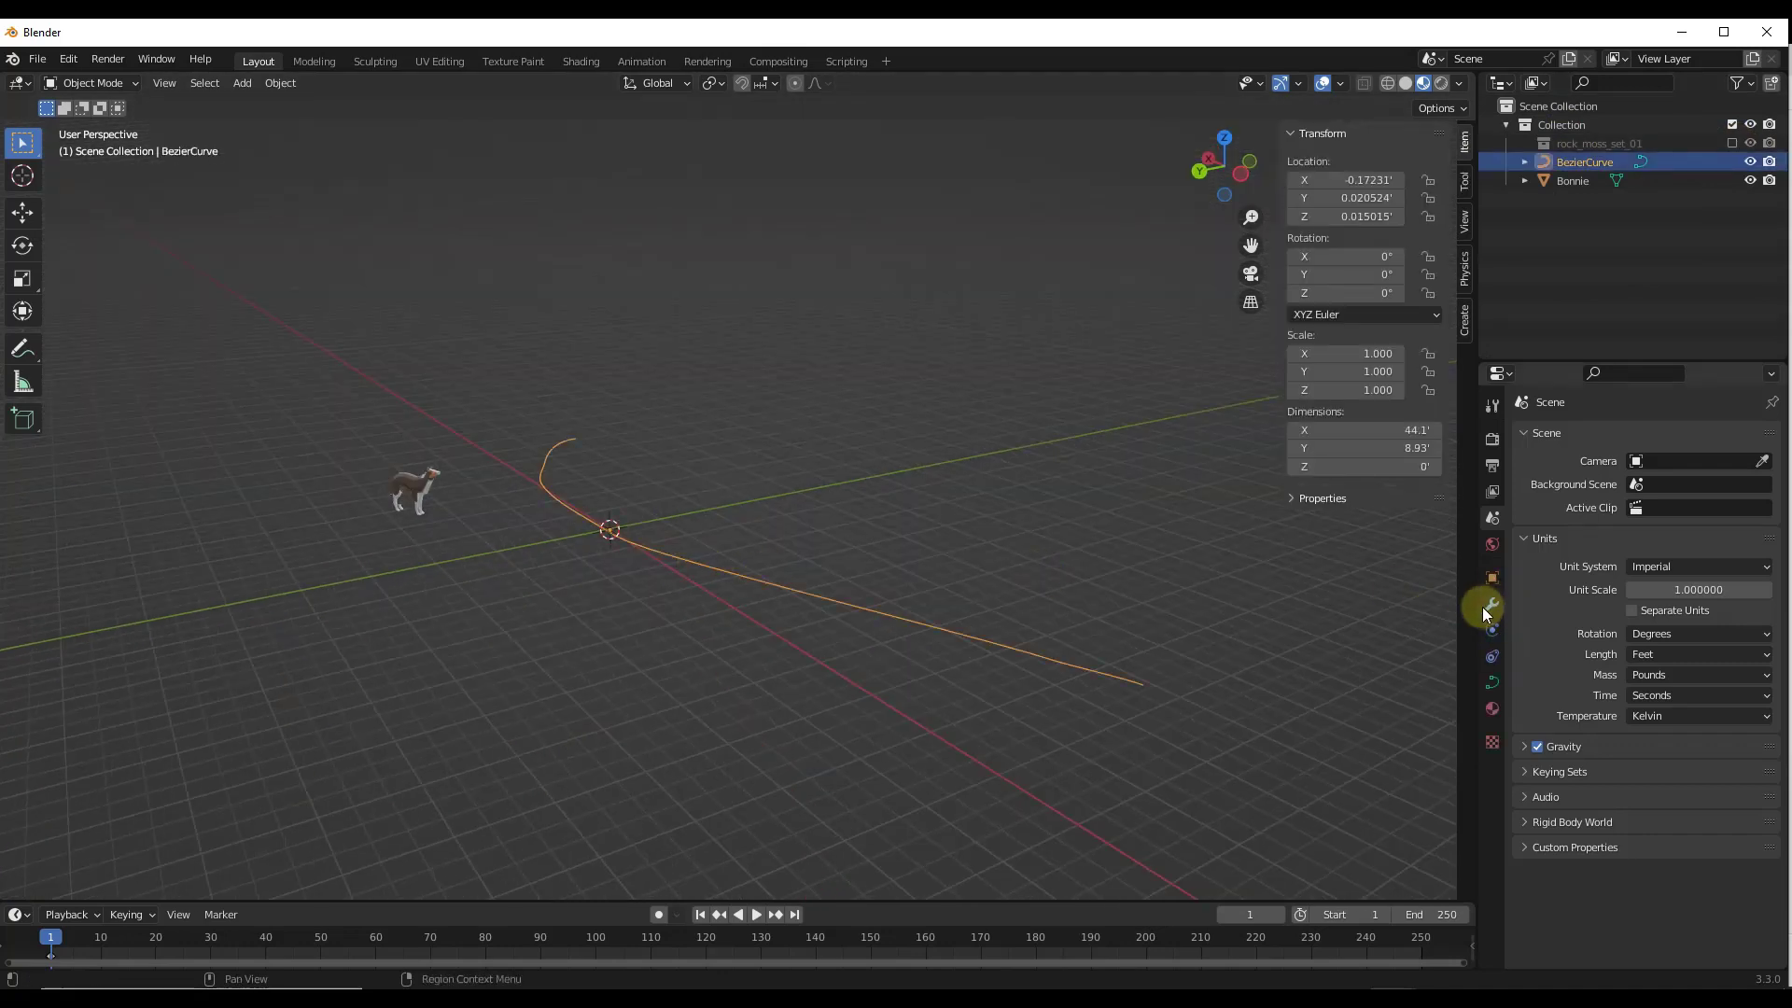
Make the long curve a River From Curve river with rock_moss_set_01 rocks
click(1491, 603)
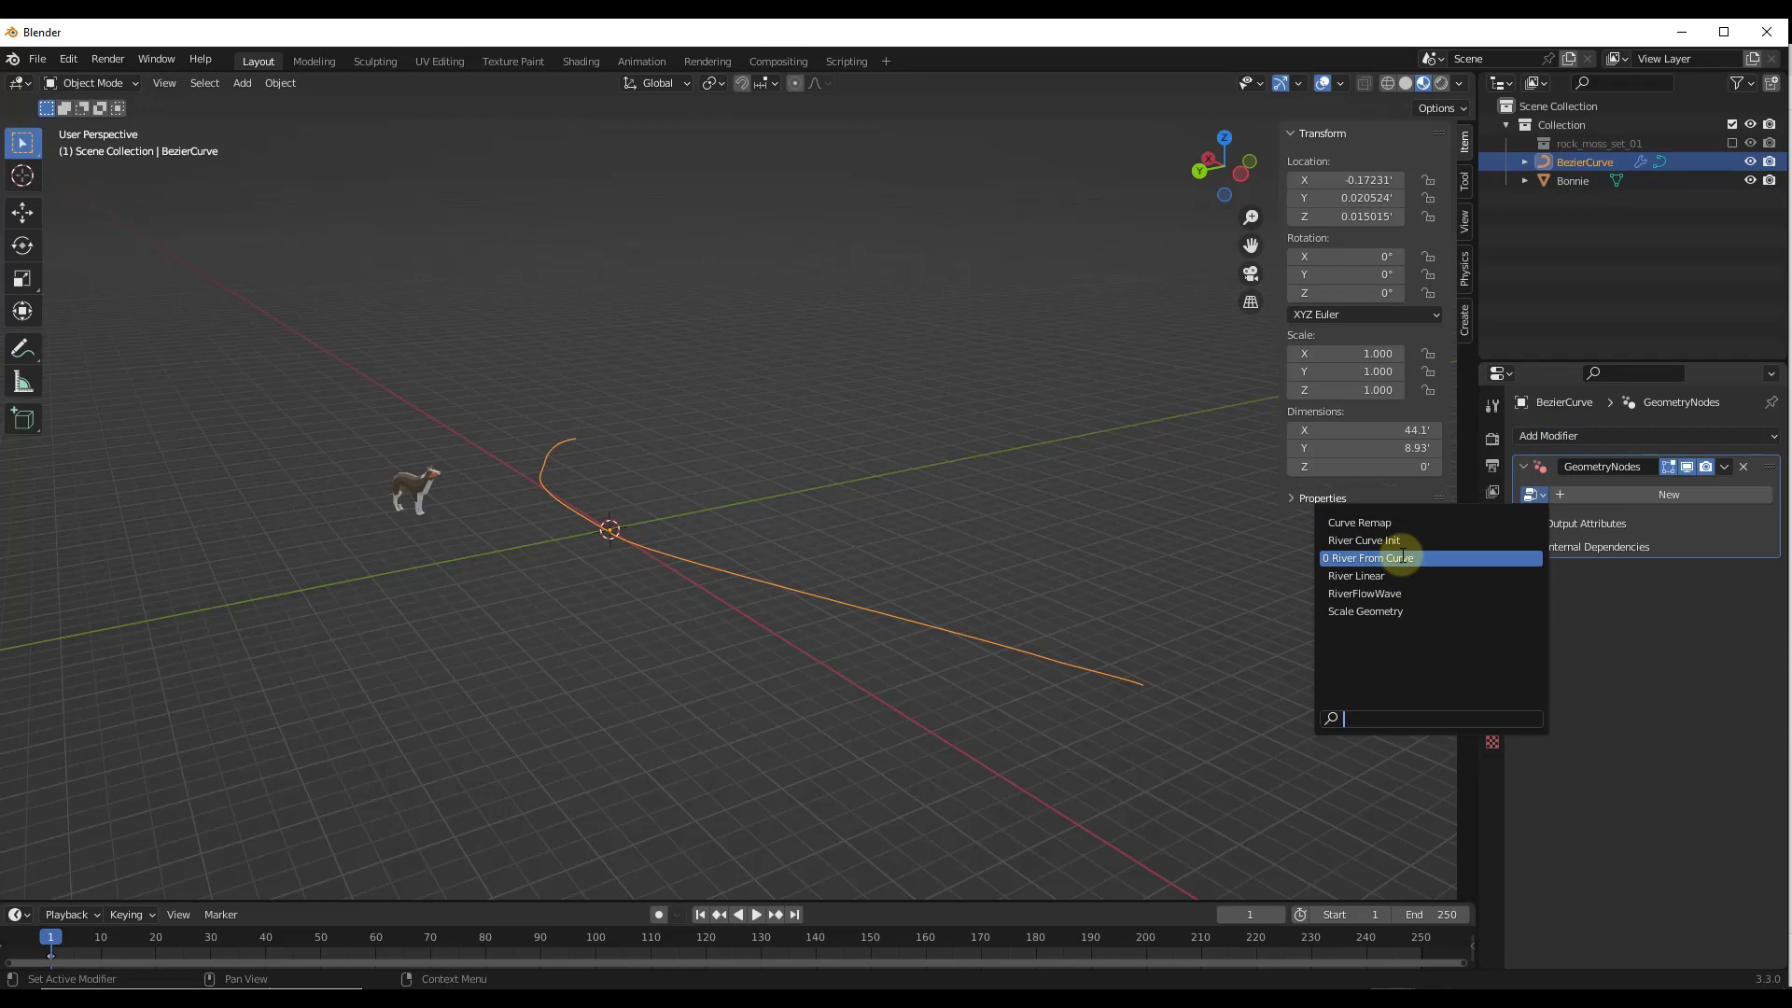
click(1368, 558)
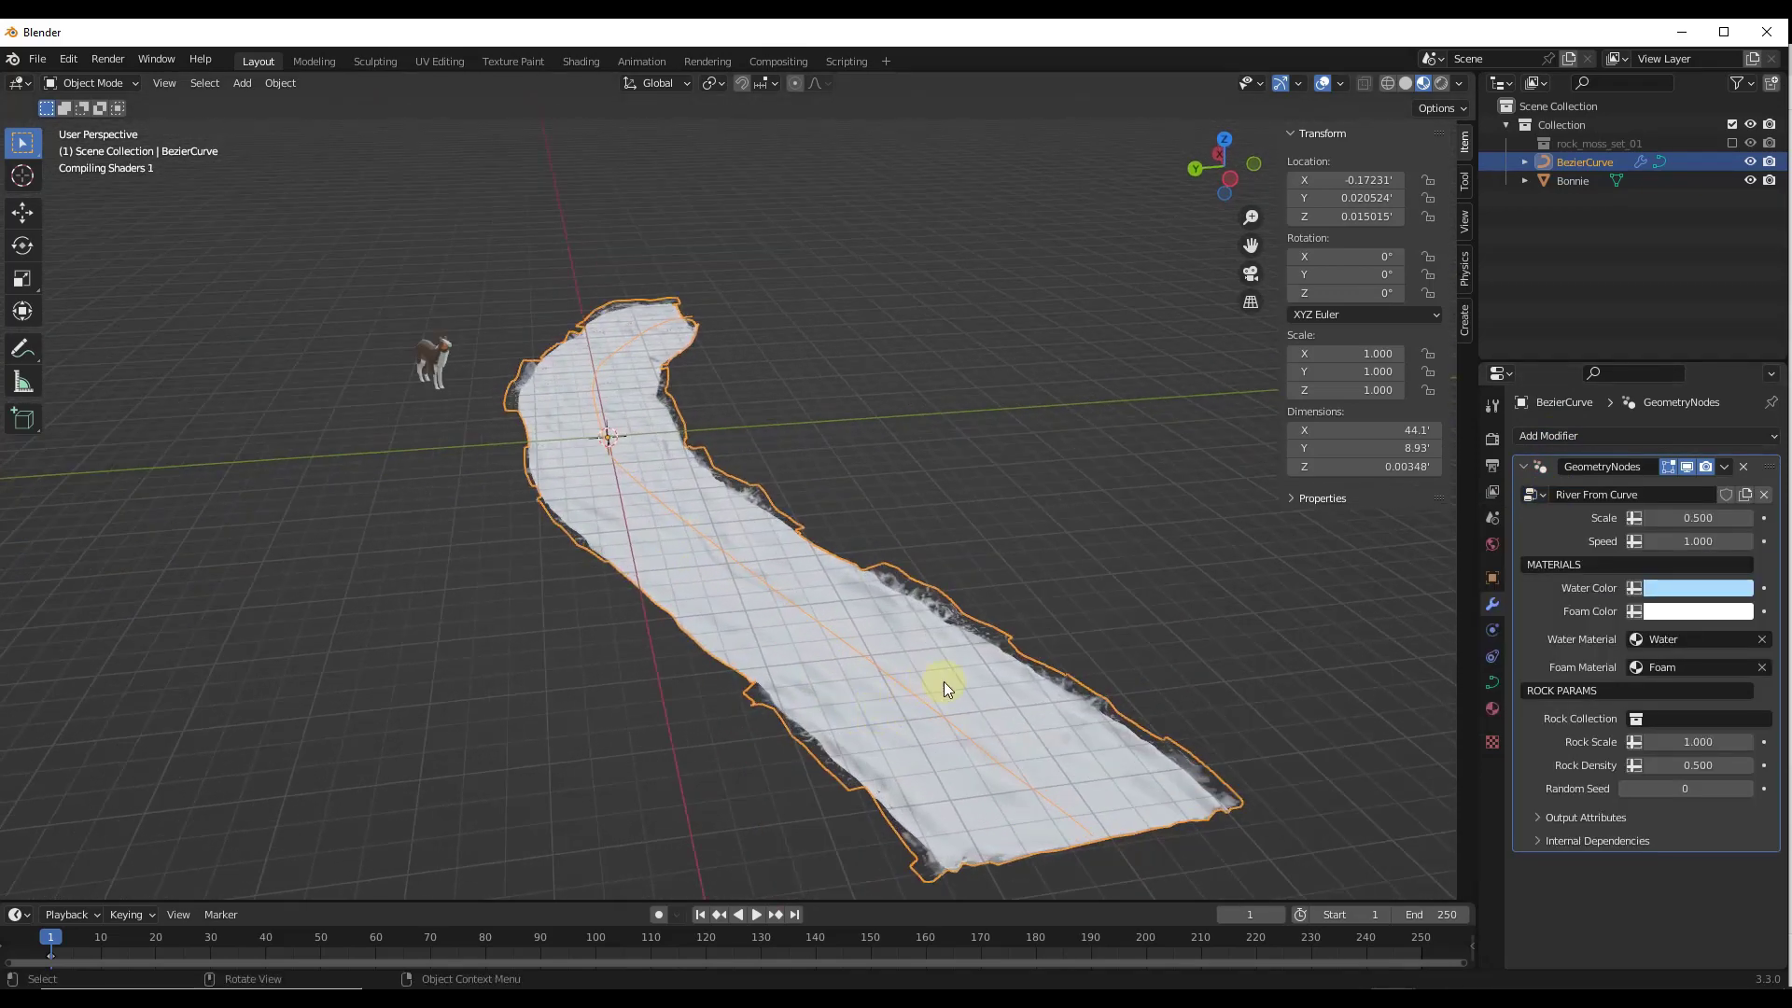
click(1697, 717)
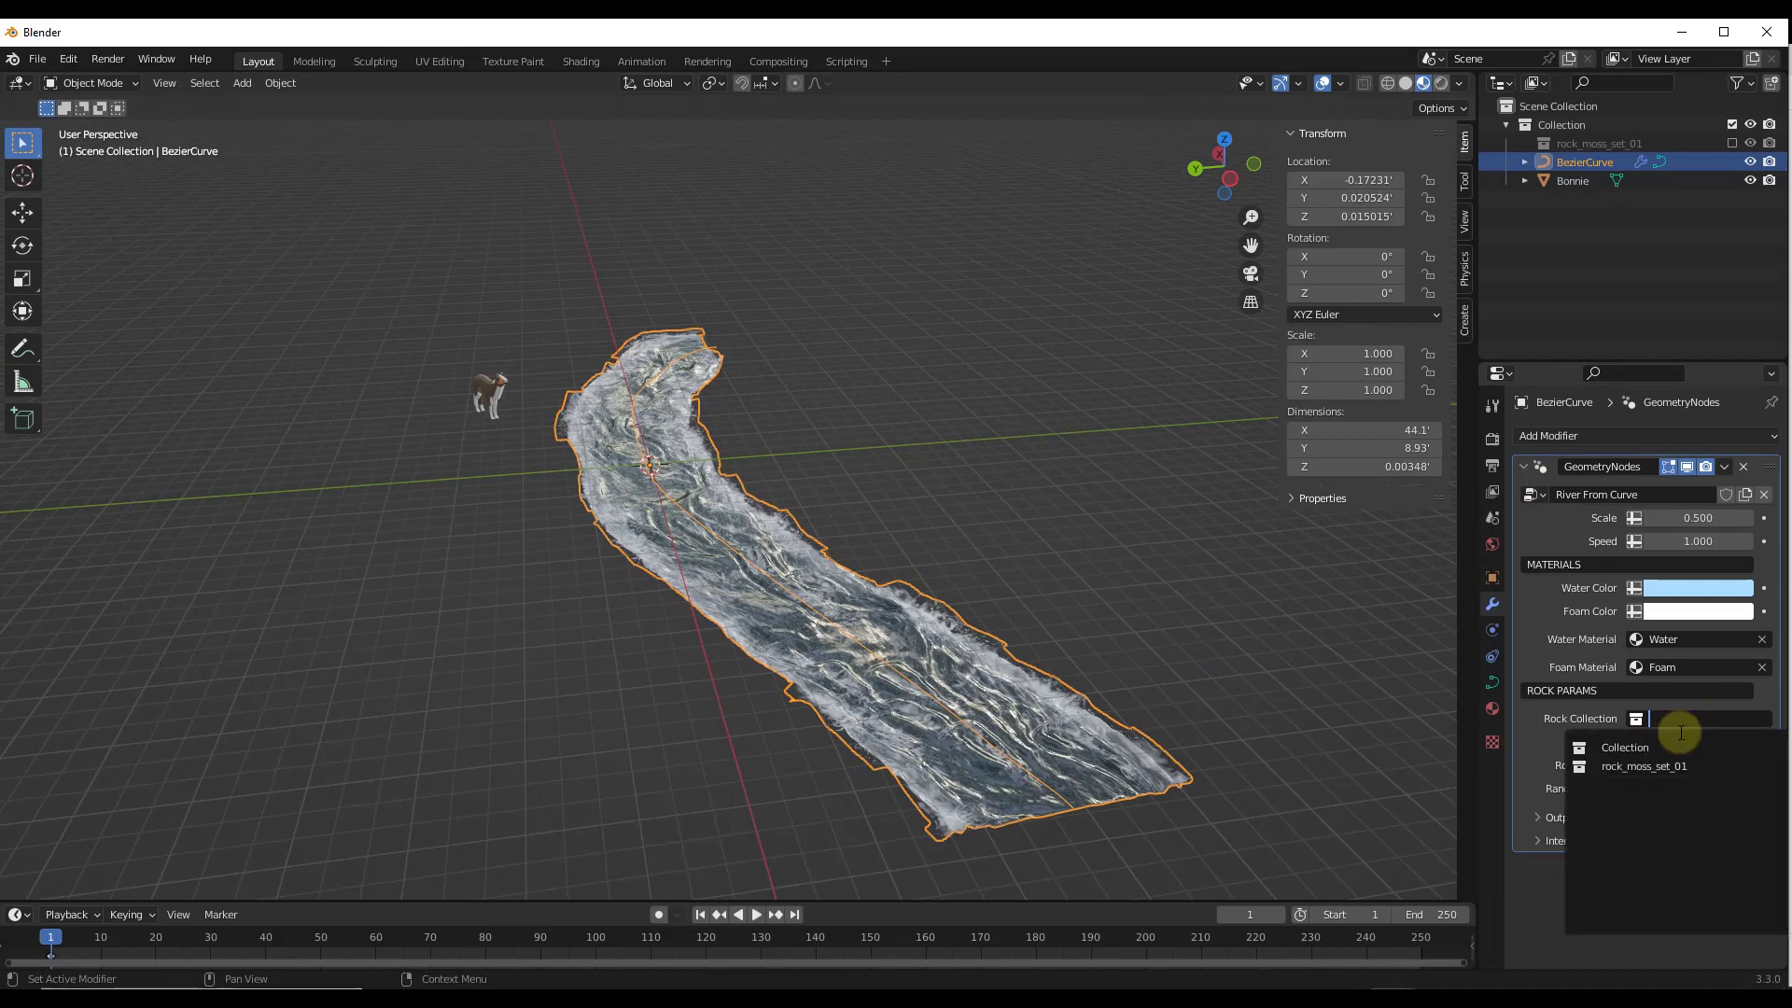
click(1642, 765)
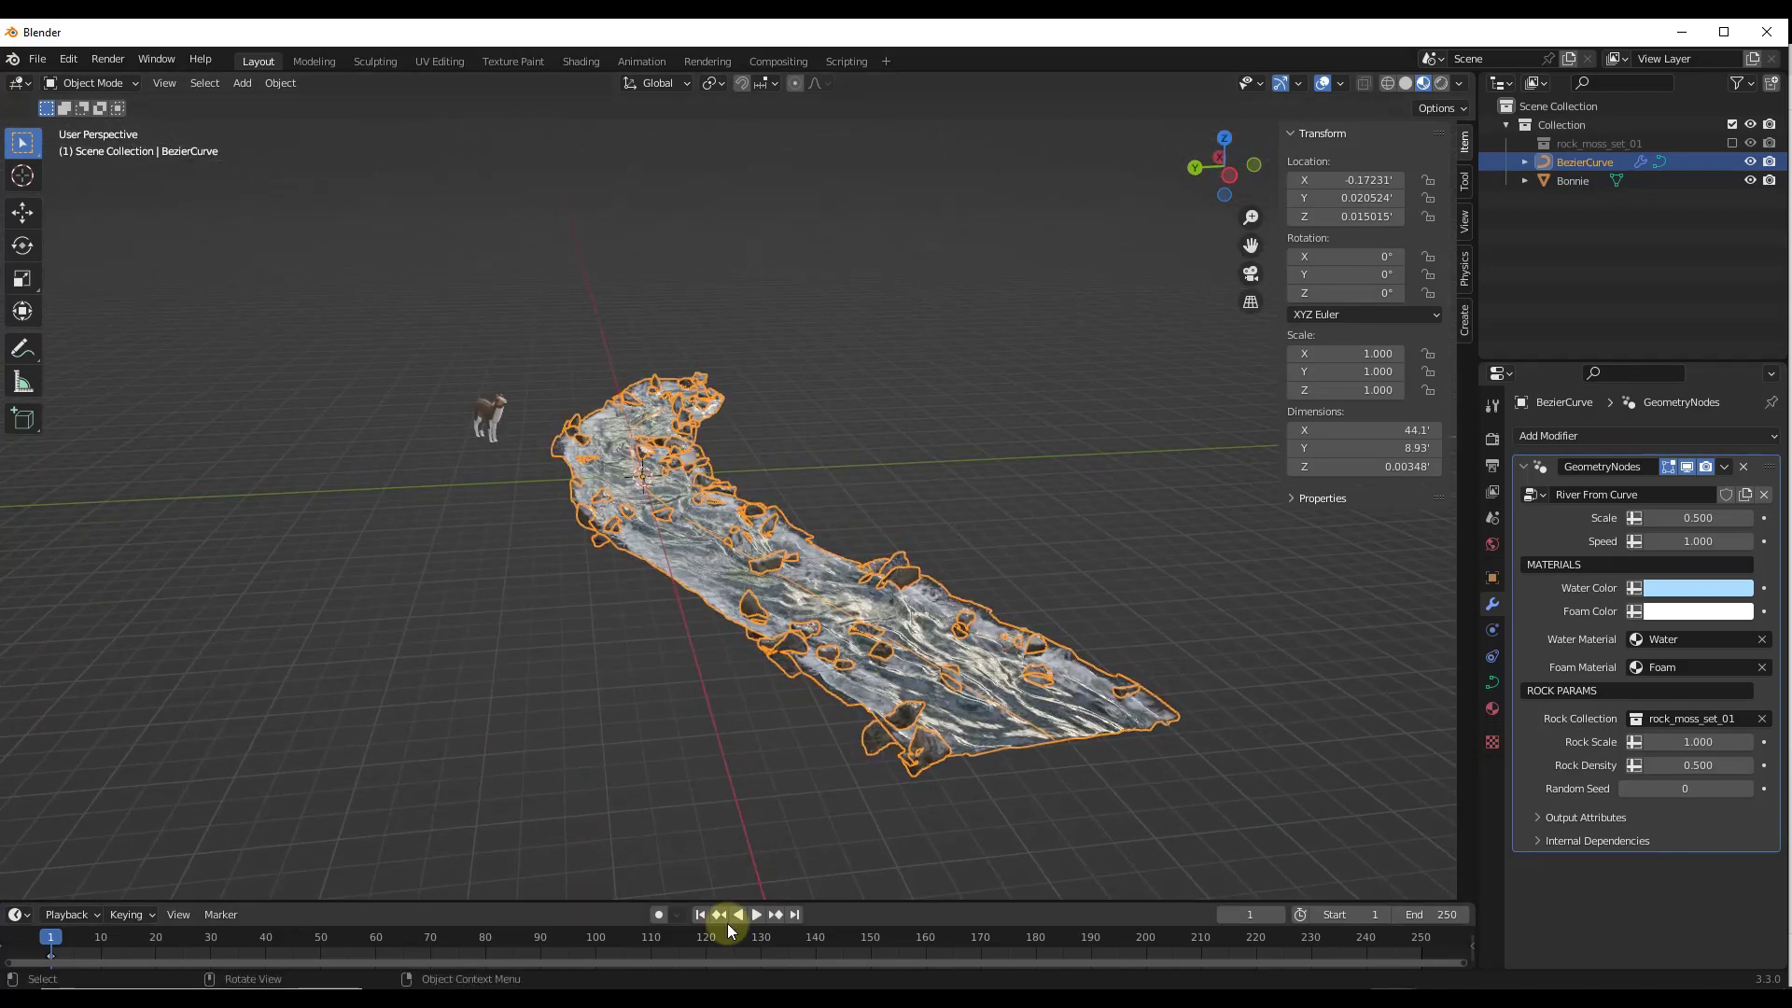
Play the river's flowing water animation in the timeline
click(752, 913)
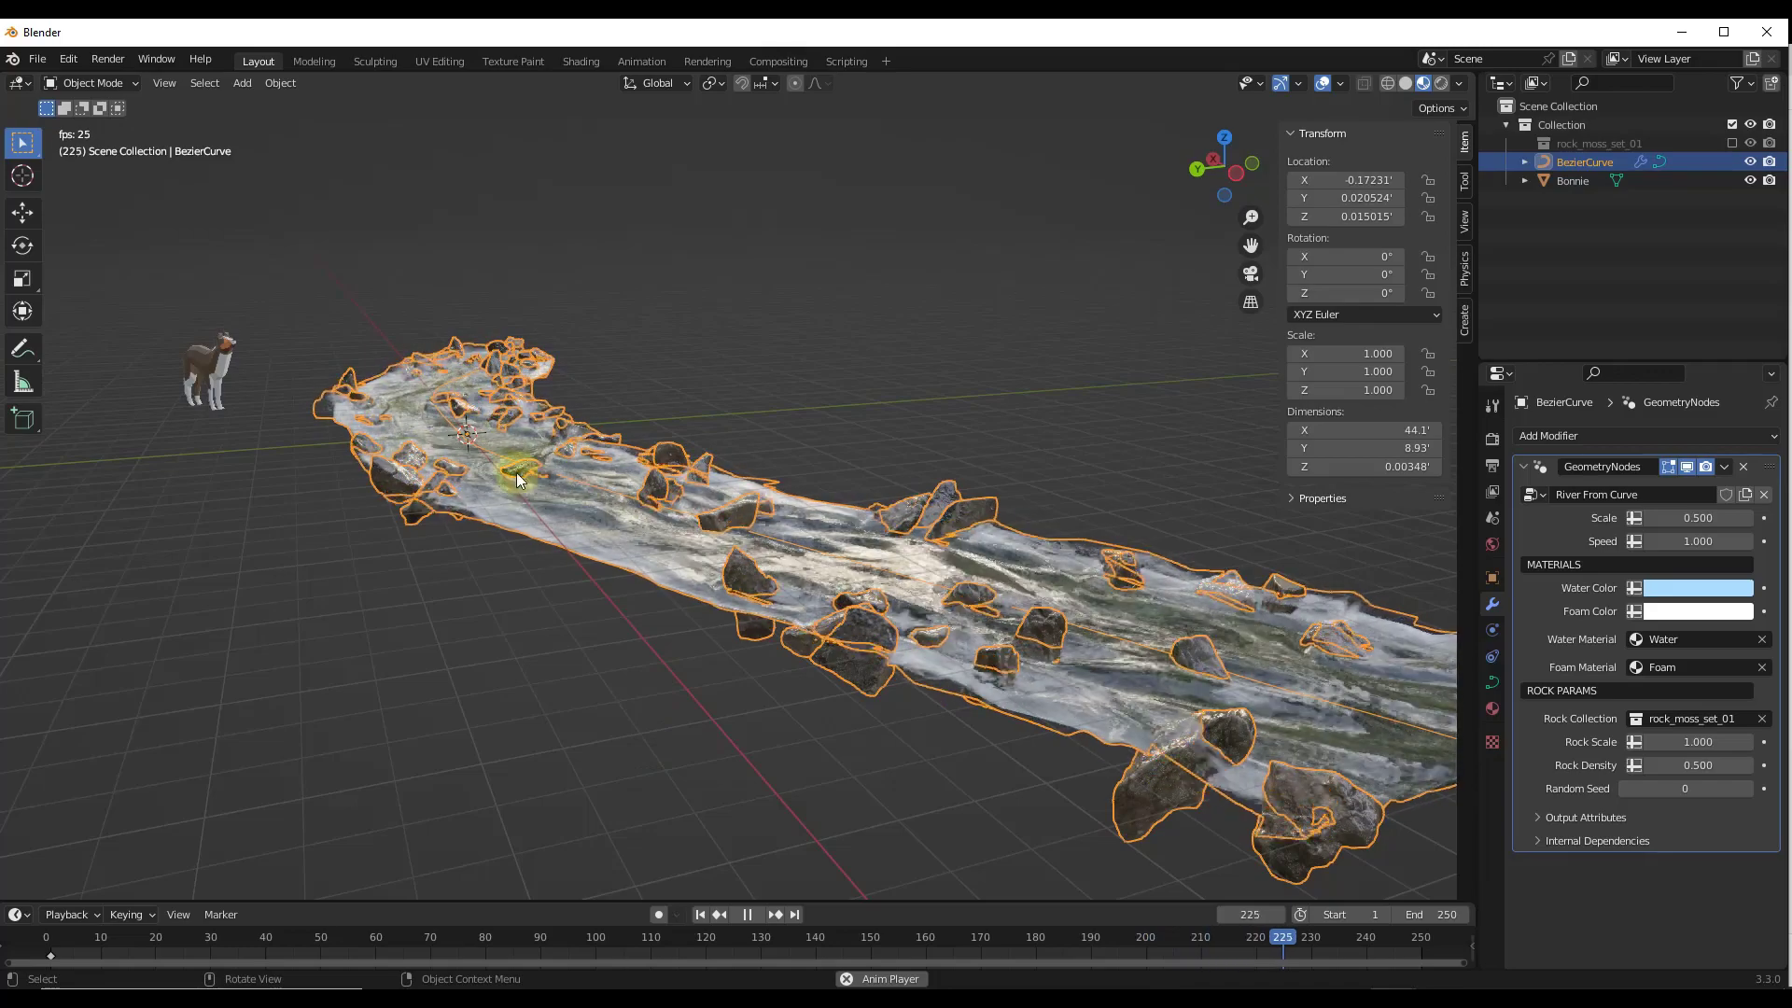
click(793, 913)
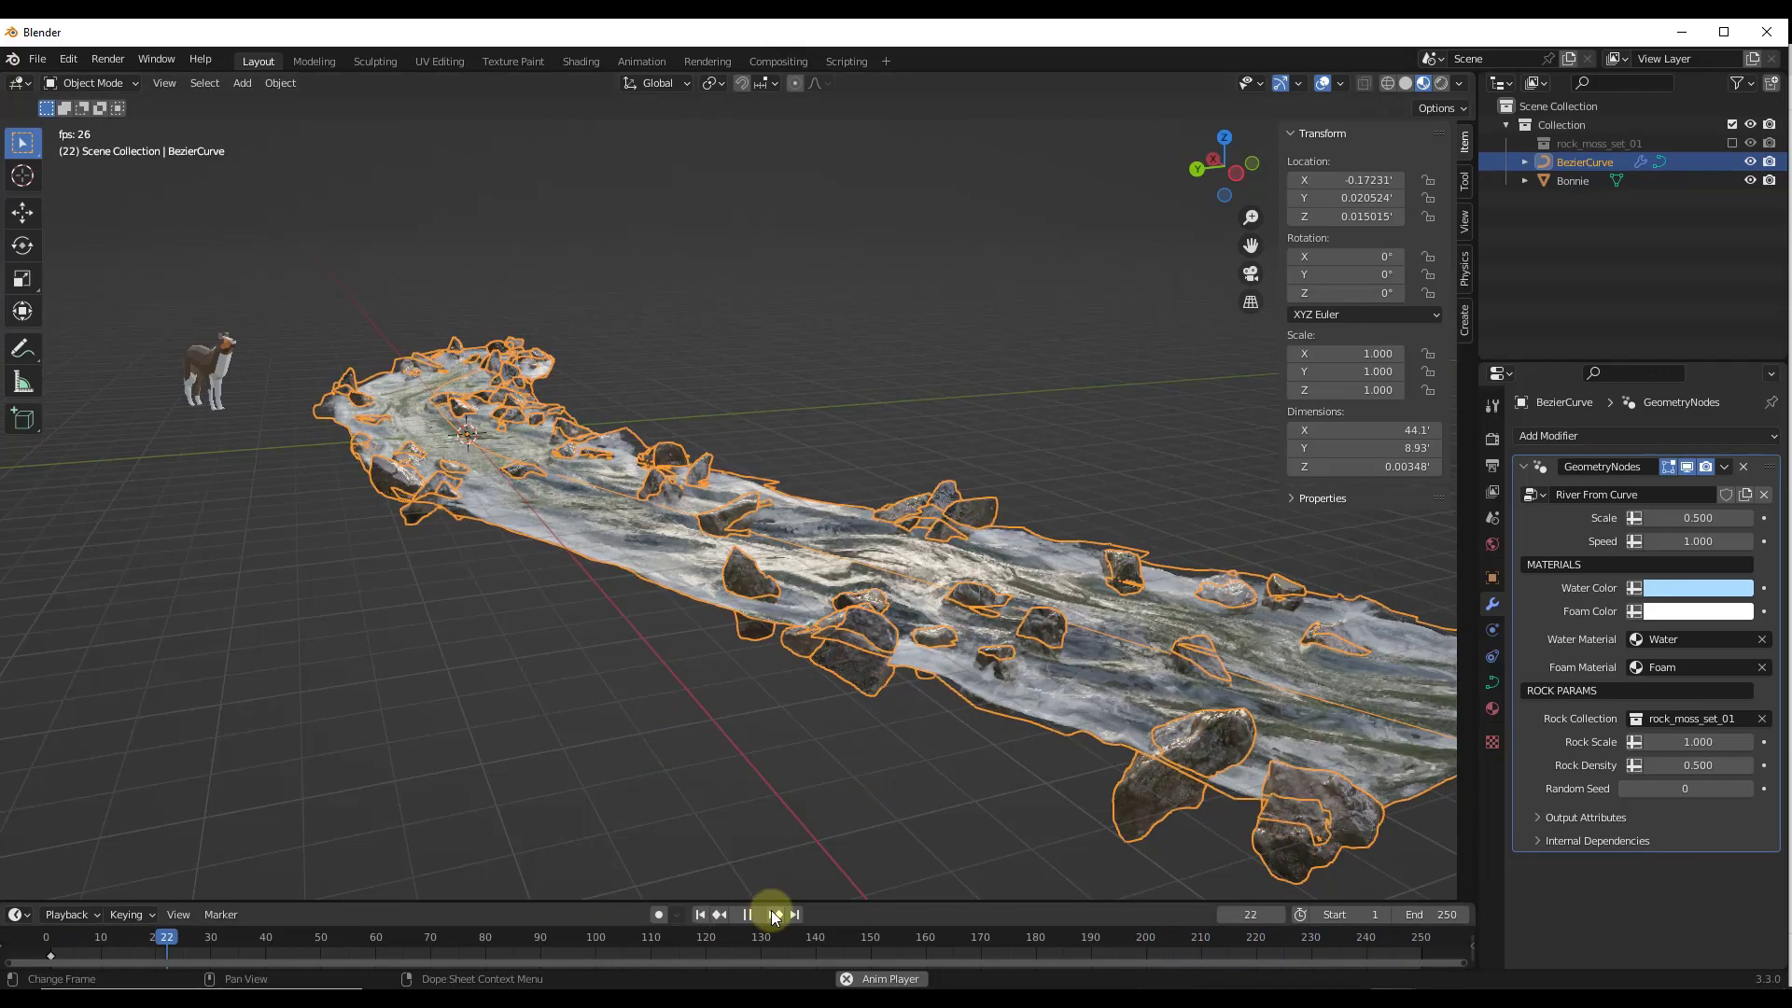